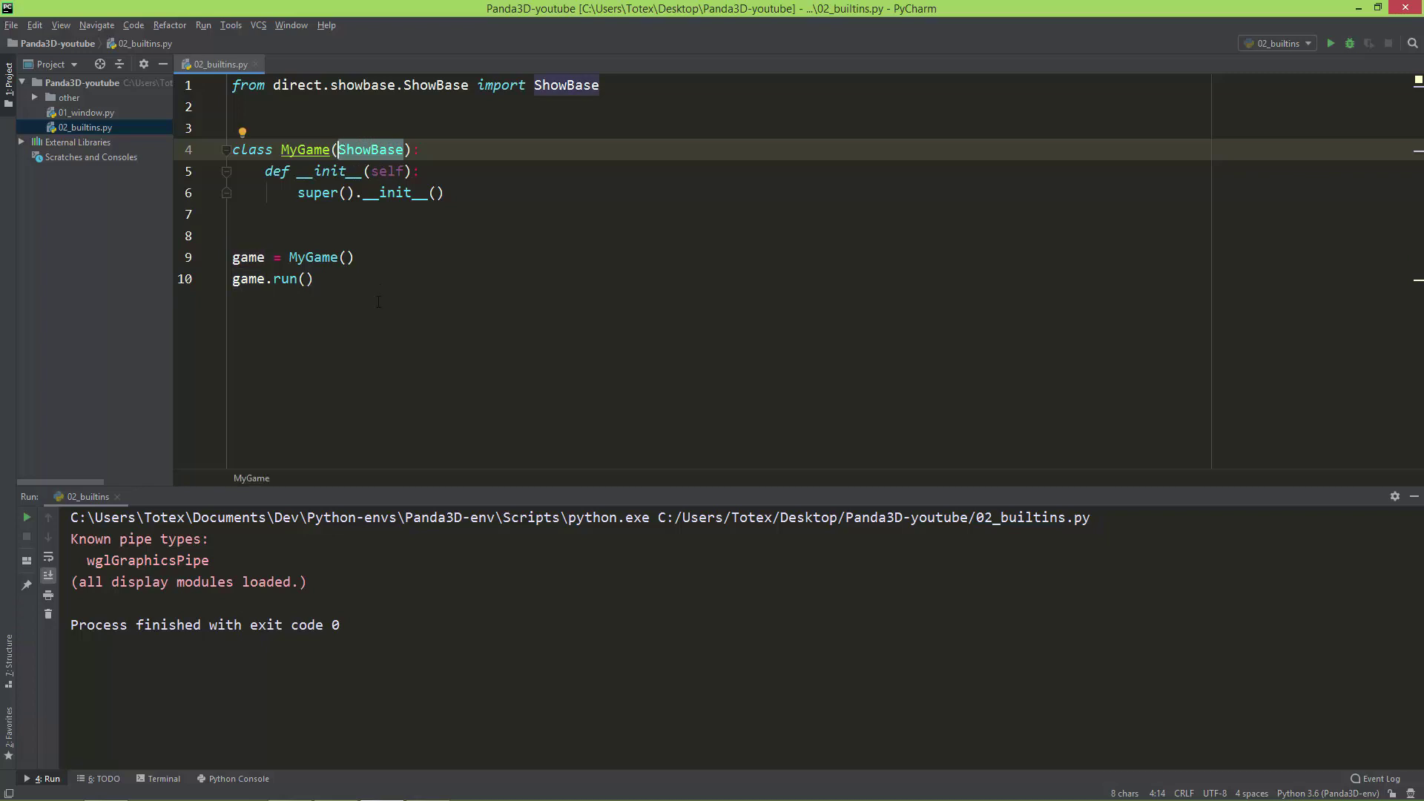
mouse_move(380, 305)
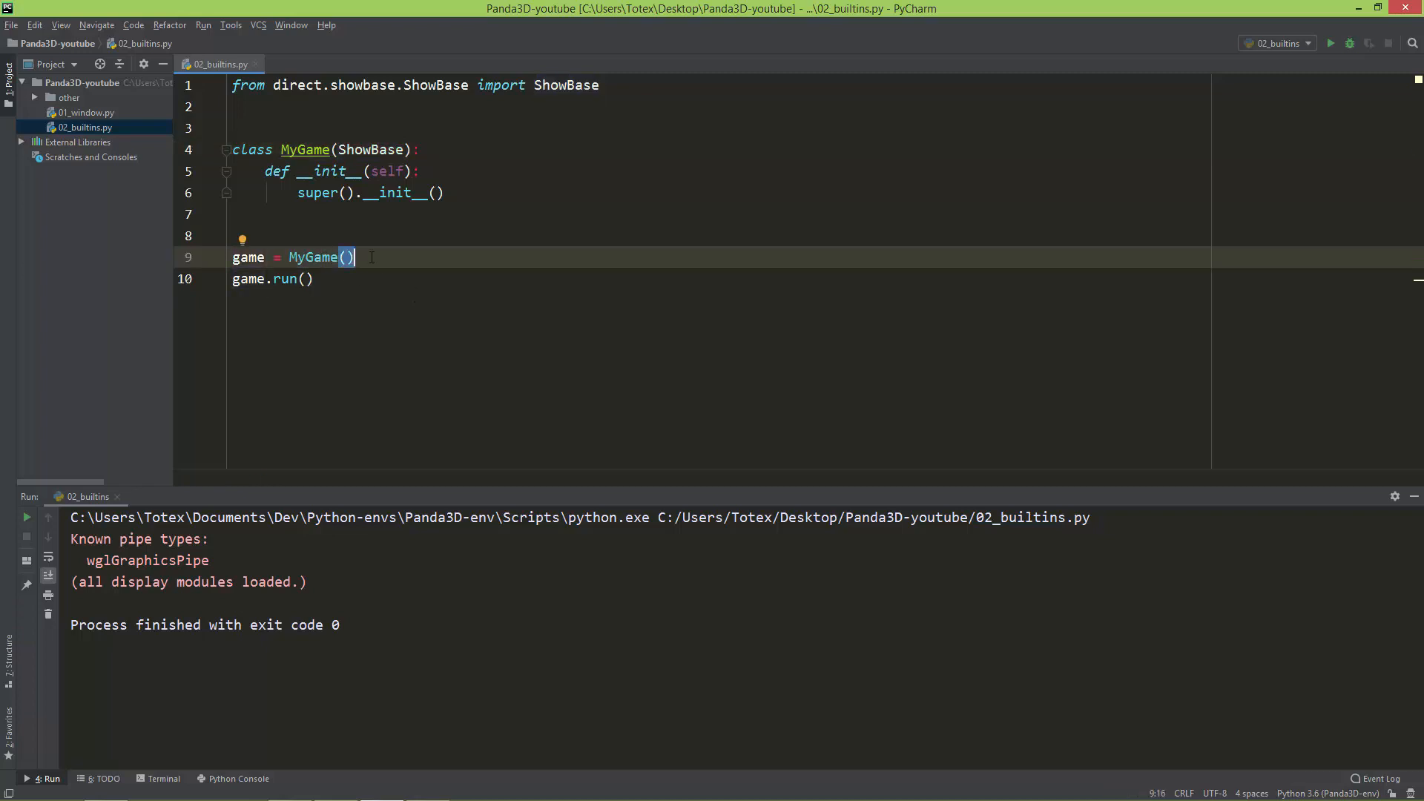
Step: Add a print(base) line after game = MyGame() and before game.run()
key(Enter)
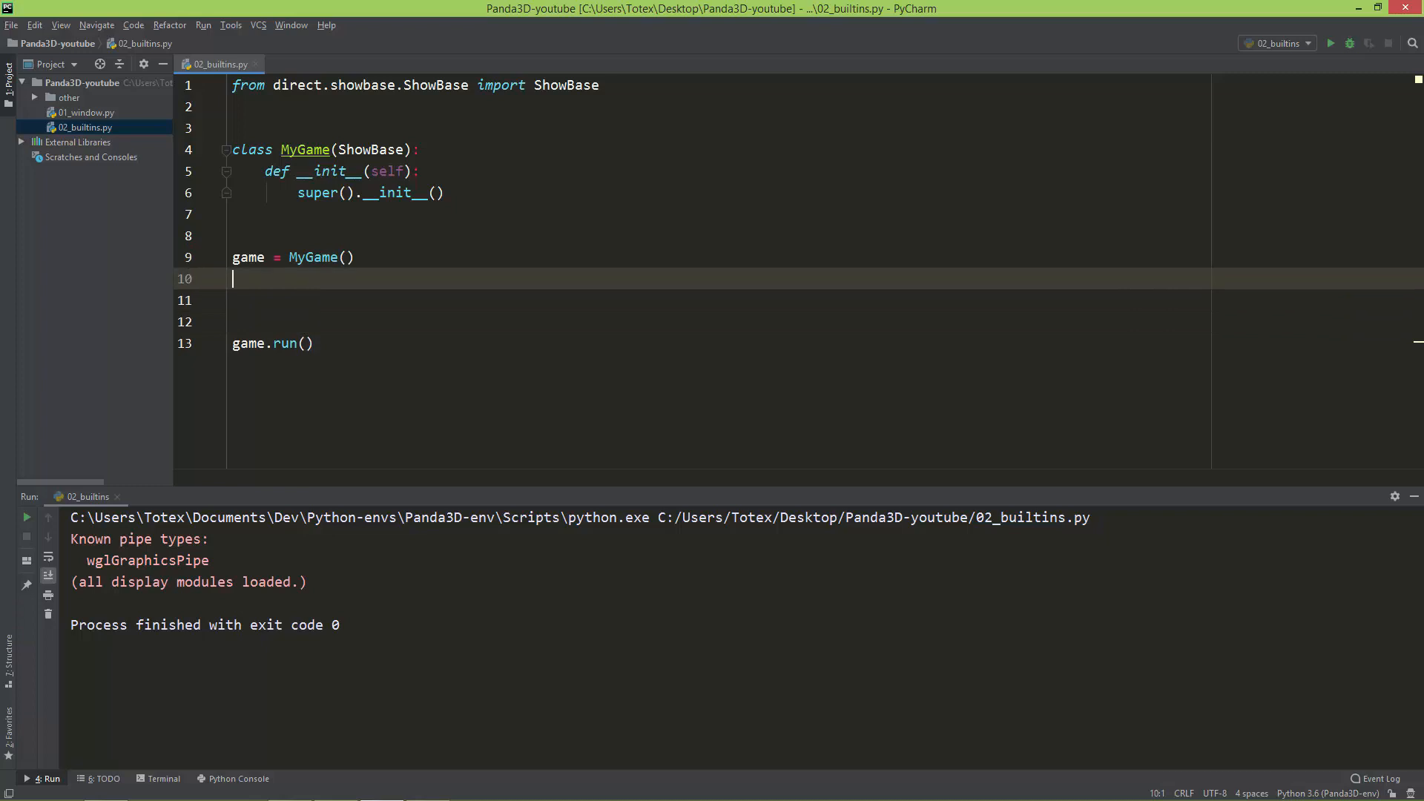
text(print(b)
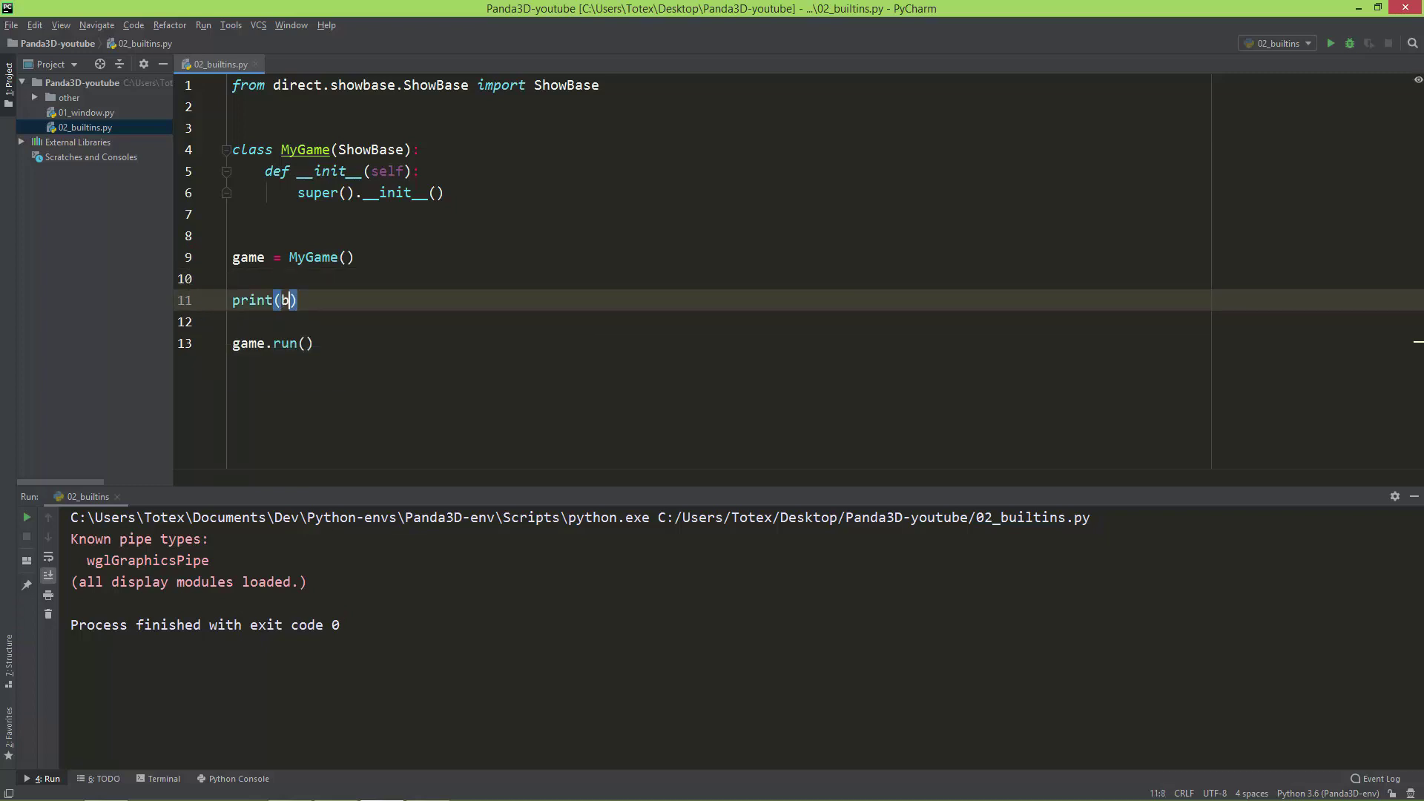
text(ase)
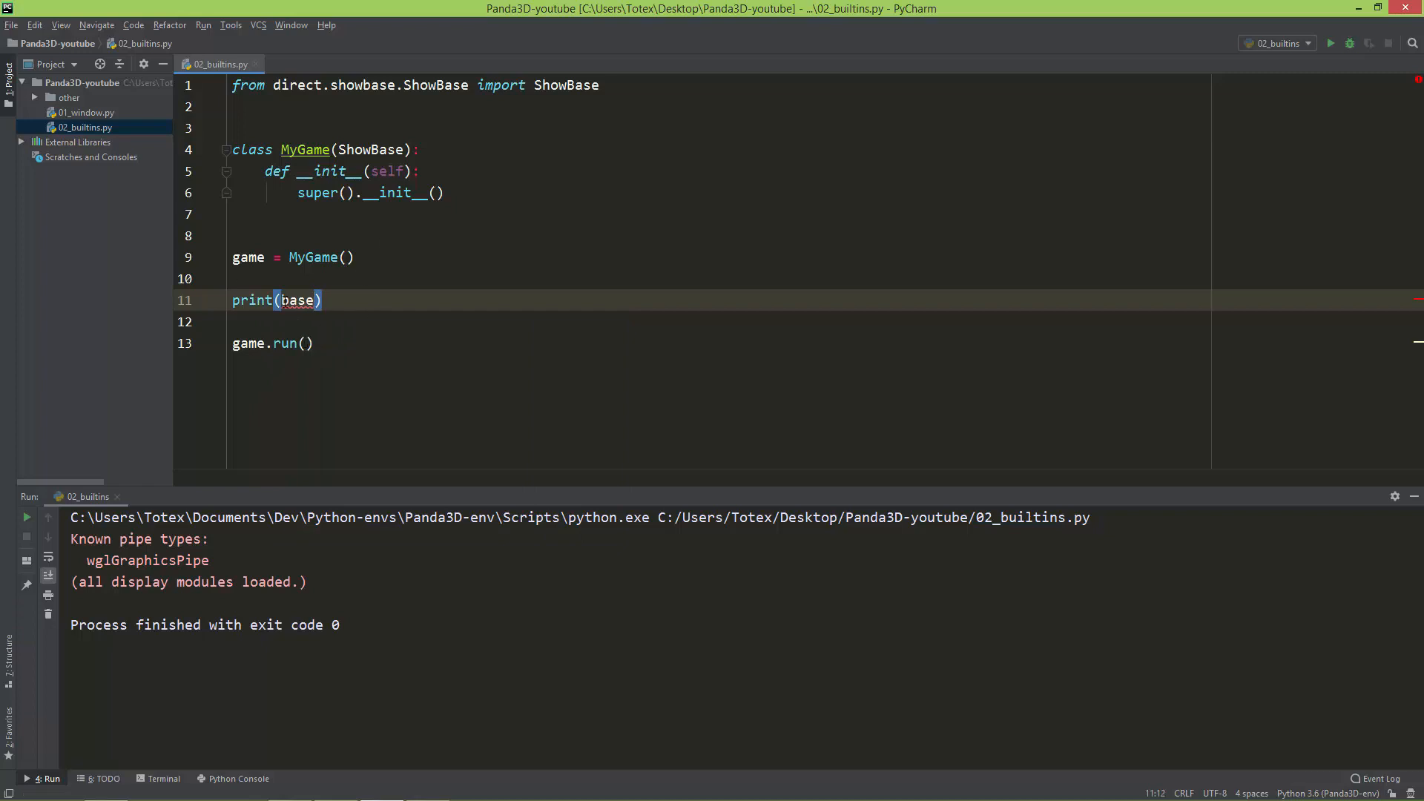
double_click(297, 300)
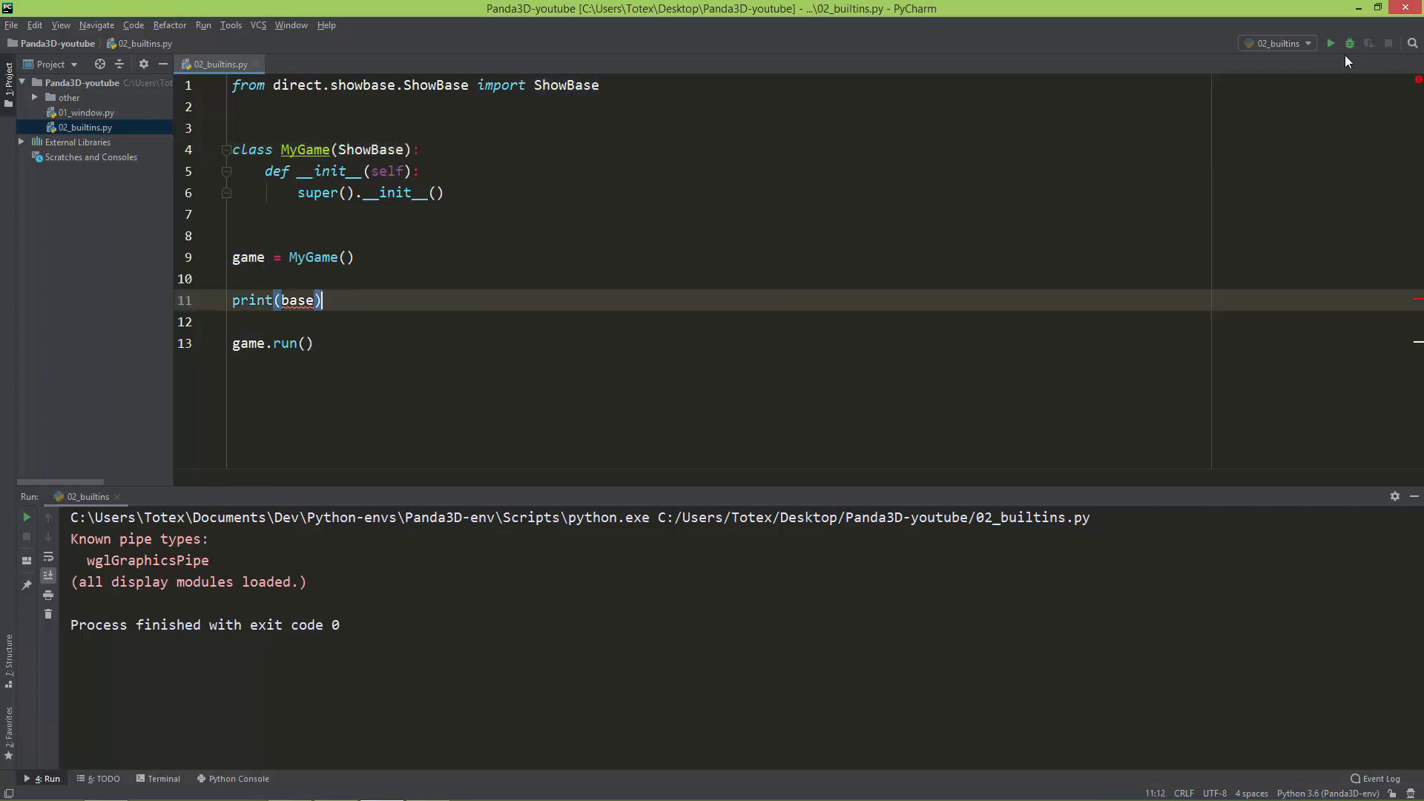
Step: Run the script, close the Panda window, and highlight the MyGame object printed for base
click(1335, 41)
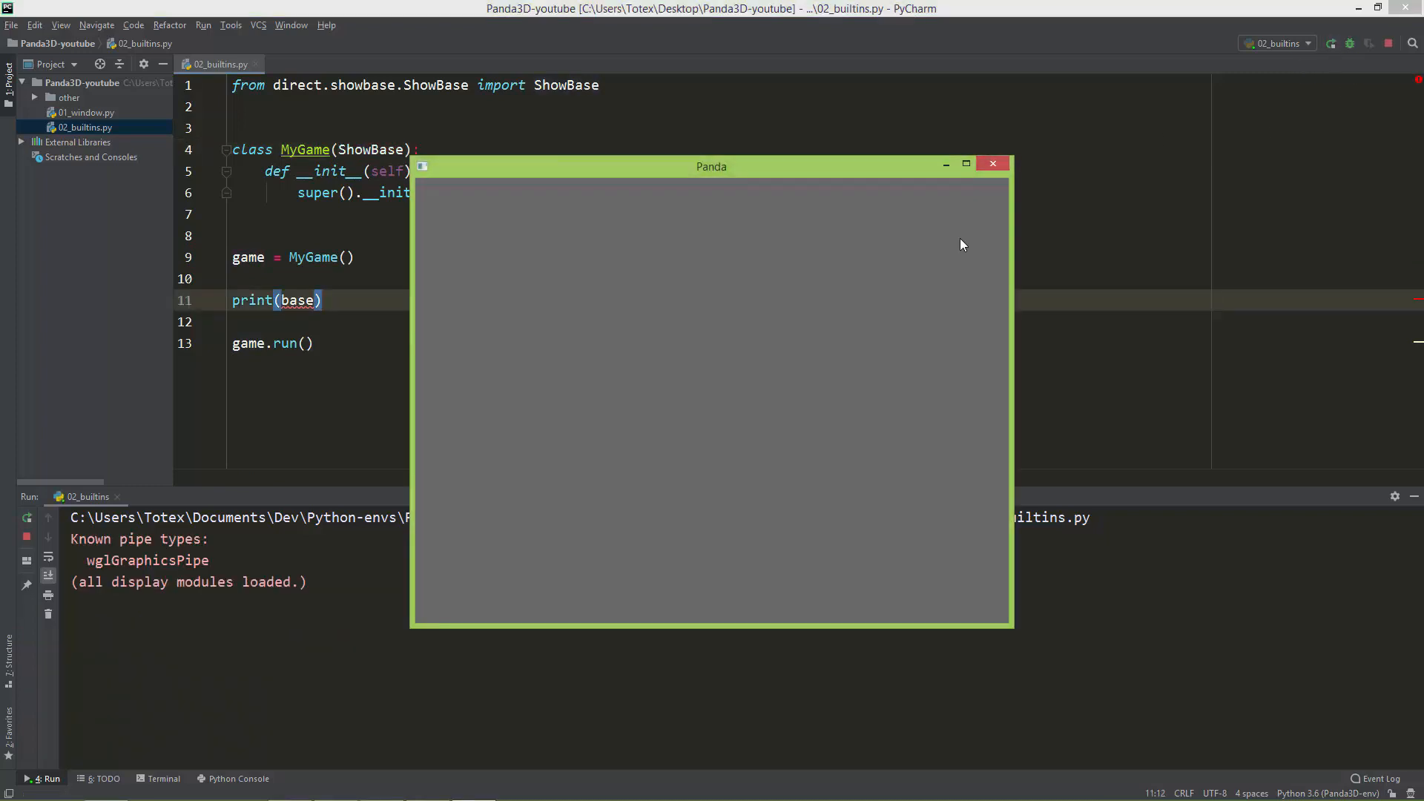
click(992, 163)
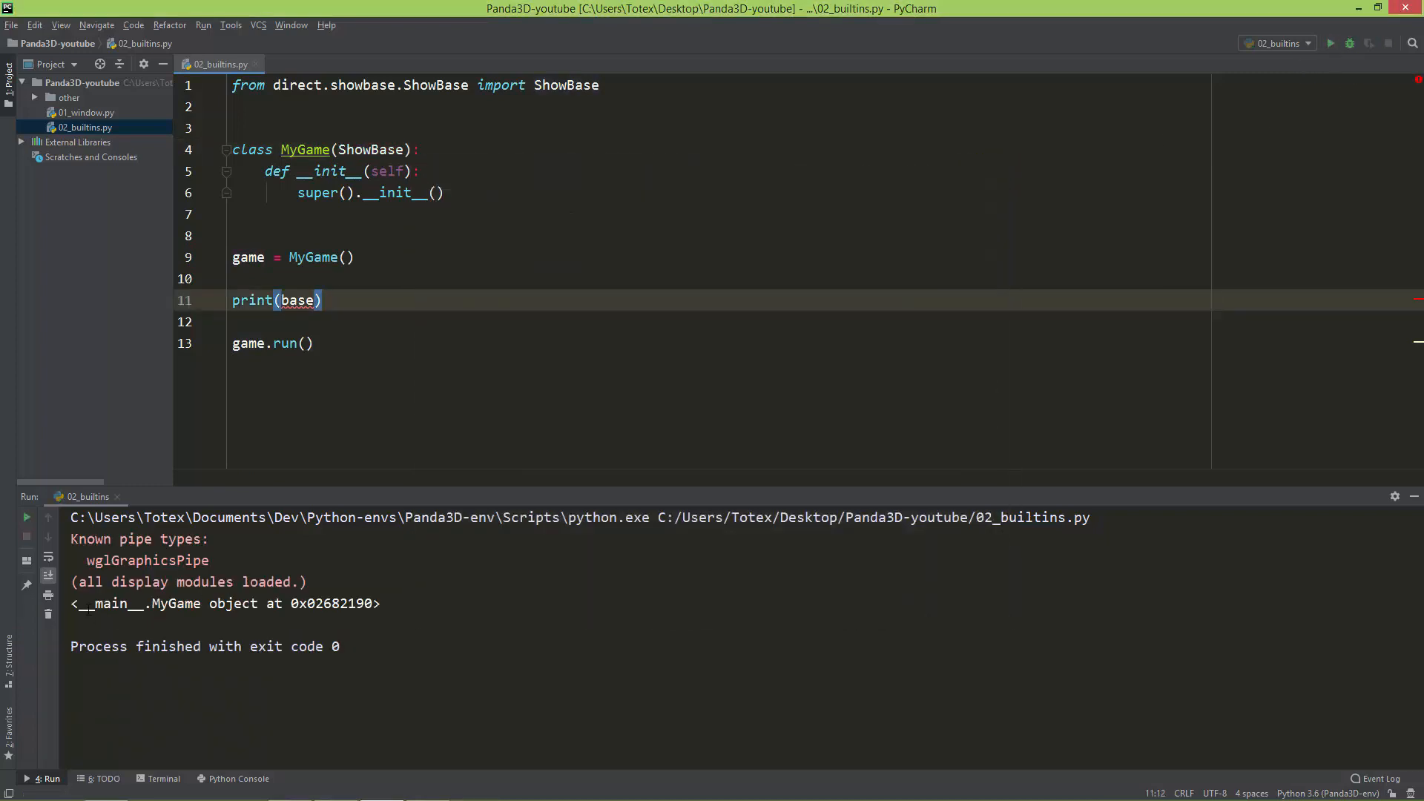
drag(77, 604, 341, 604)
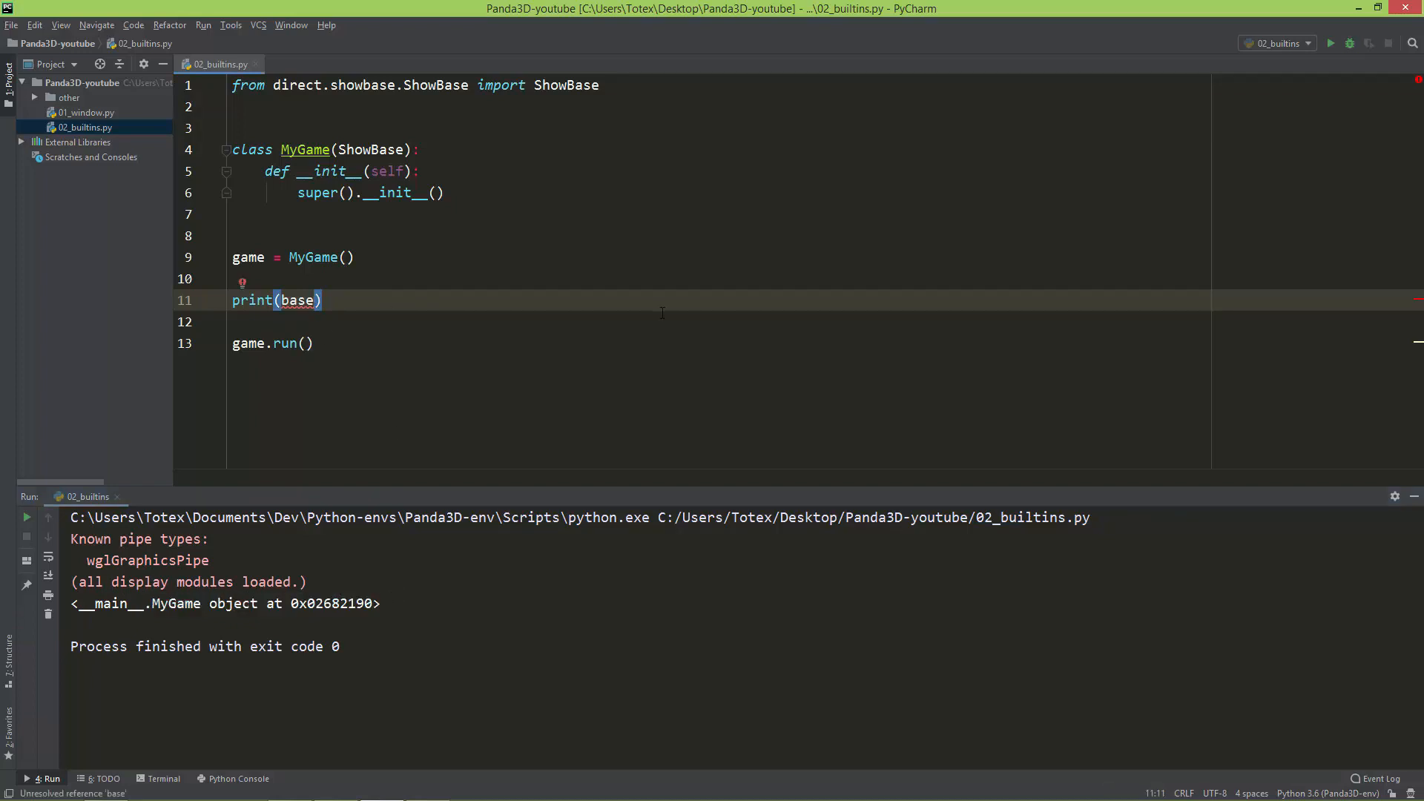
Step: Print base.render and run it, showing render in the output
text(.render)
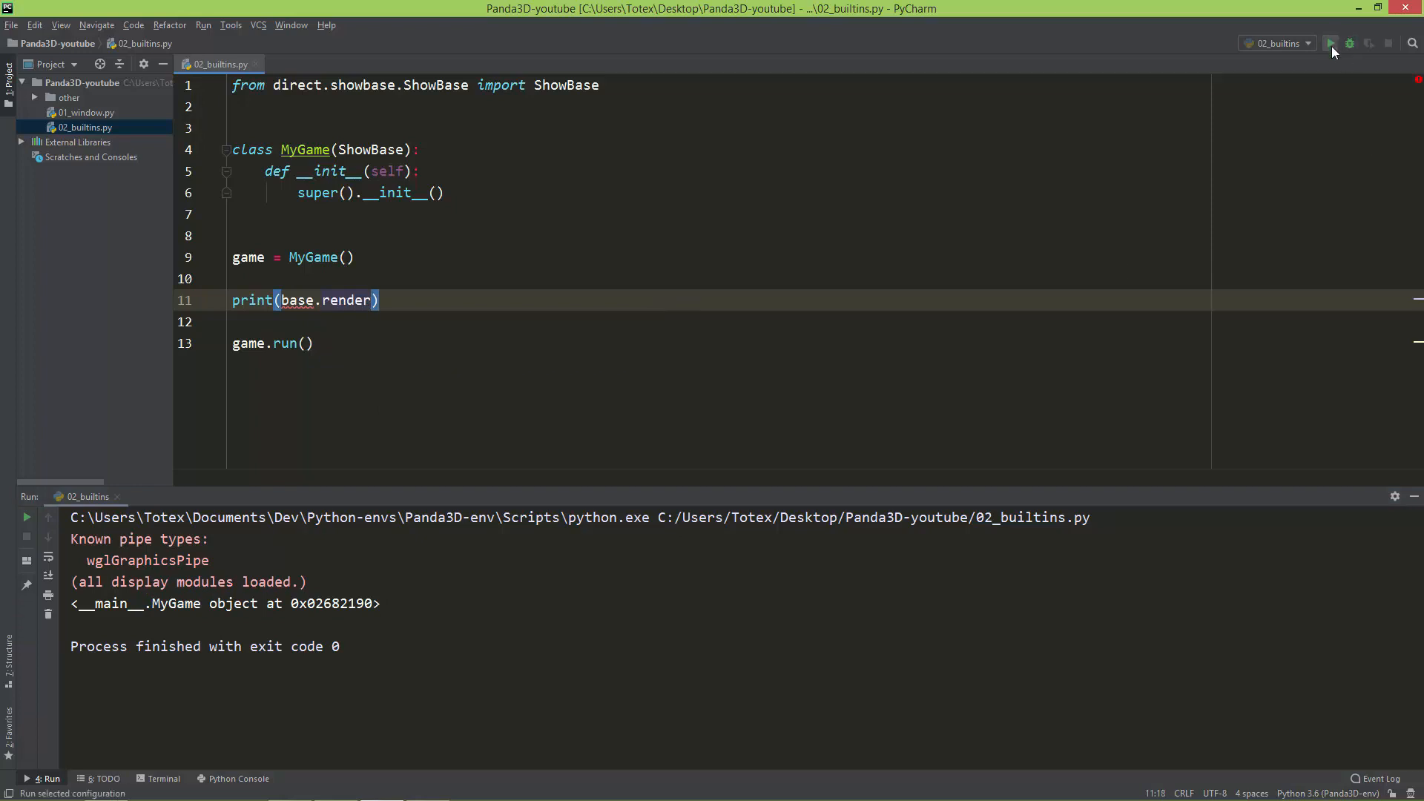
click(1333, 42)
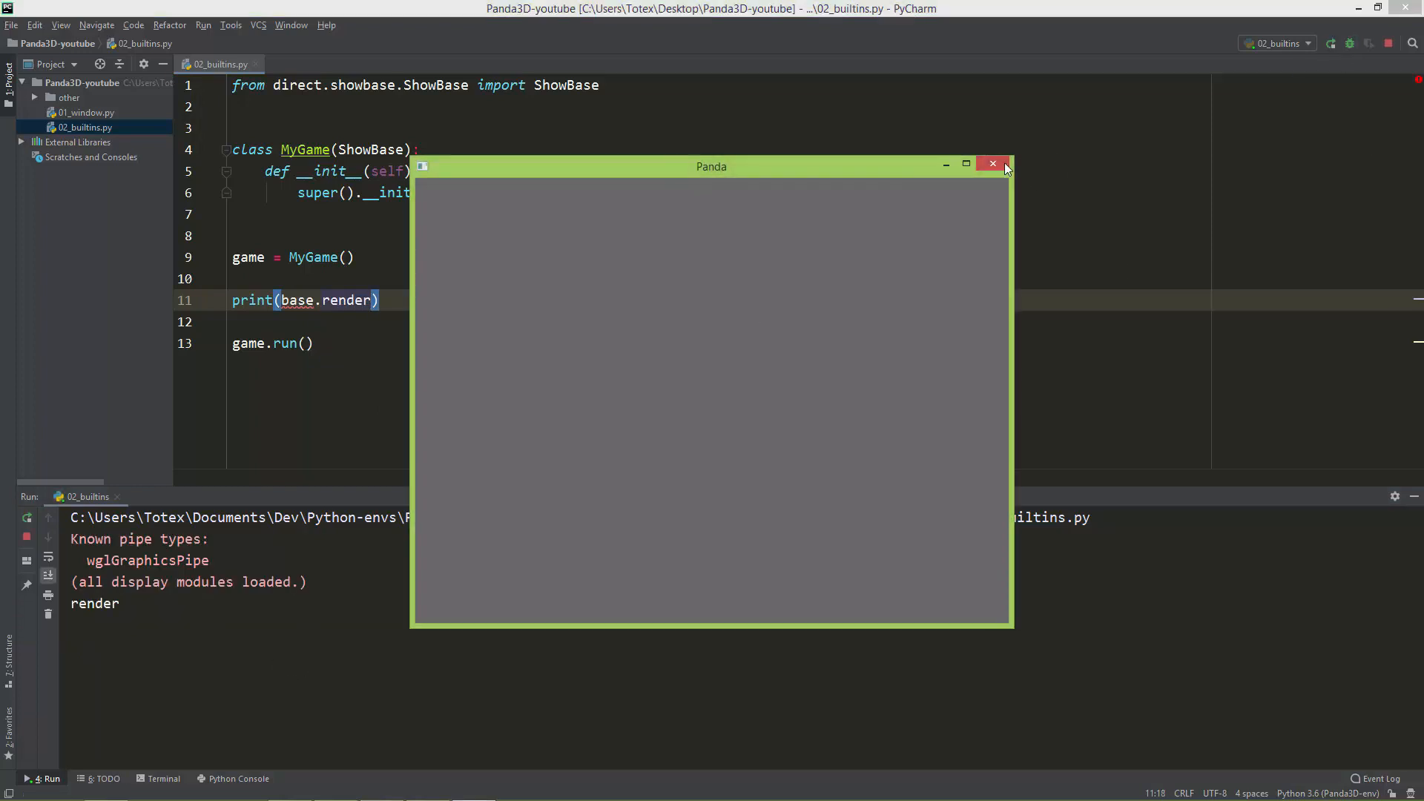
click(993, 163)
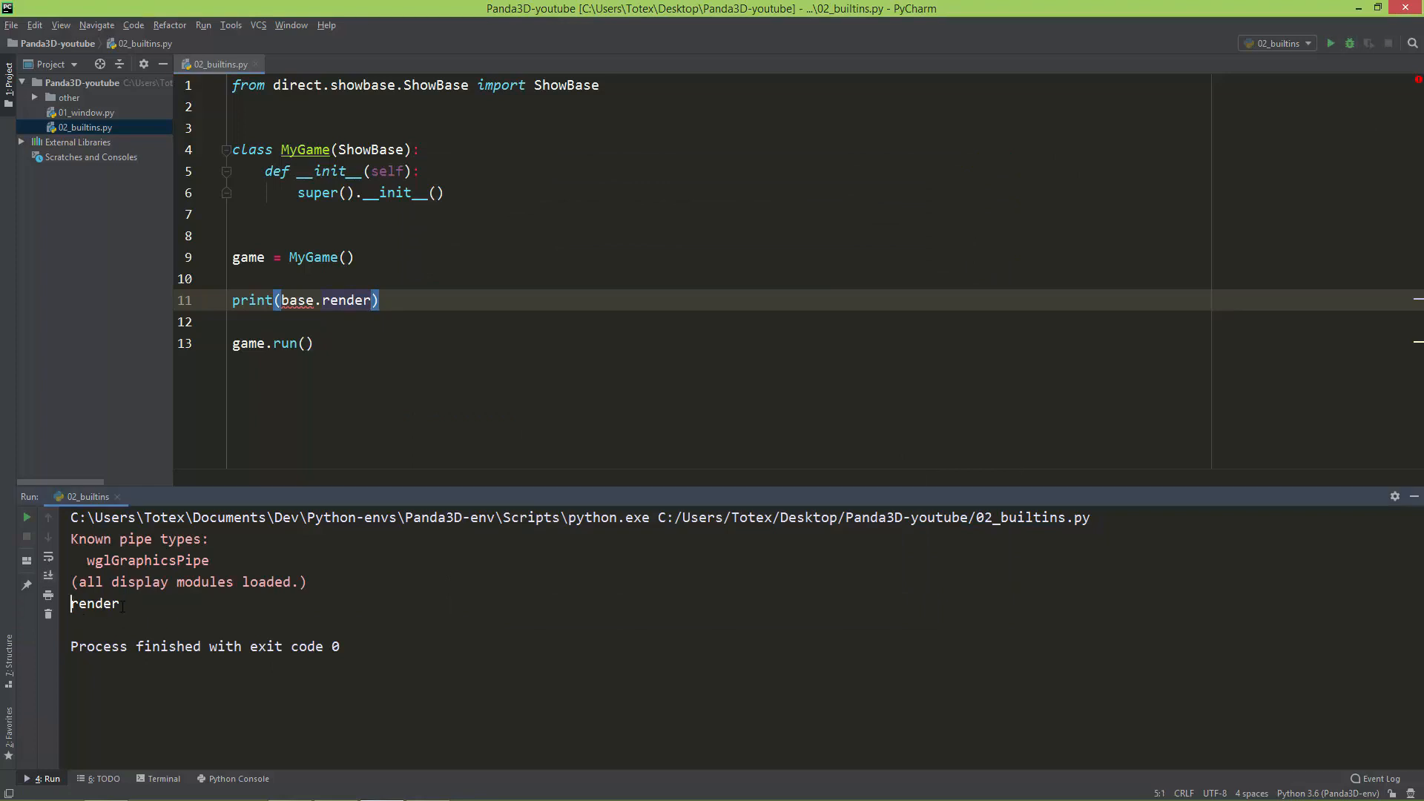
Step: Print base.camera and run it, showing render/camera in the output
double_click(346, 300)
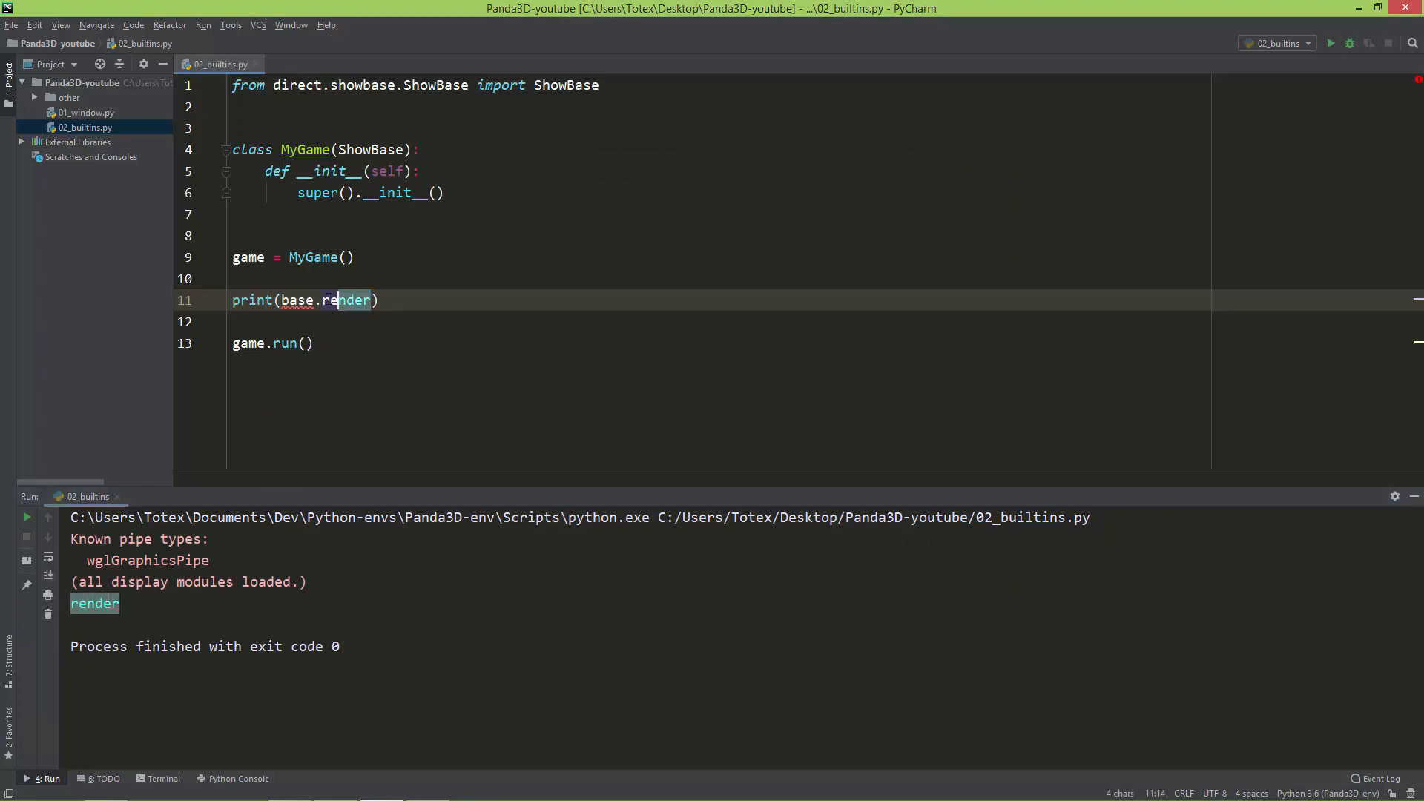
text(came)
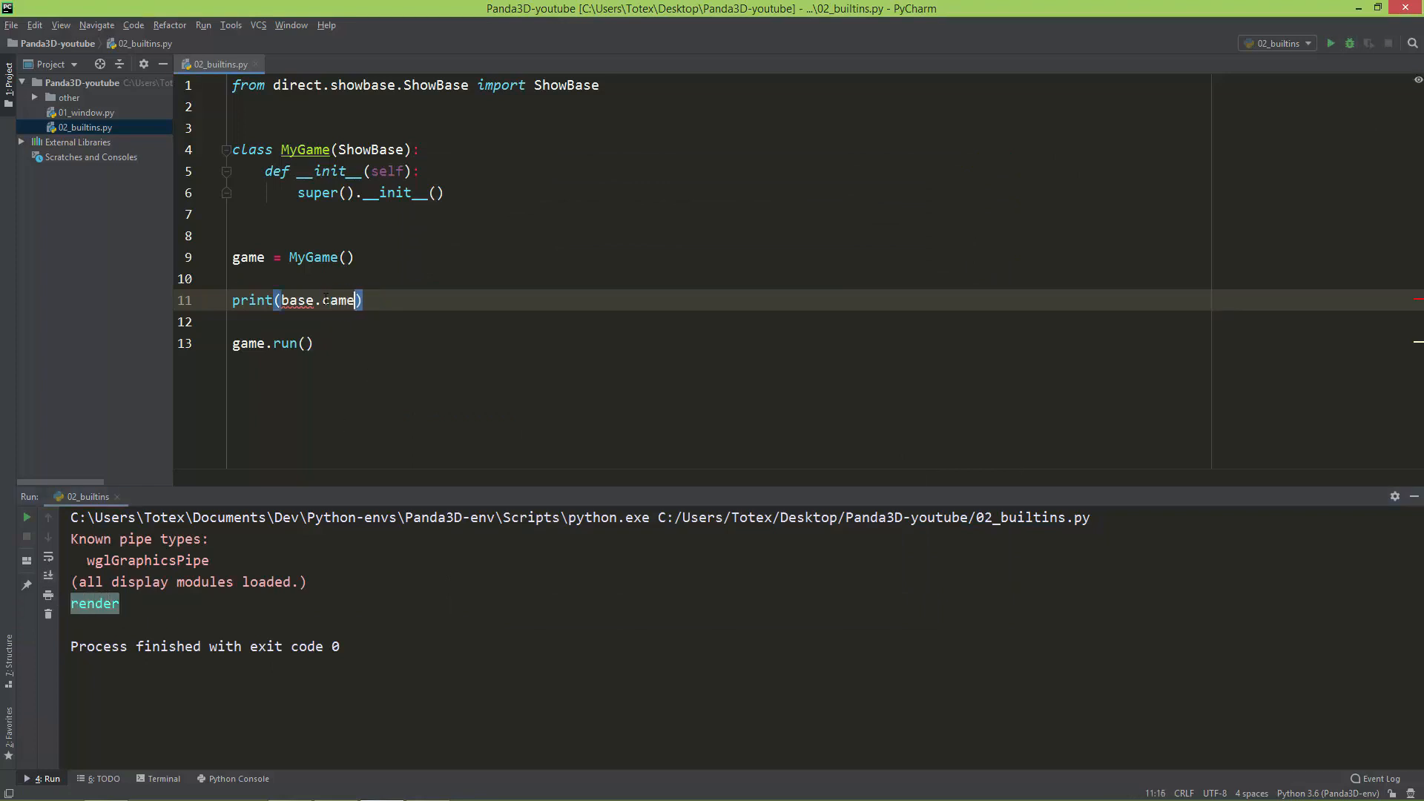
text(ra)
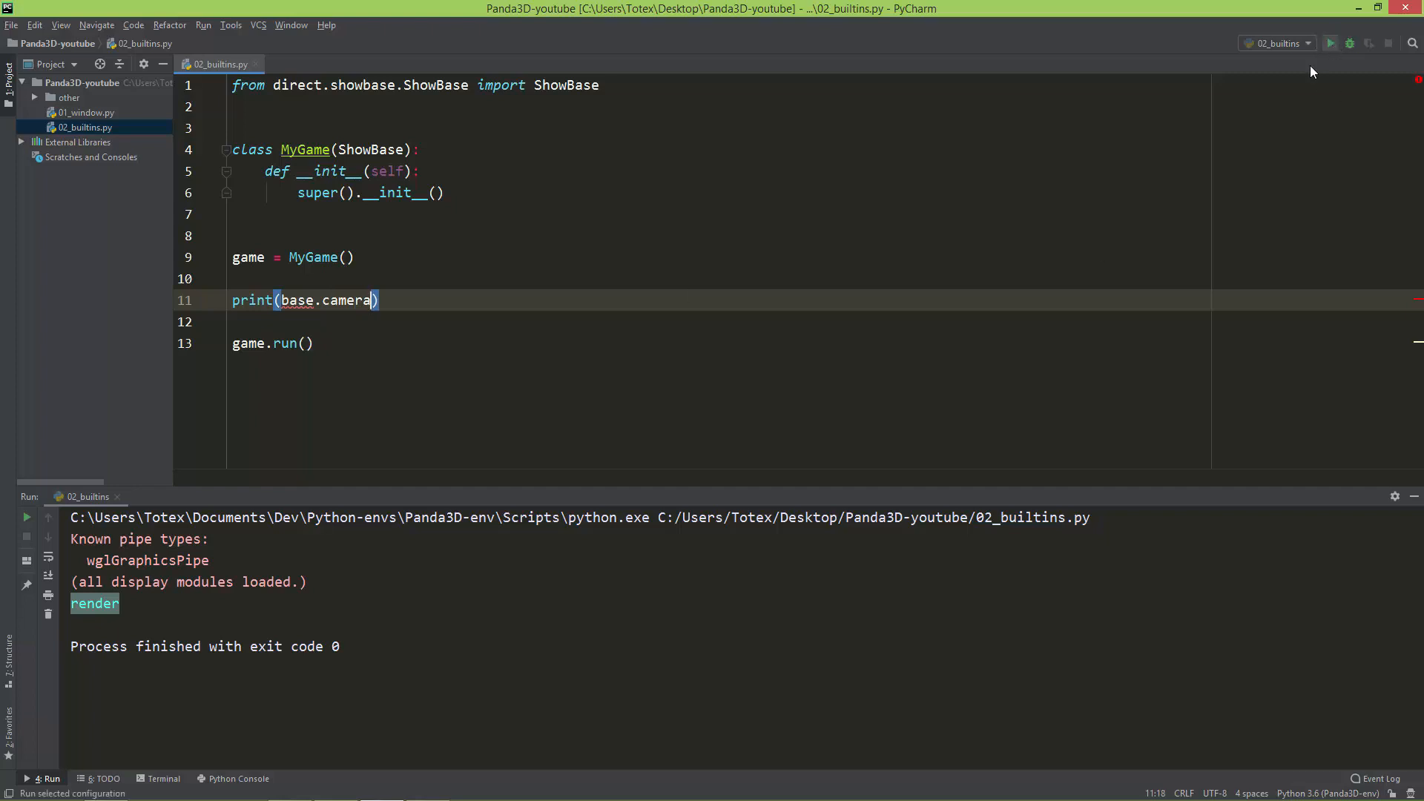
click(1338, 43)
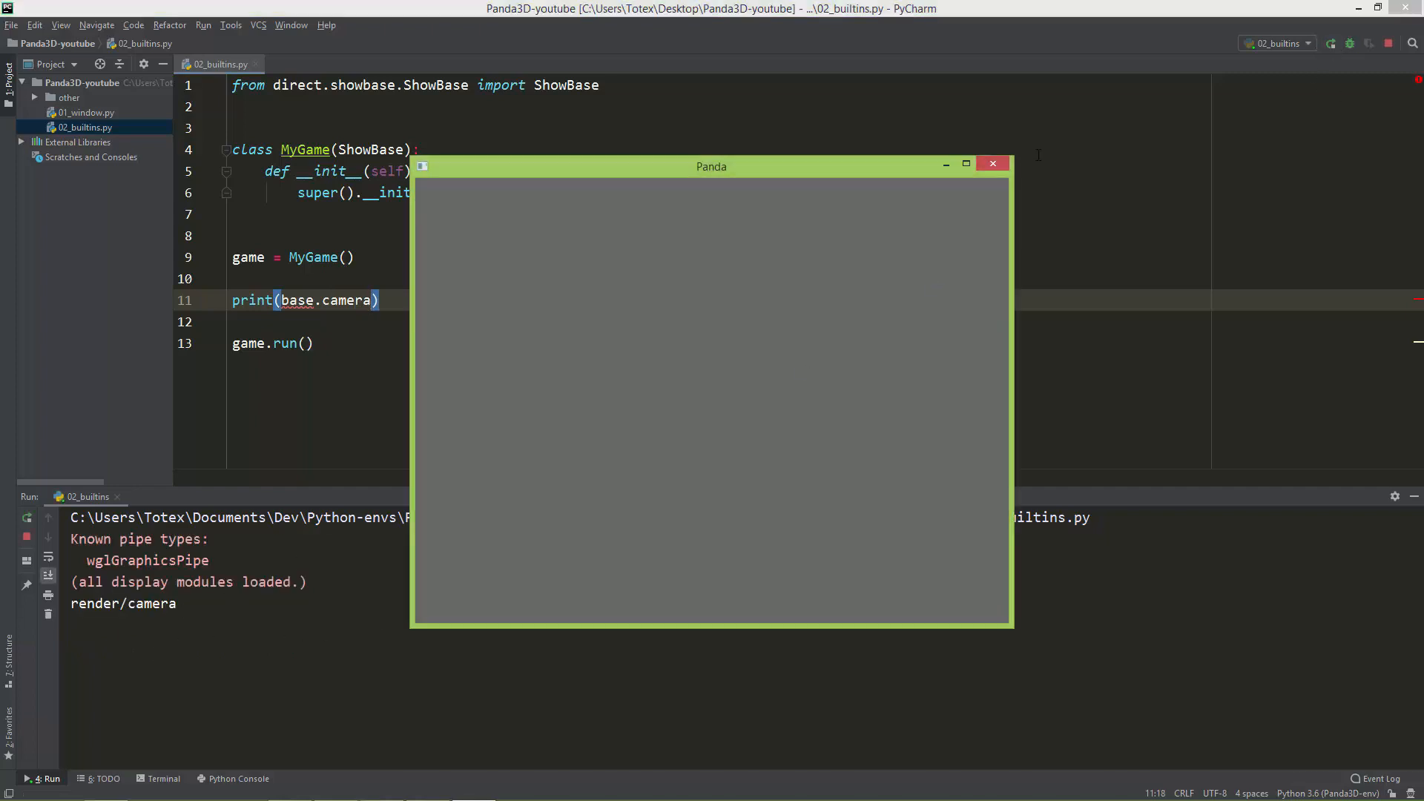
click(992, 163)
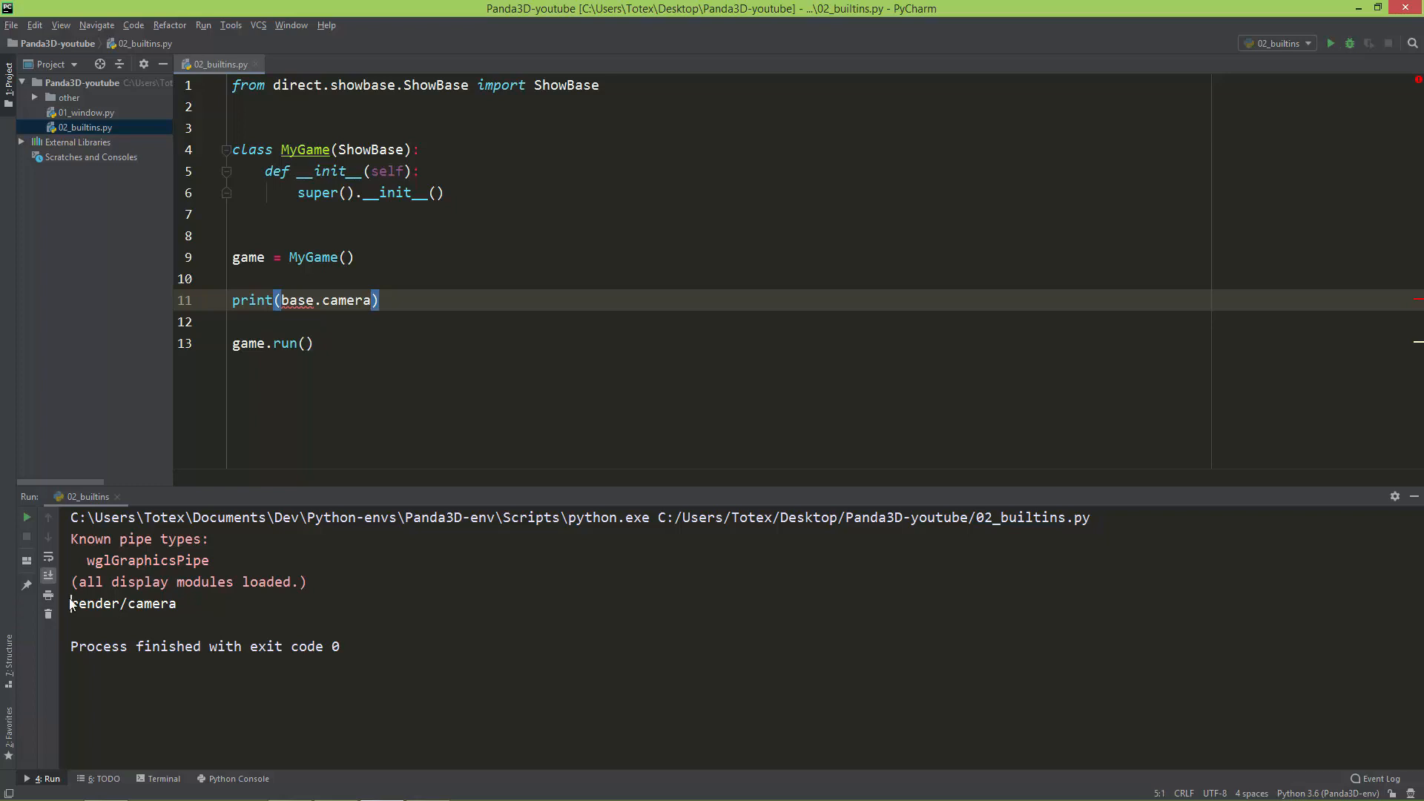
double_click(92, 604)
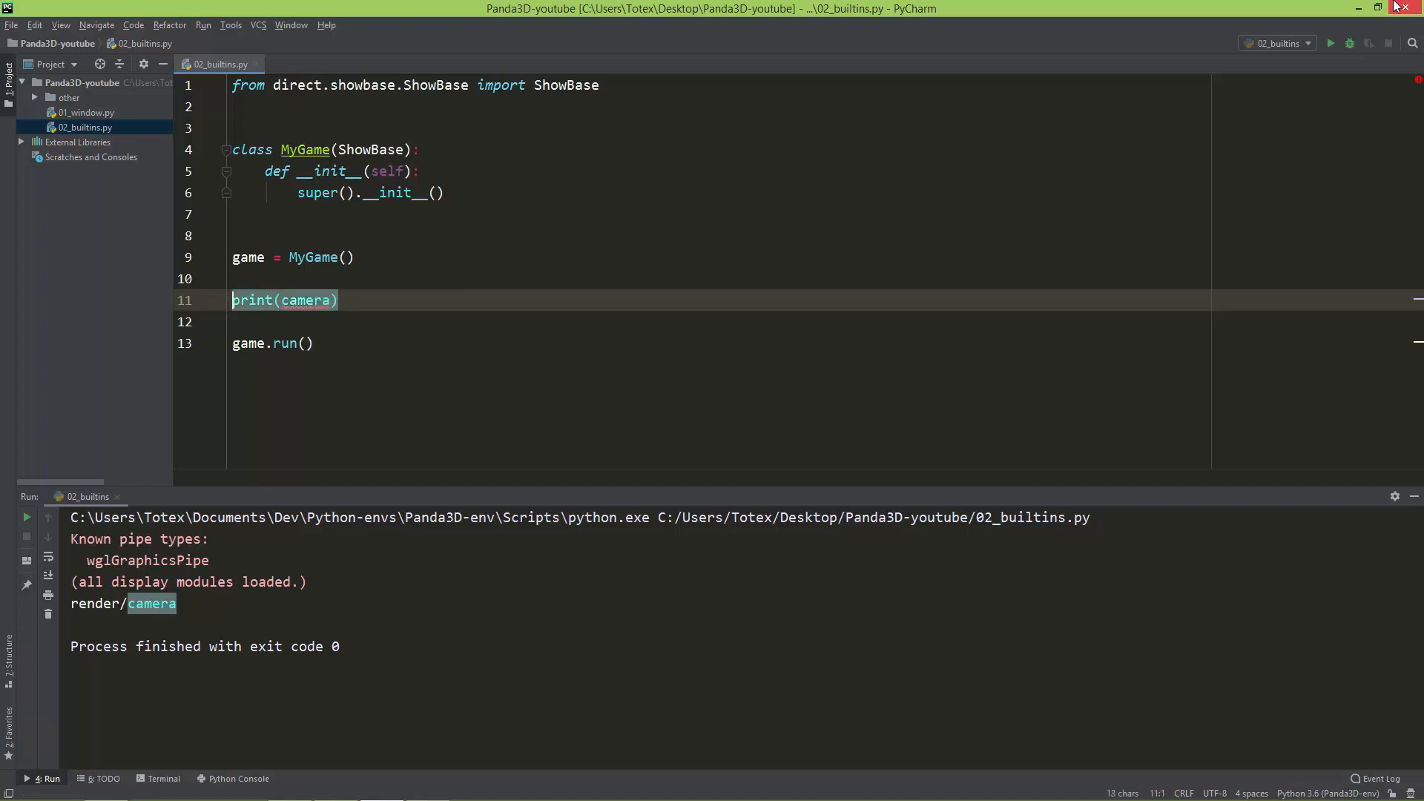
Step: Run print(camera), then try plain cam, which raises a NameError
click(1335, 41)
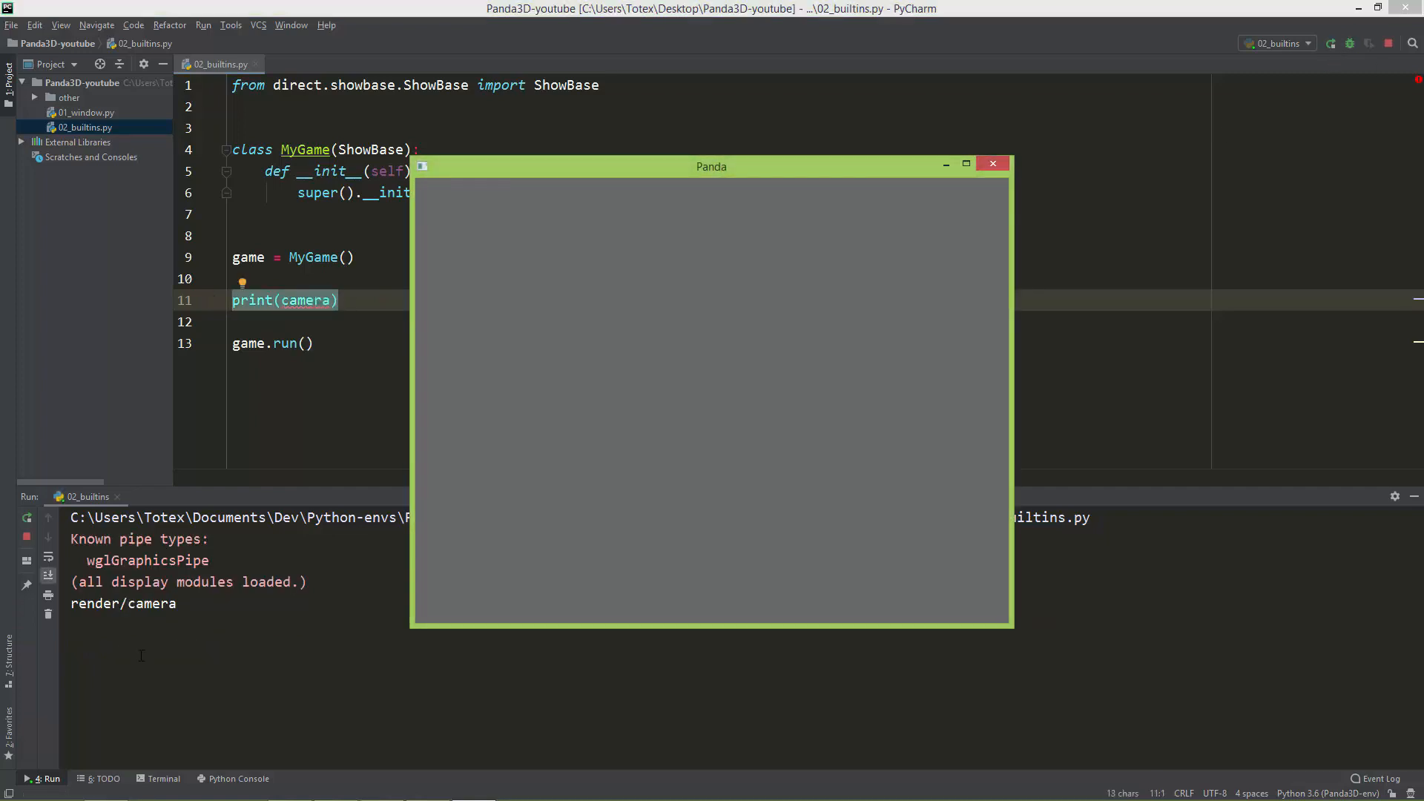
click(992, 163)
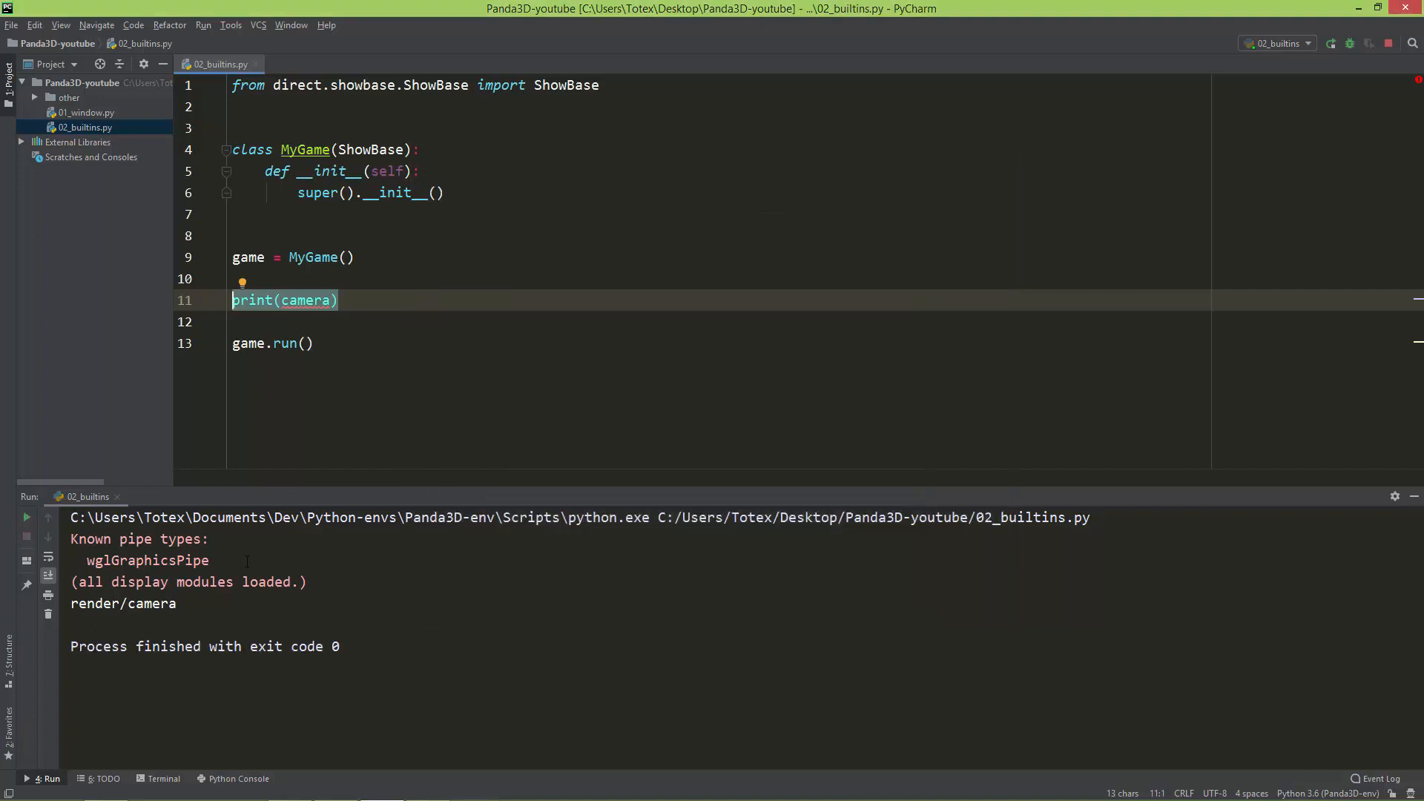
double_click(95, 602)
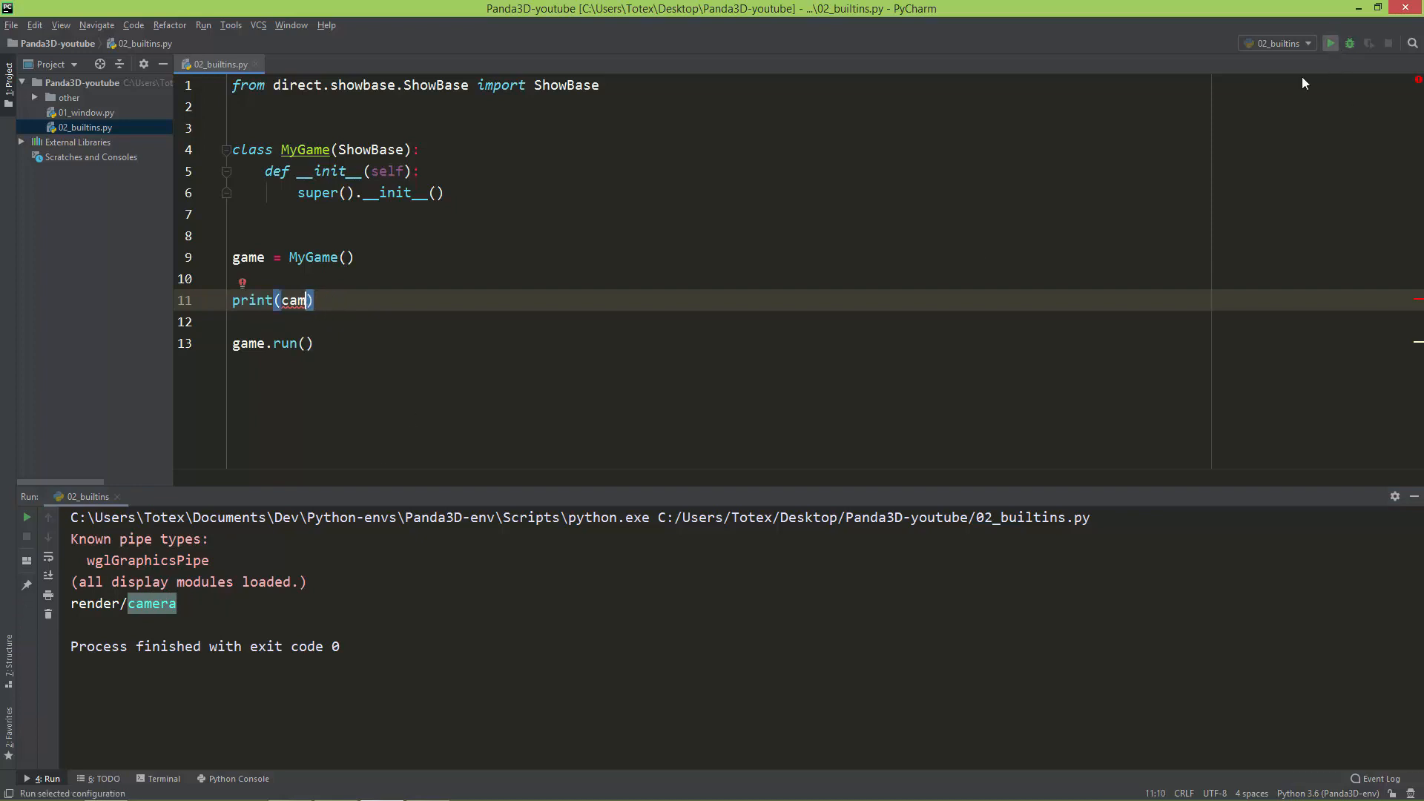
click(1336, 41)
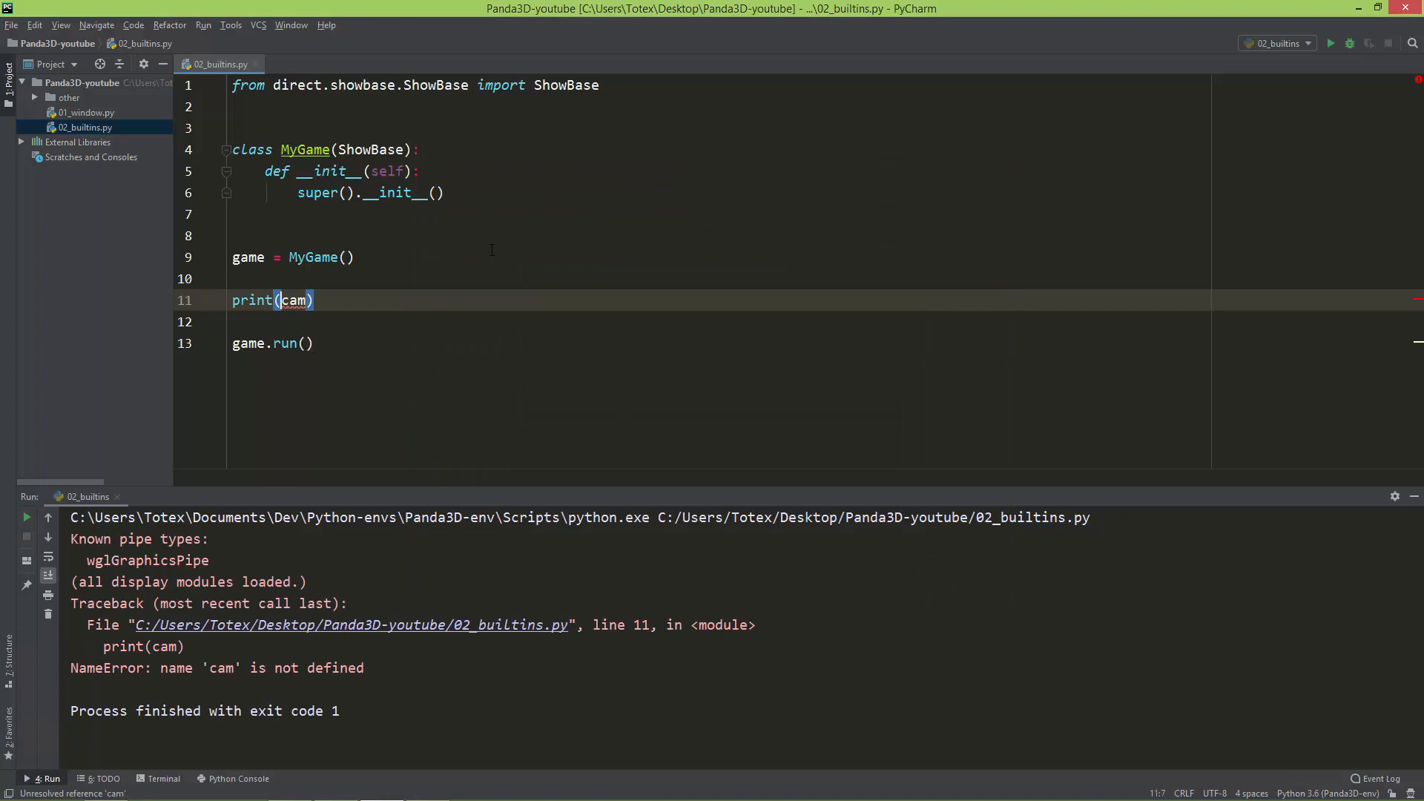
Step: Print base.cam and run it, showing render/camera/cam in the output
text(base.)
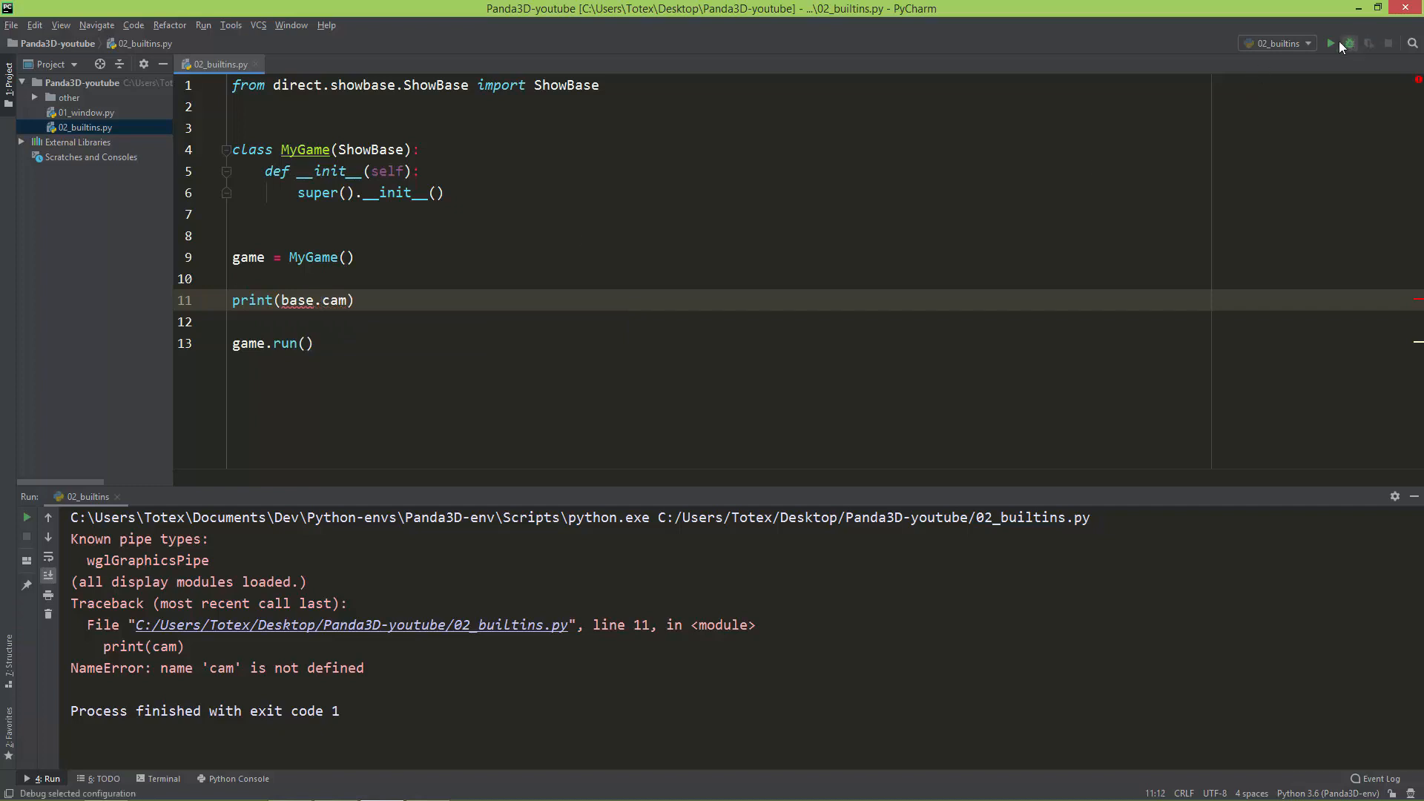
click(1331, 41)
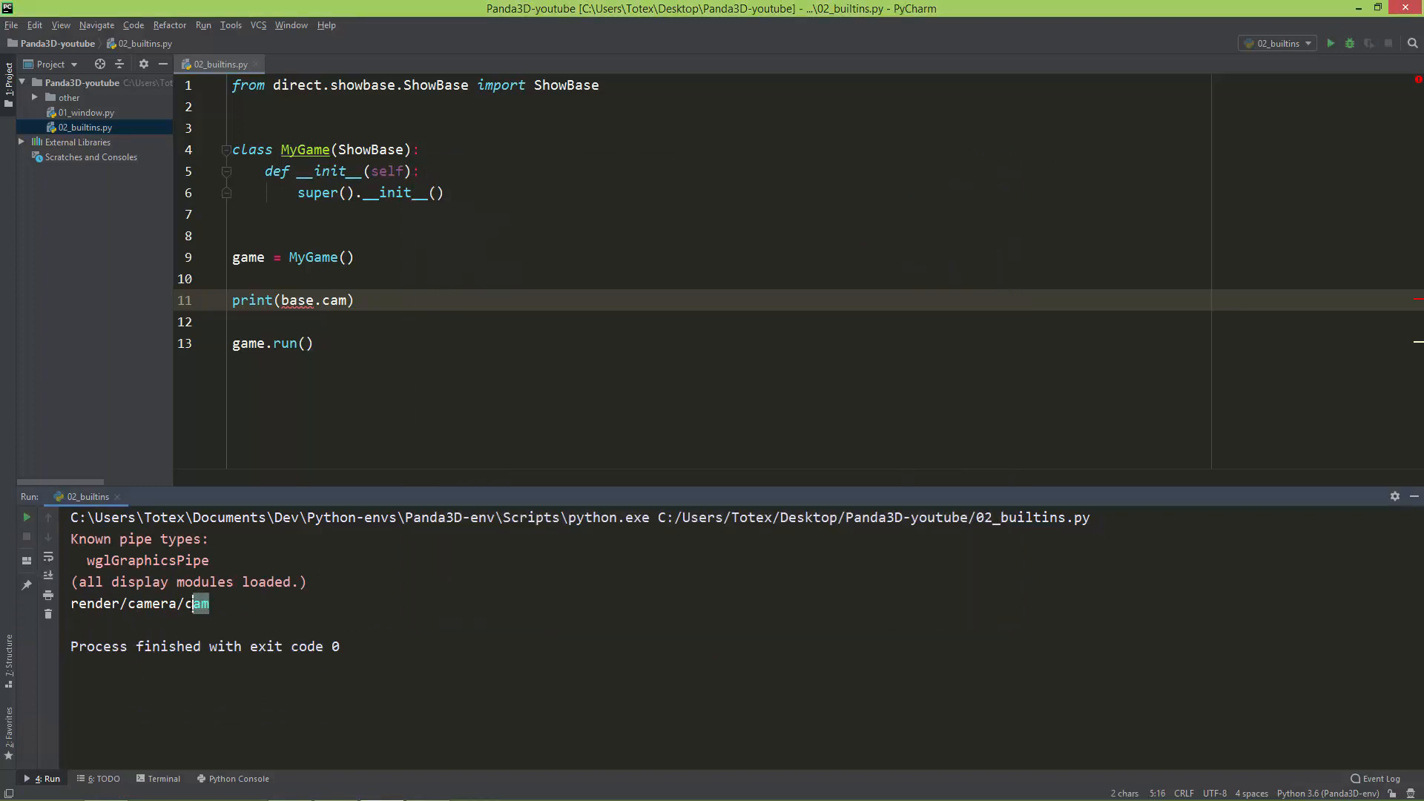
double_click(152, 604)
text(print)
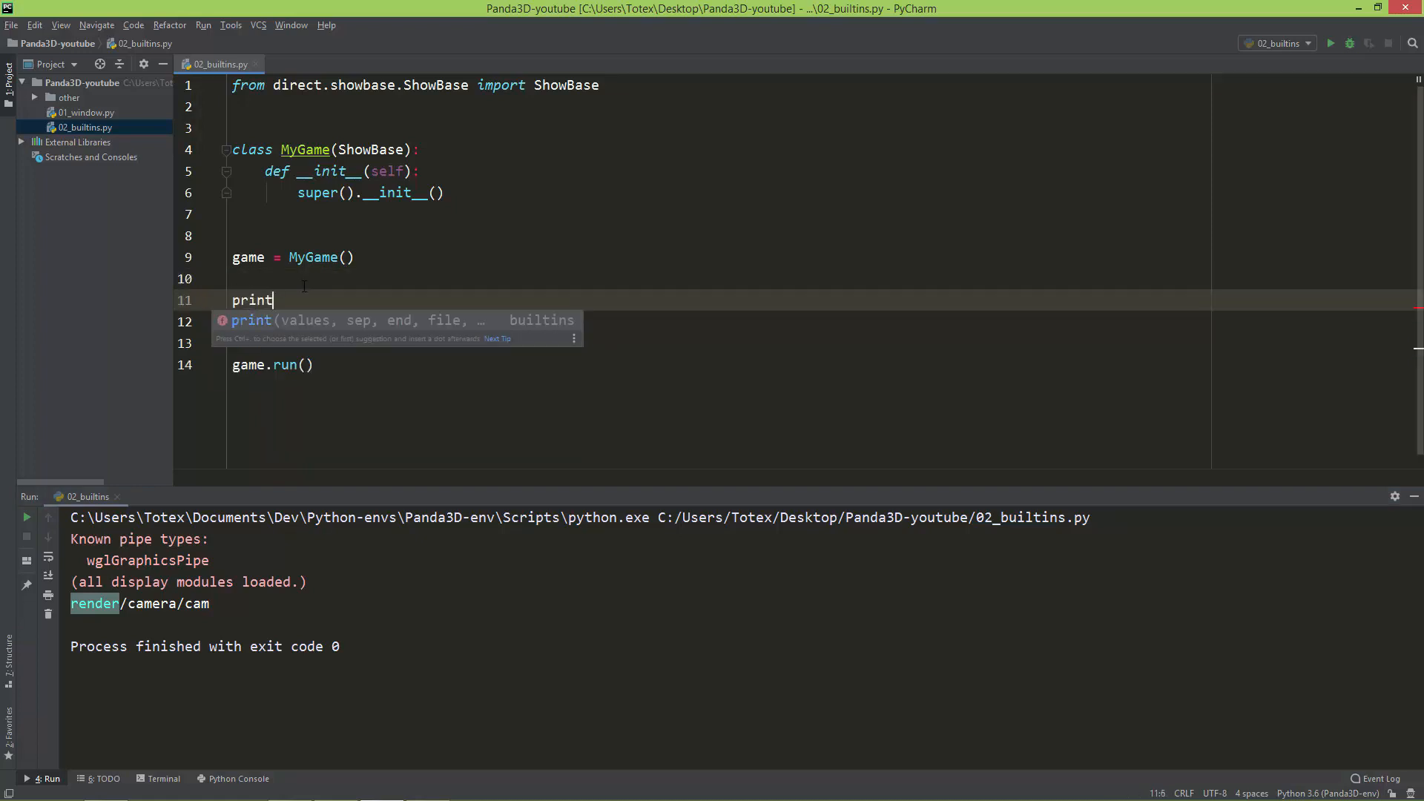
Step: Print __builtins__.base and run it, showing the MyGame object again
text((__)
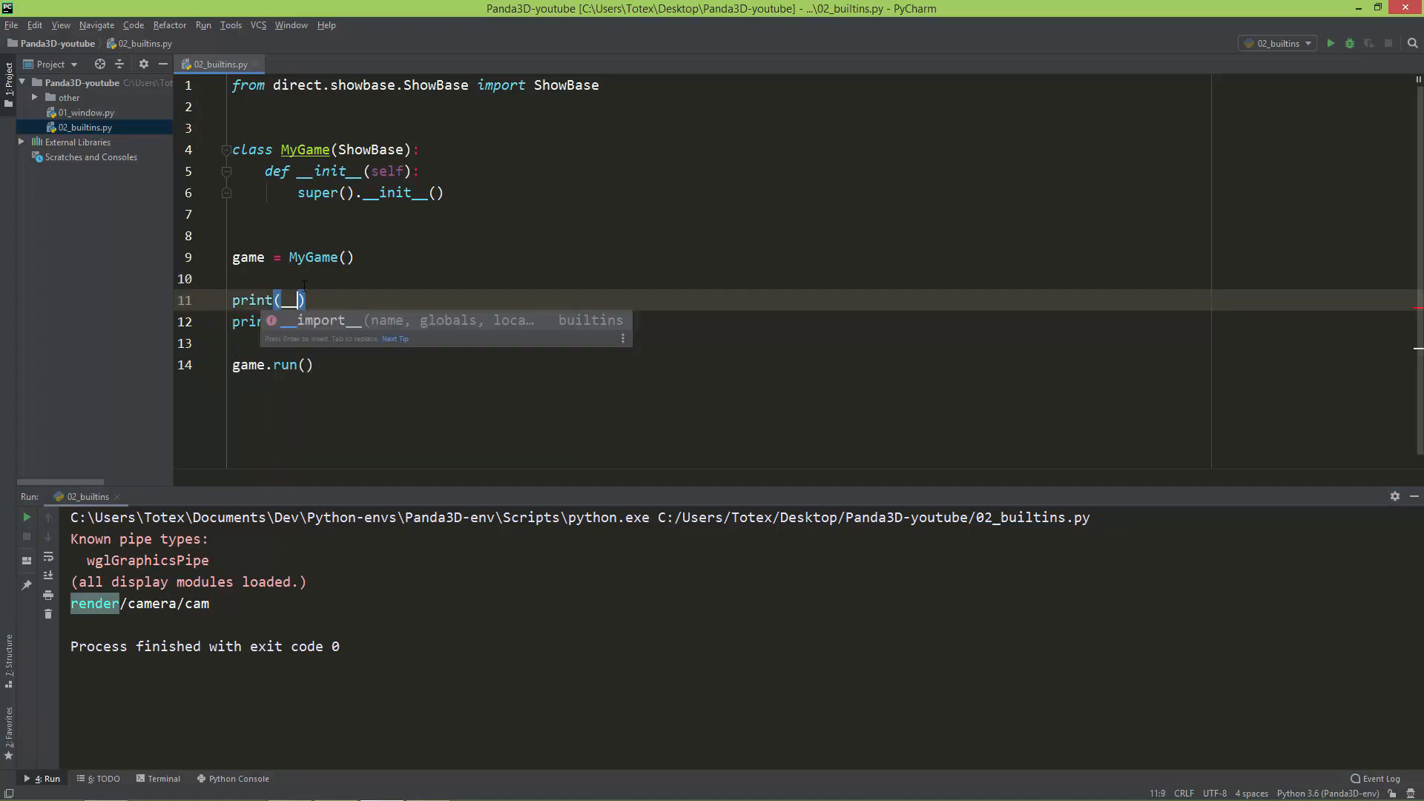
text(_bi)
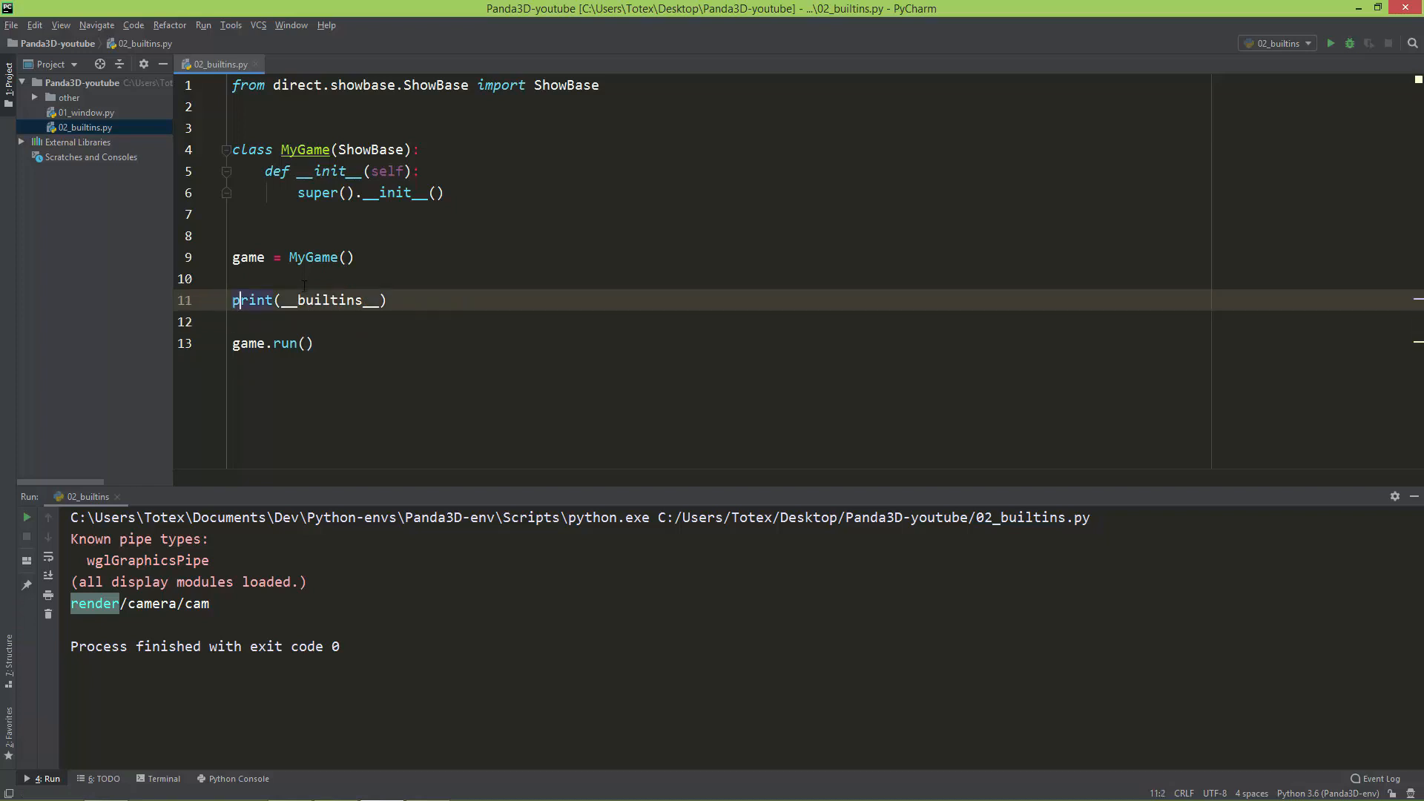
text(.)
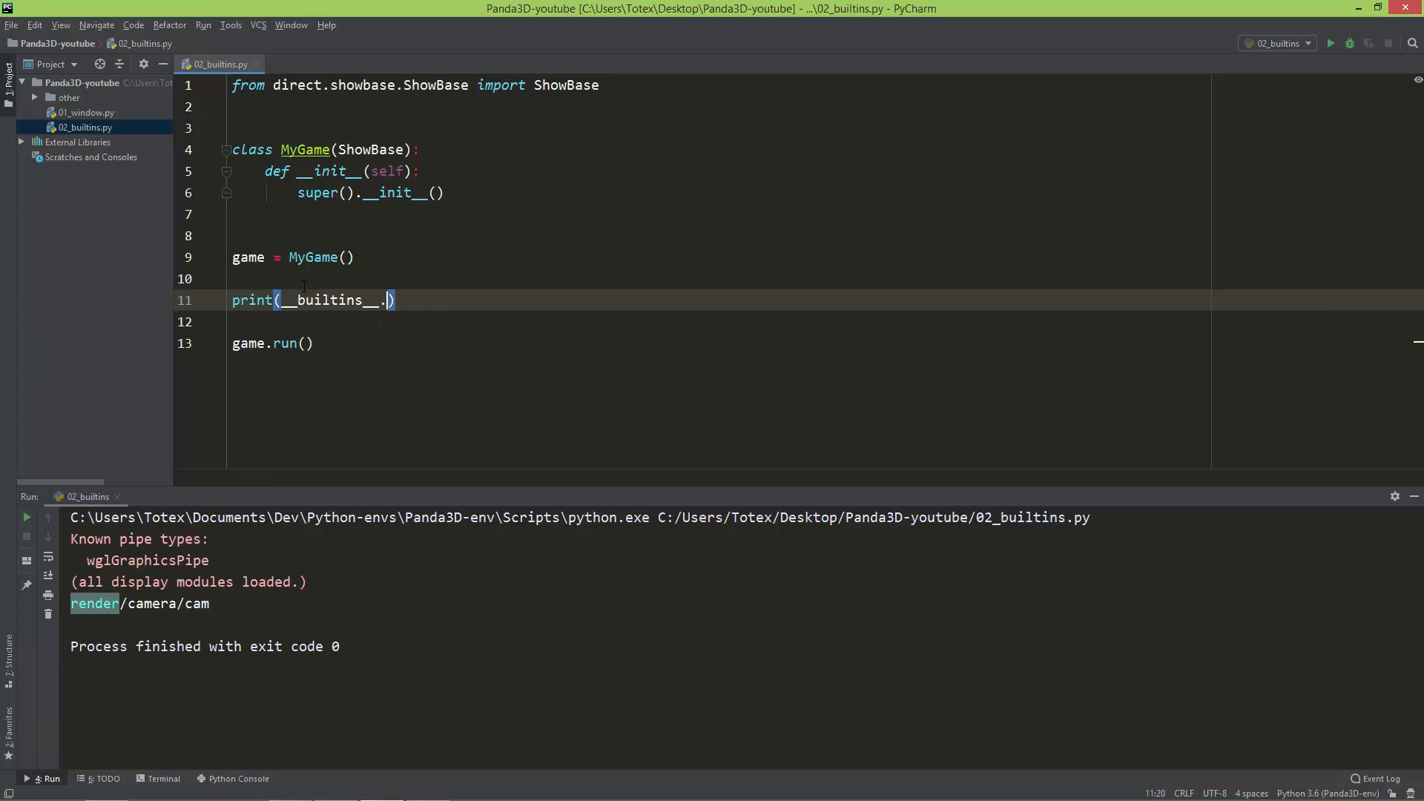
text(base)
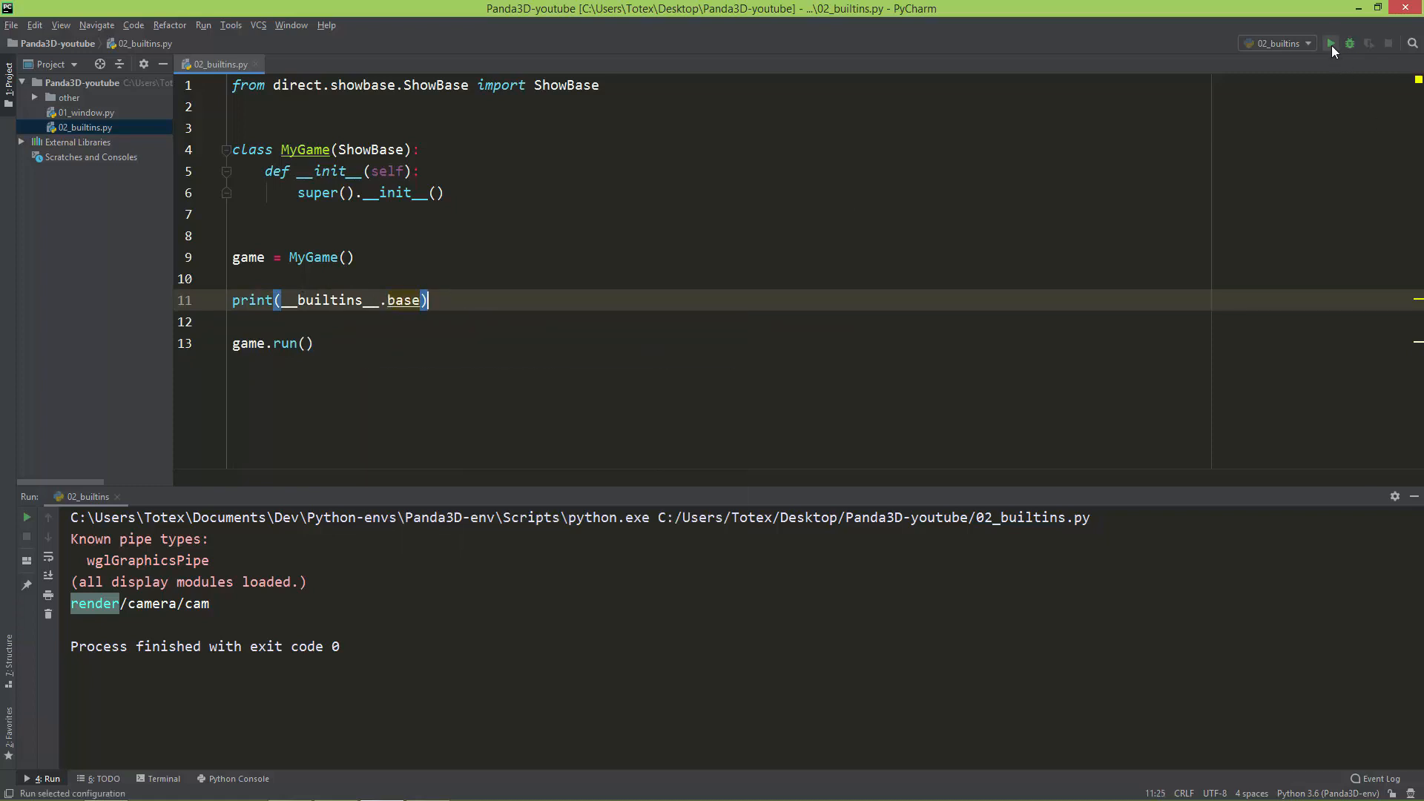
click(1335, 43)
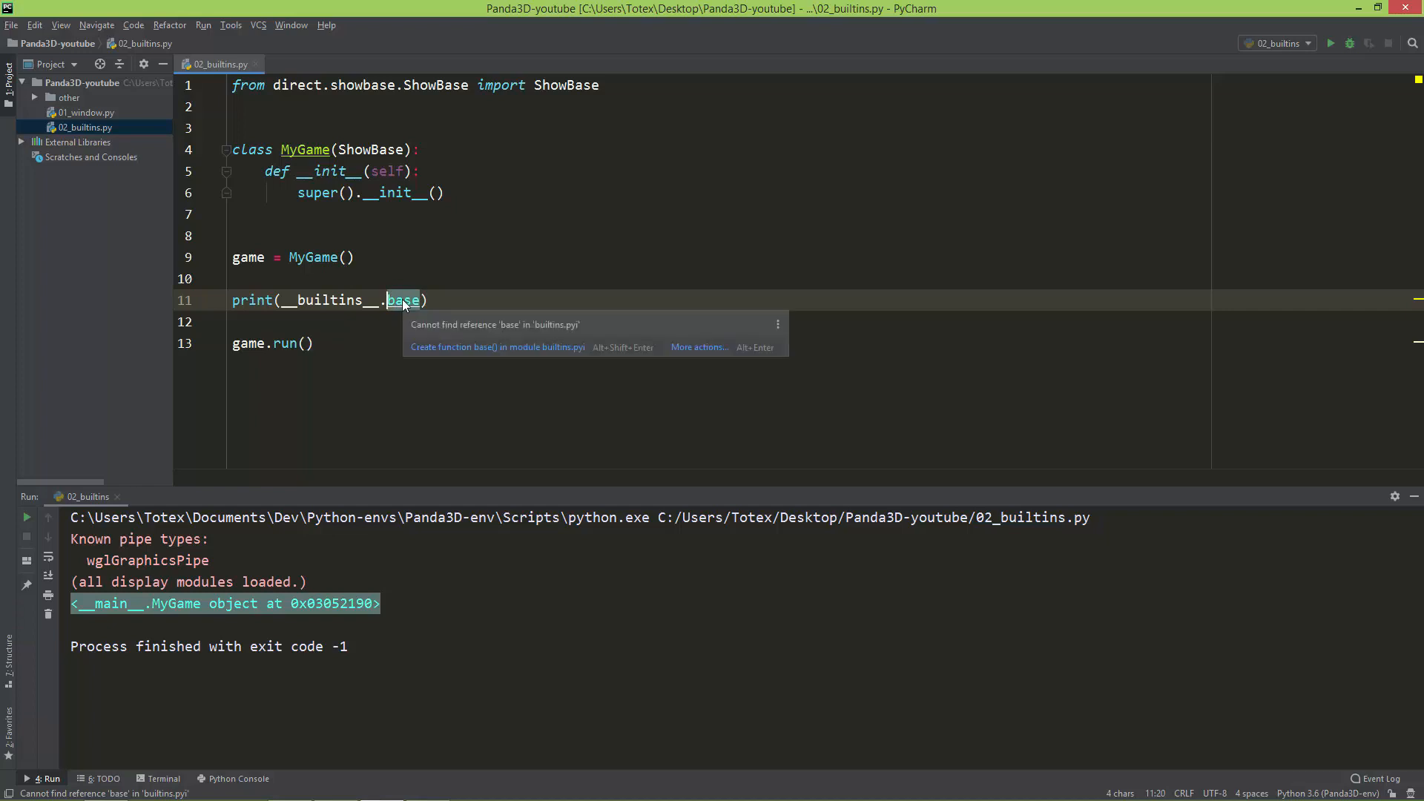
text(camera)
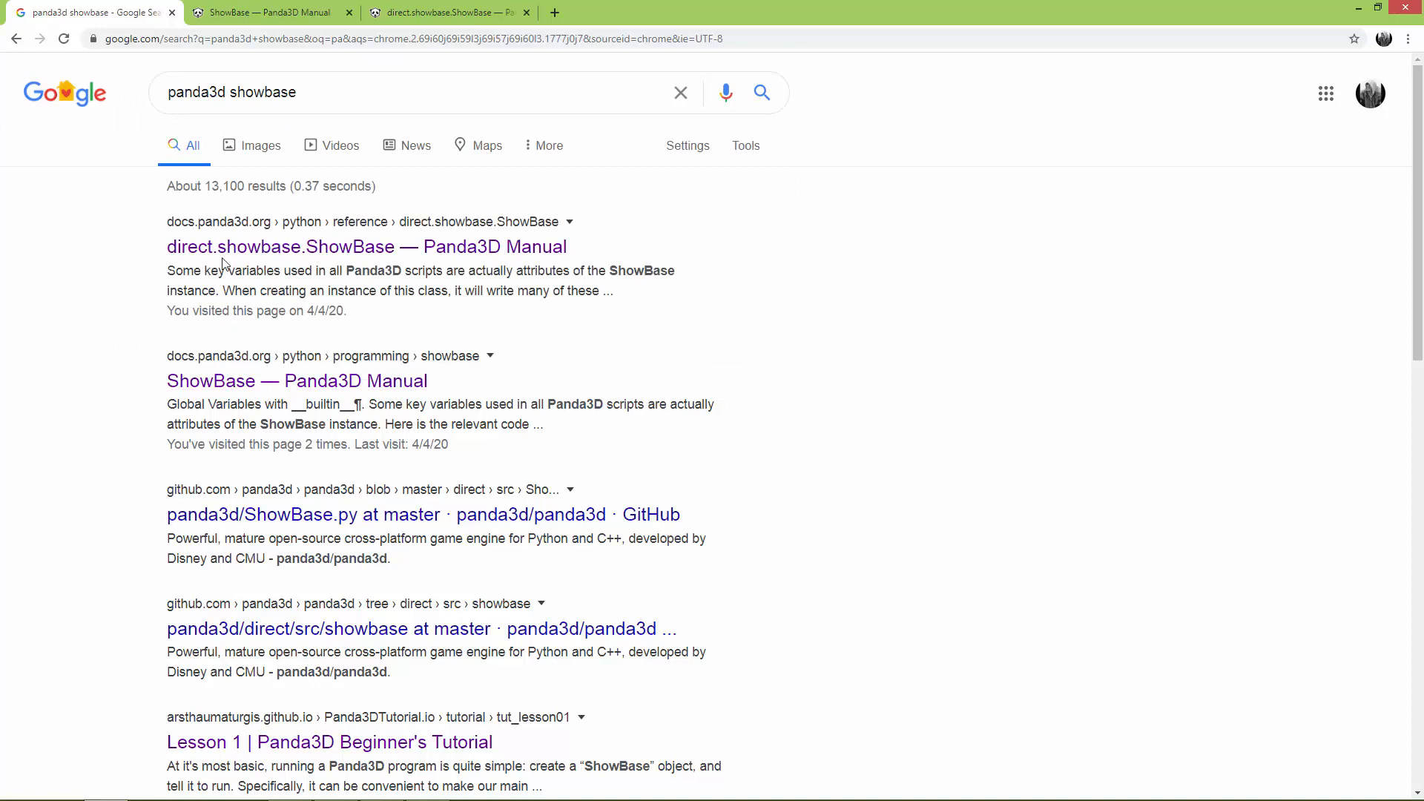
mouse_move(241, 380)
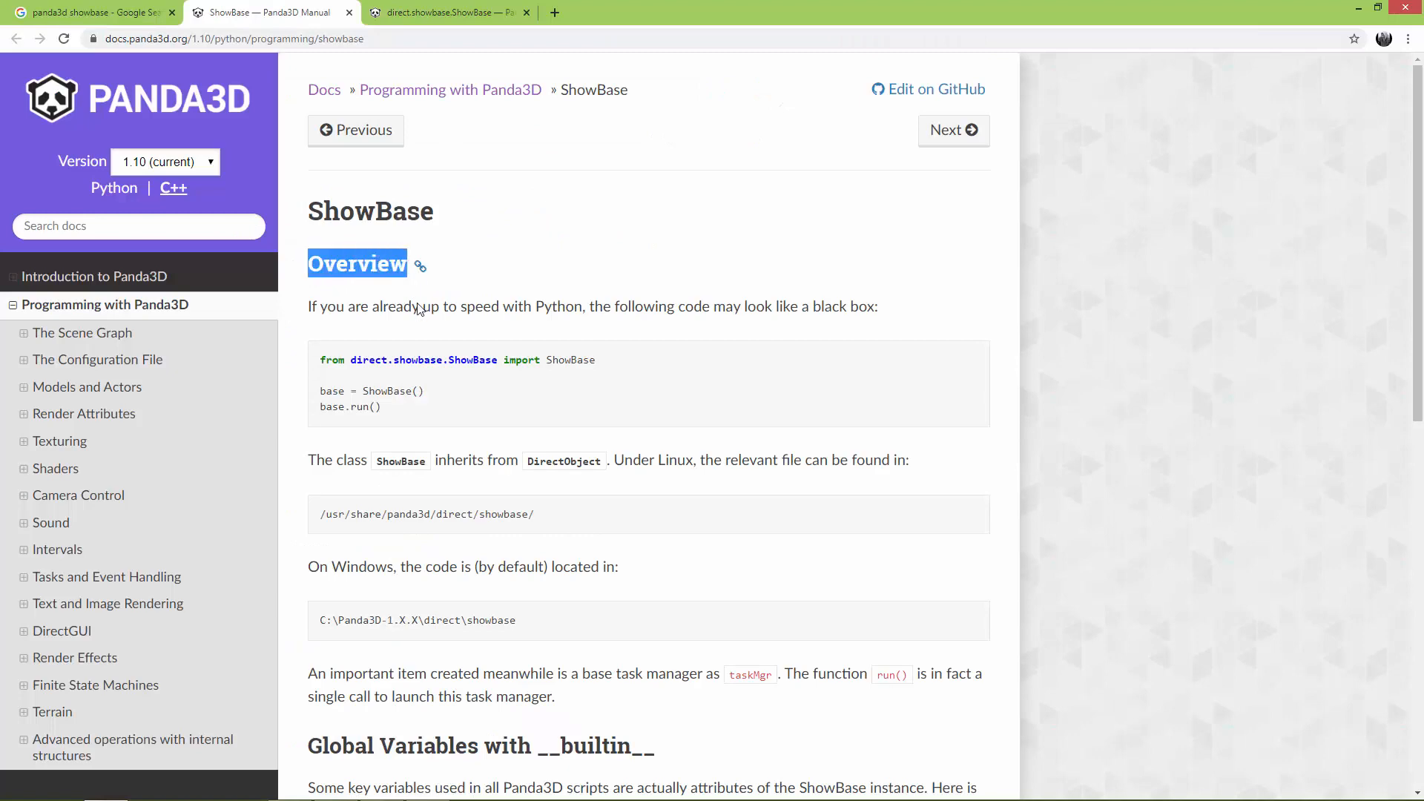
Step: Scroll the ShowBase manual page to 'Global Variables with __builtin__' and highlight __builtin__
scroll(down, 3)
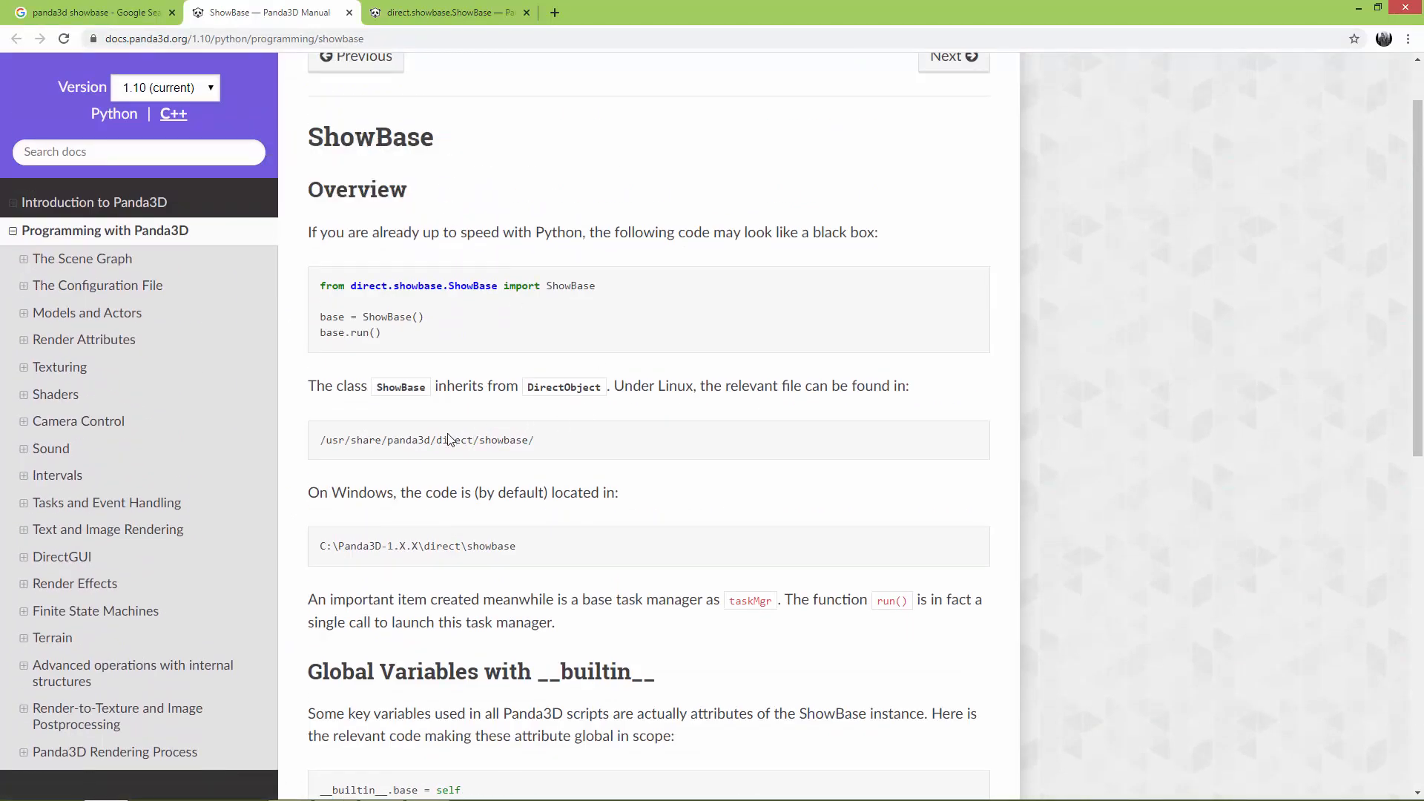
scroll(down, 3)
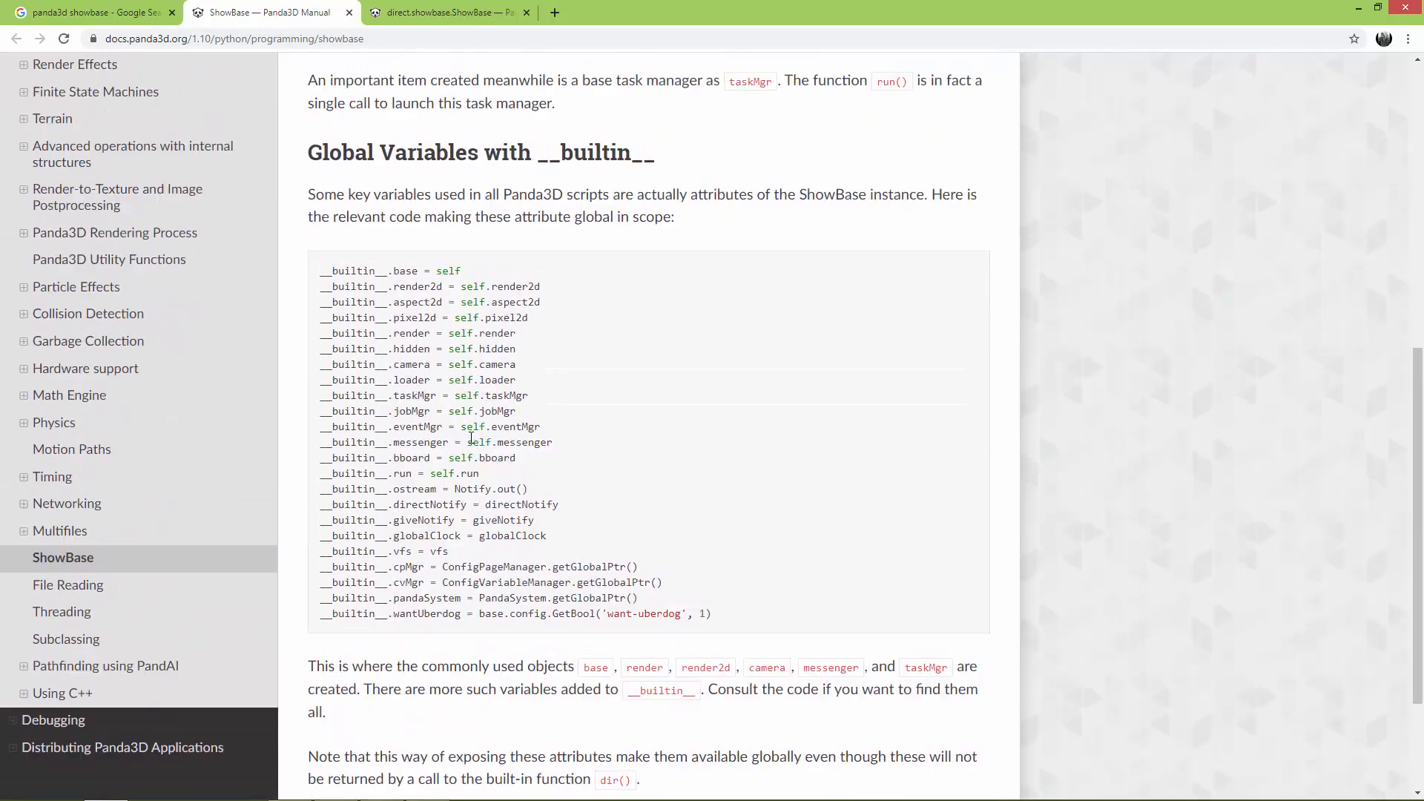
mouse_move(490, 318)
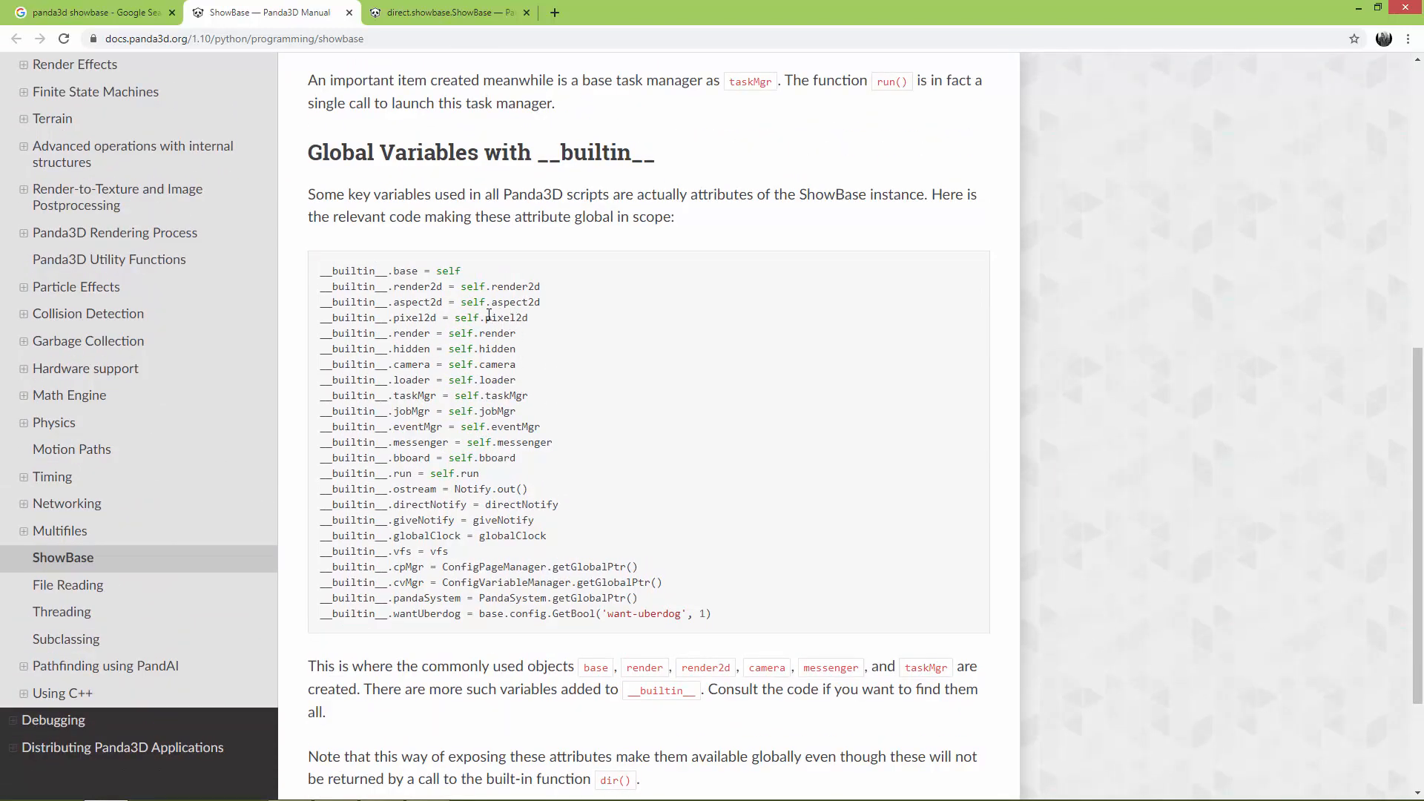
mouse_move(344, 270)
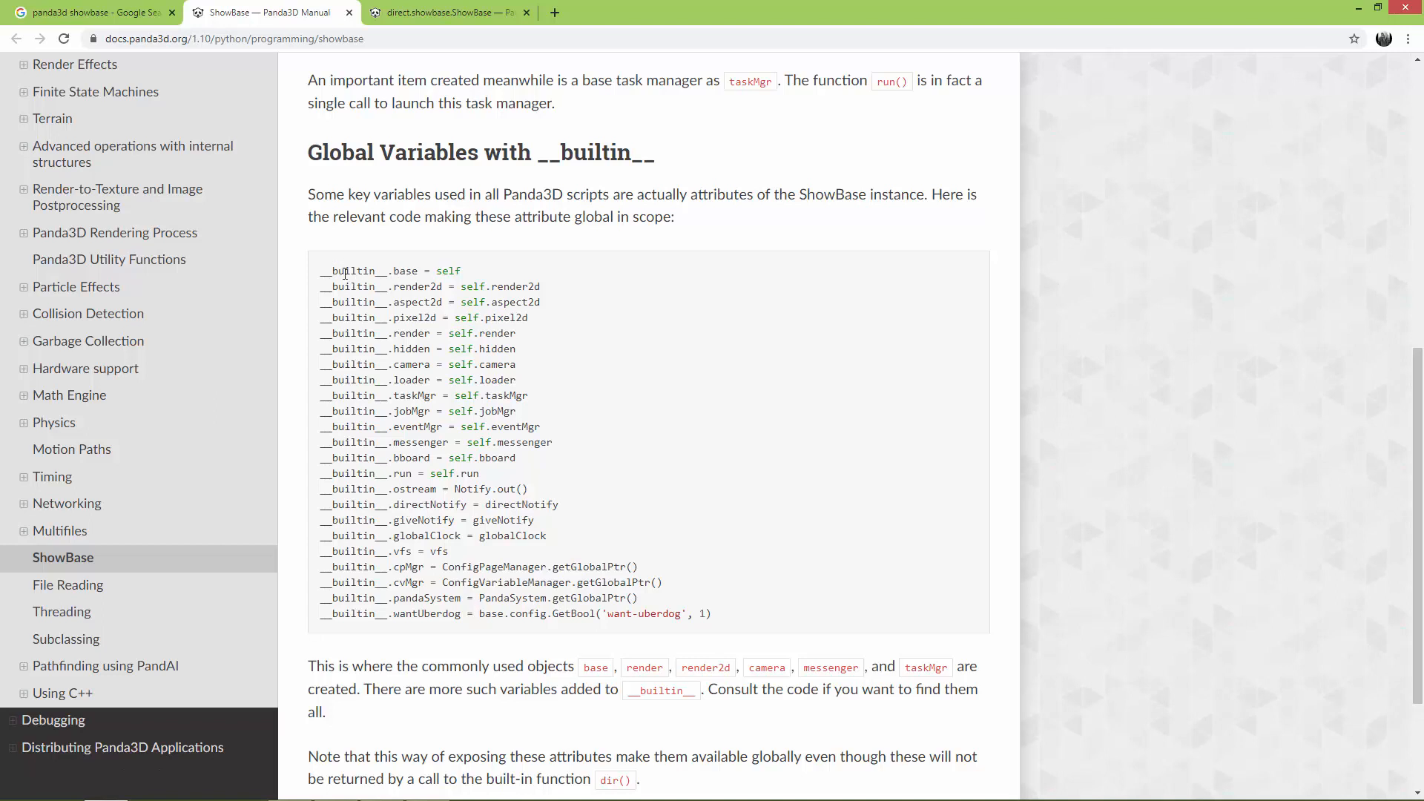
double_click(348, 270)
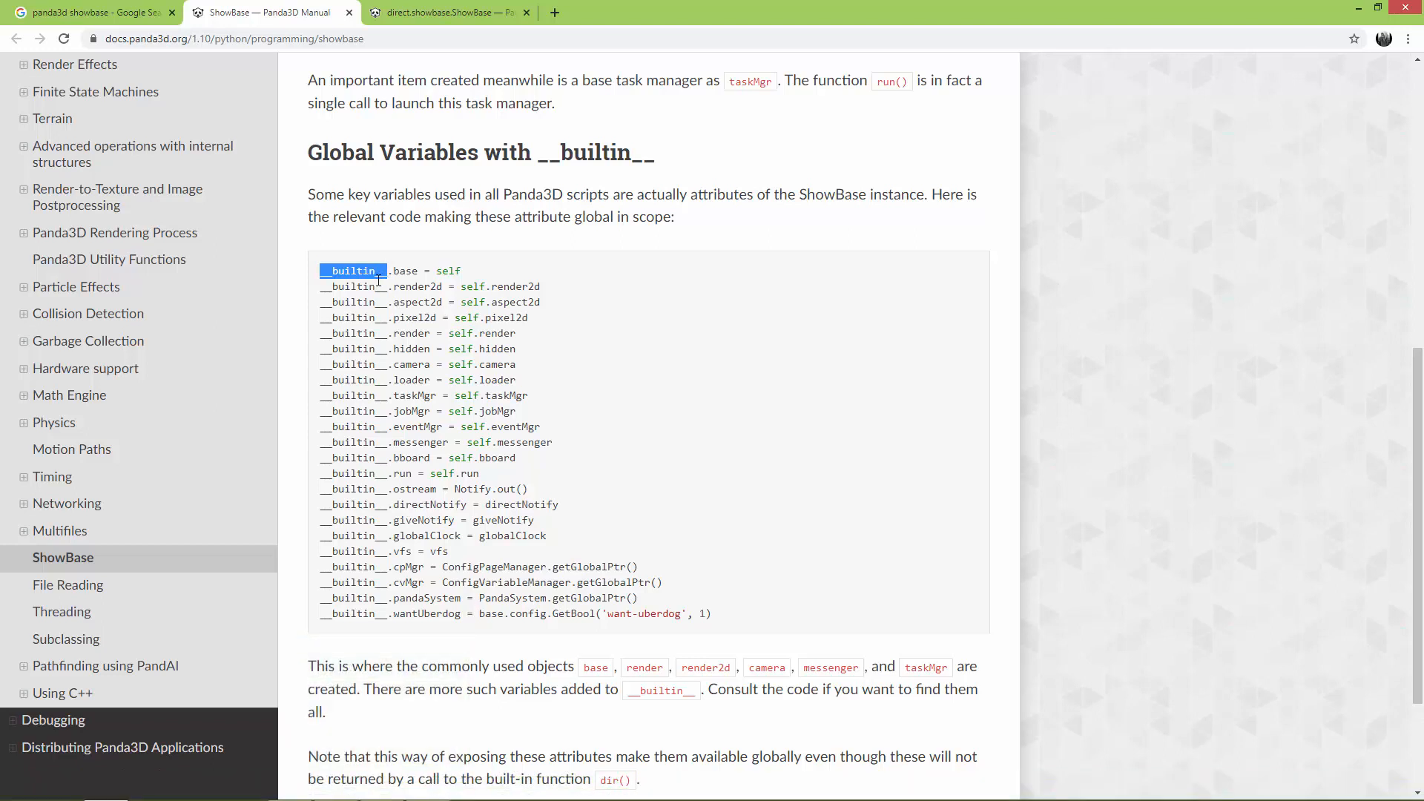
mouse_move(384, 303)
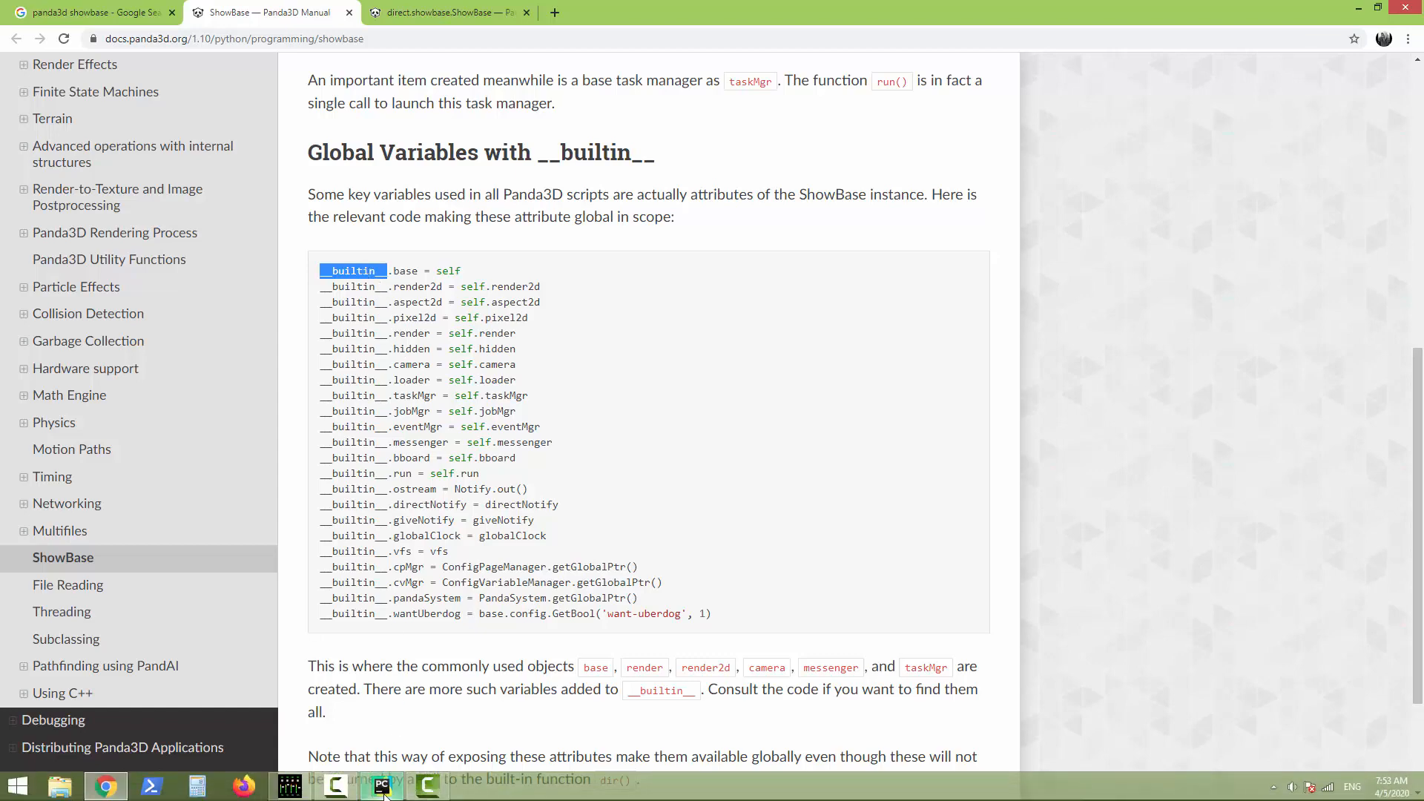
click(382, 787)
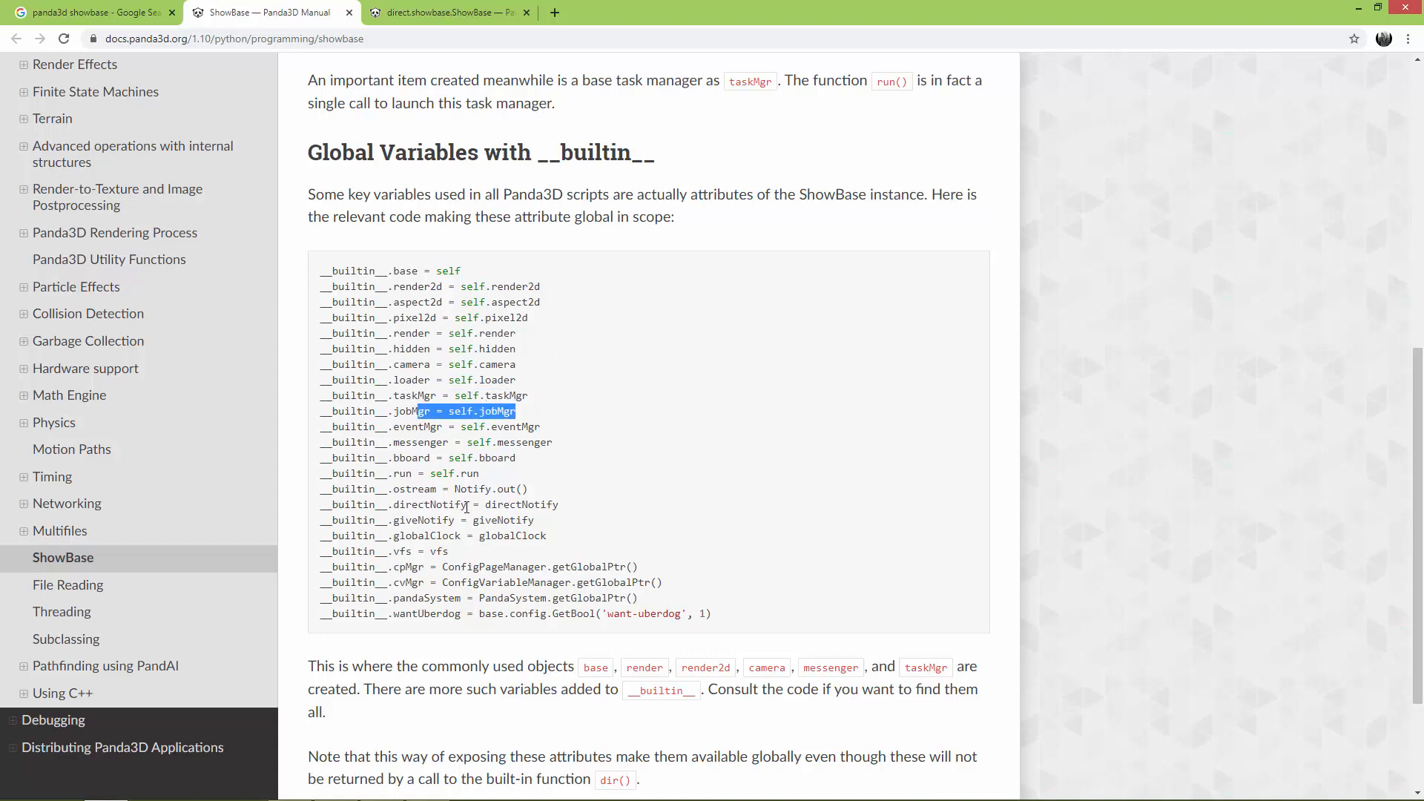
mouse_move(491, 581)
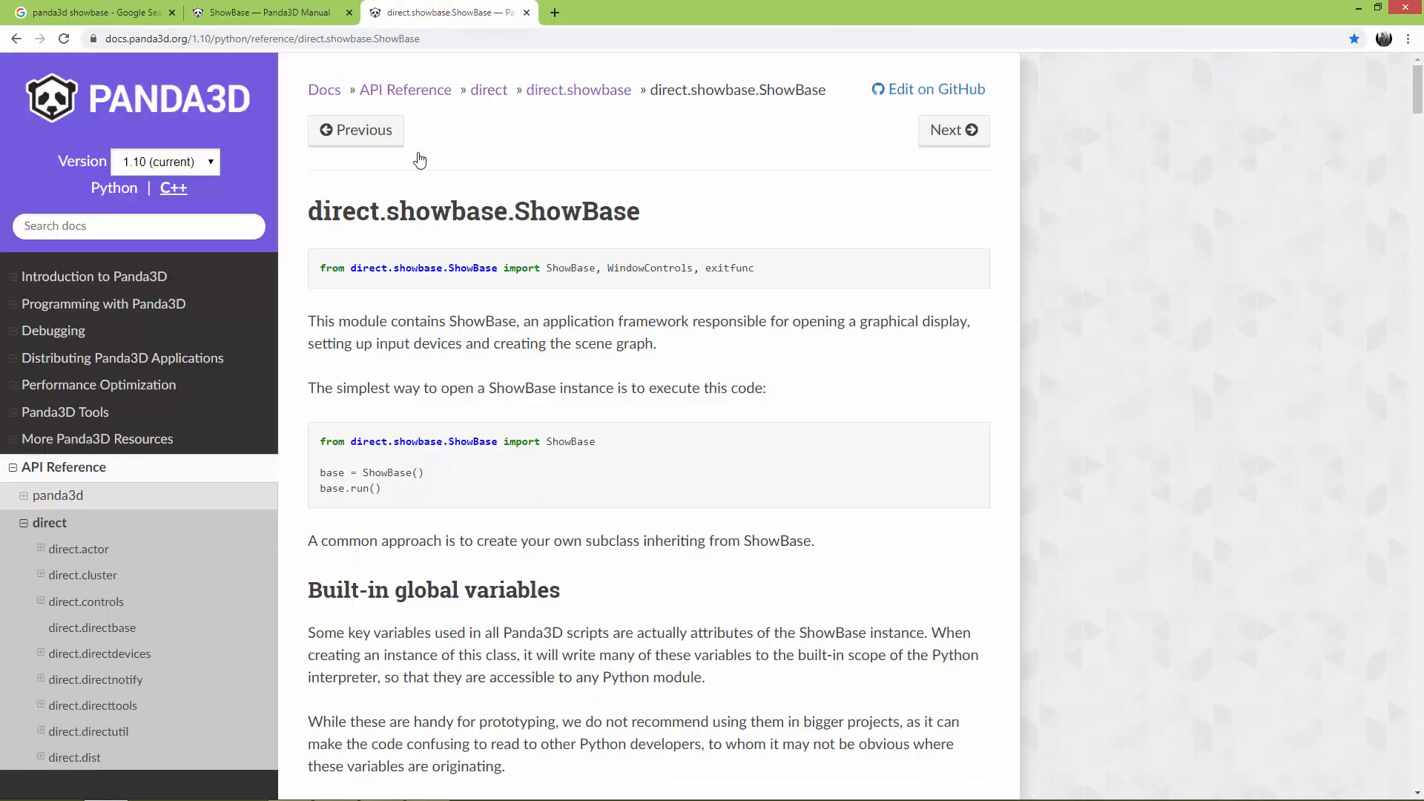
mouse_move(653, 220)
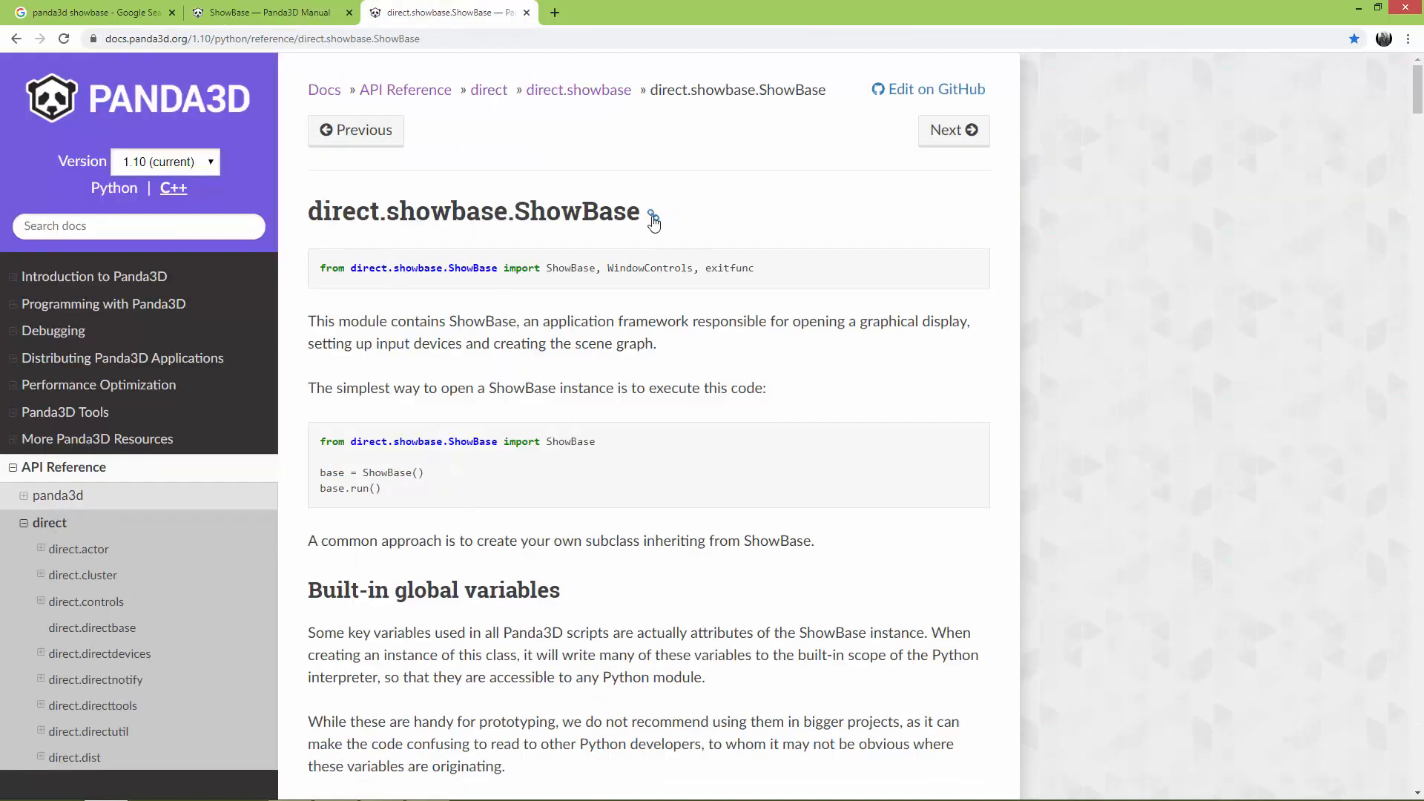
mouse_move(441, 466)
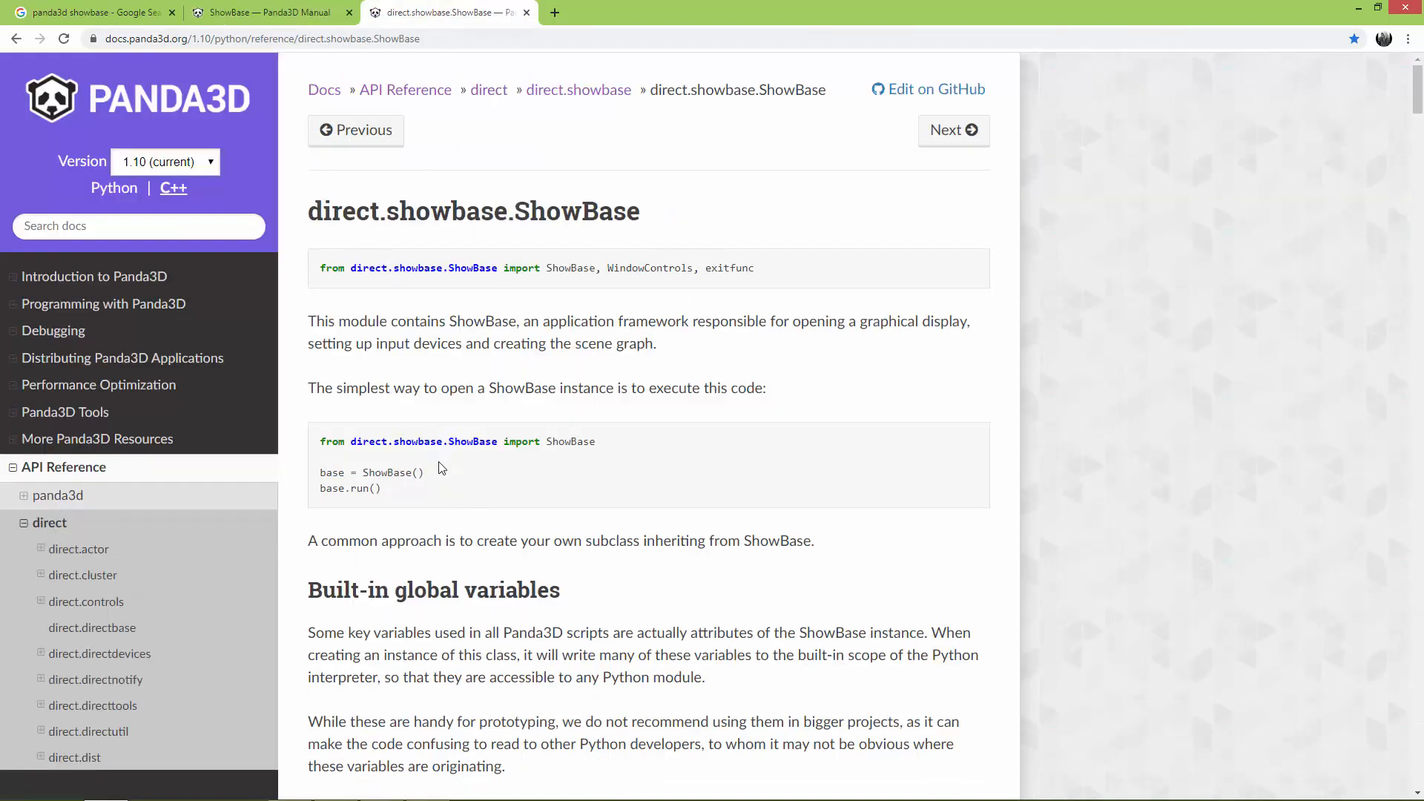
scroll(down, 3)
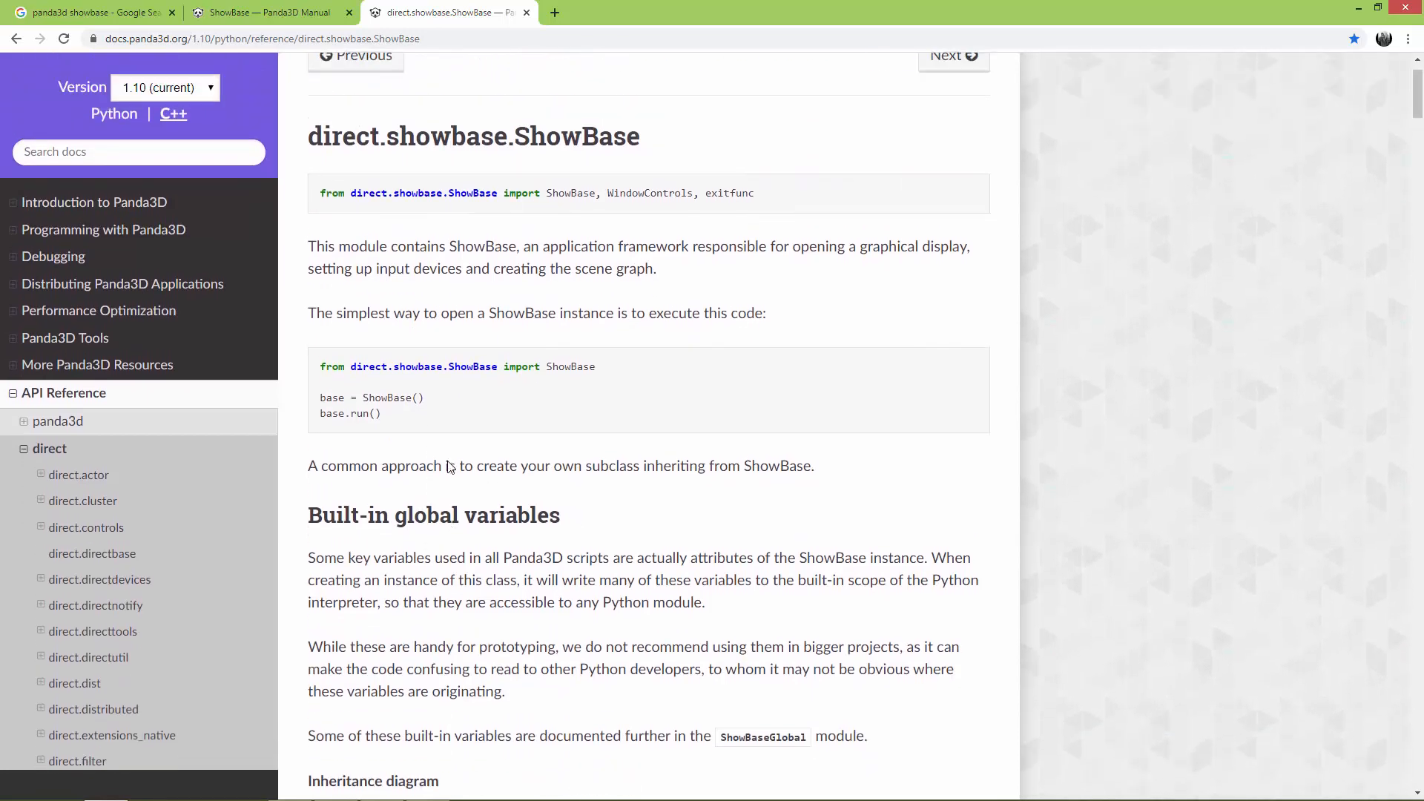
scroll(down, 3)
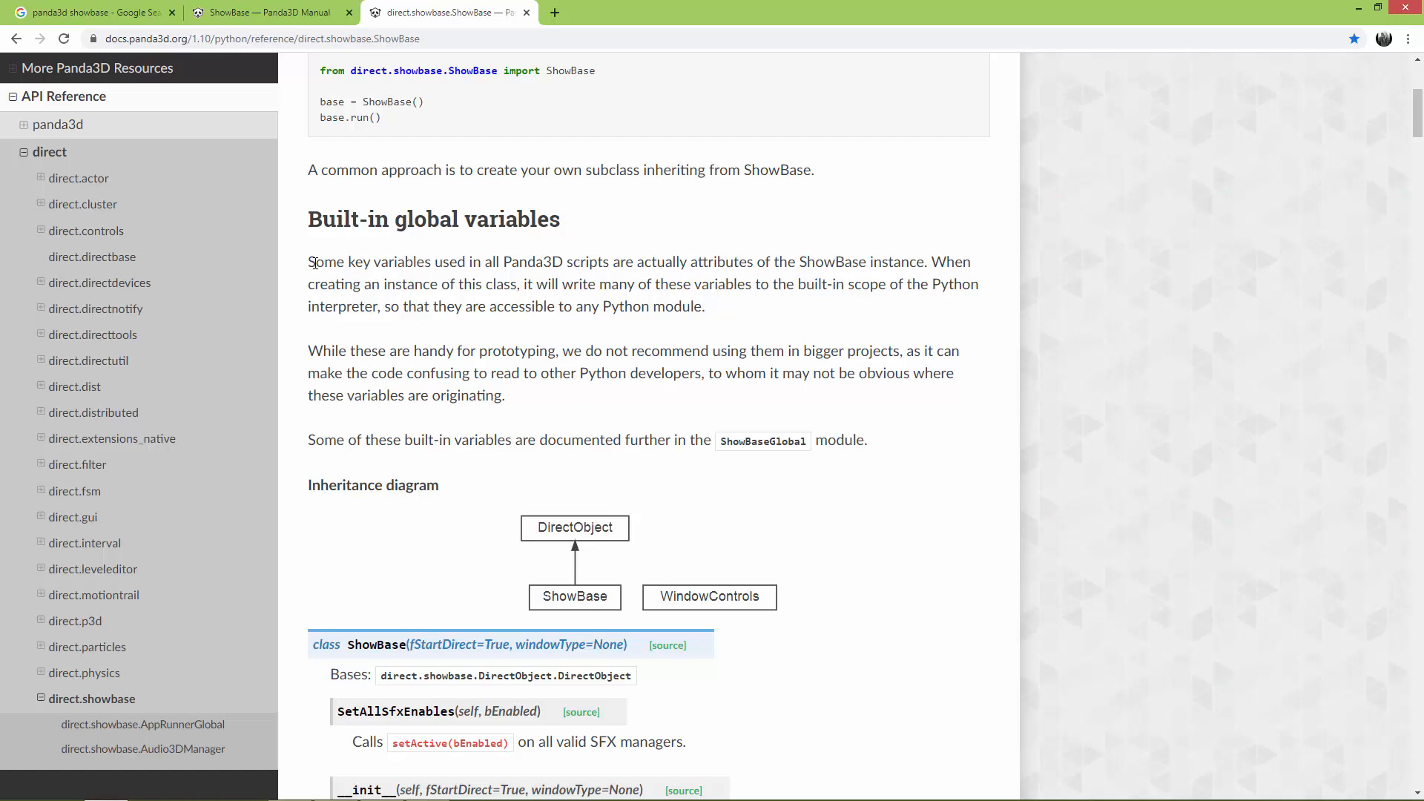
drag(308, 261, 521, 261)
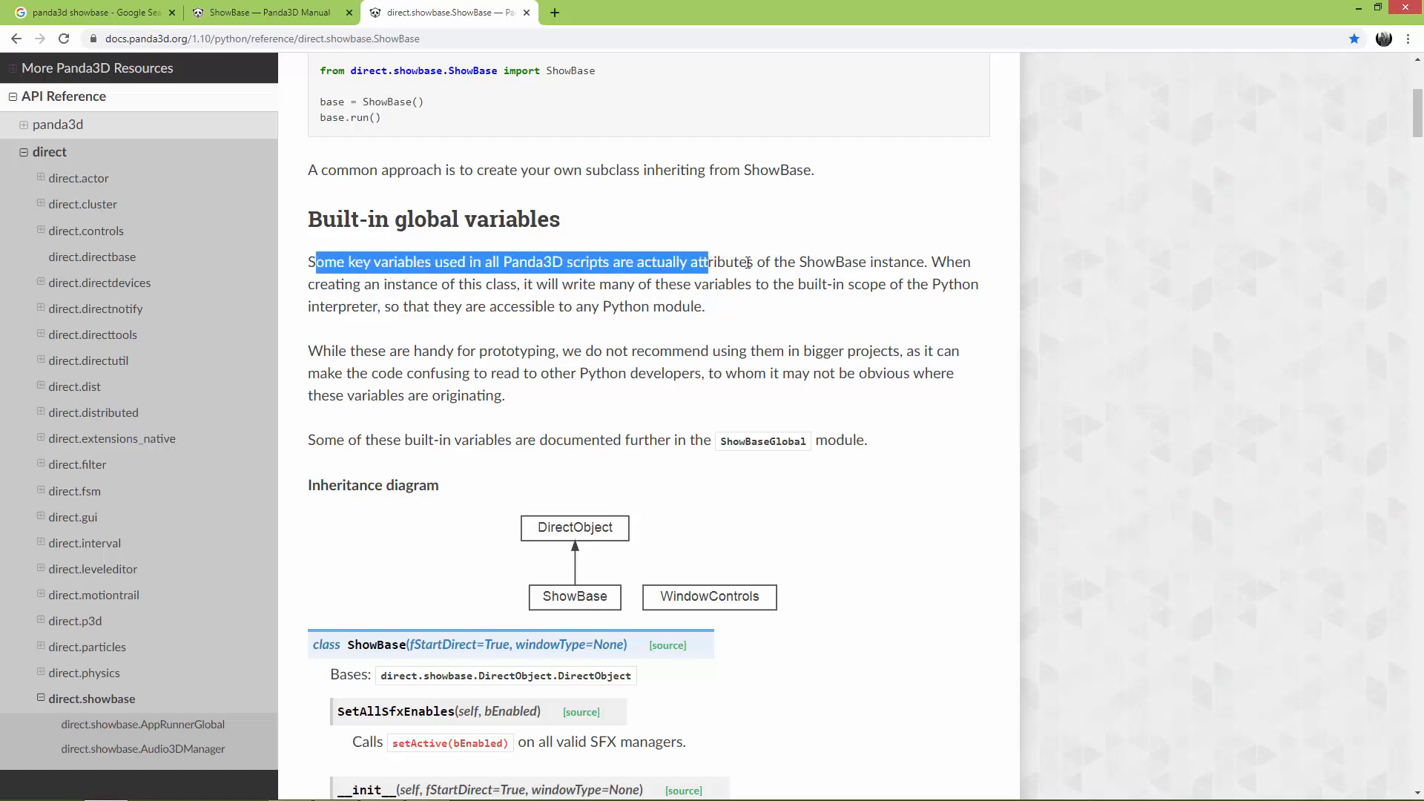
drag(704, 261, 924, 261)
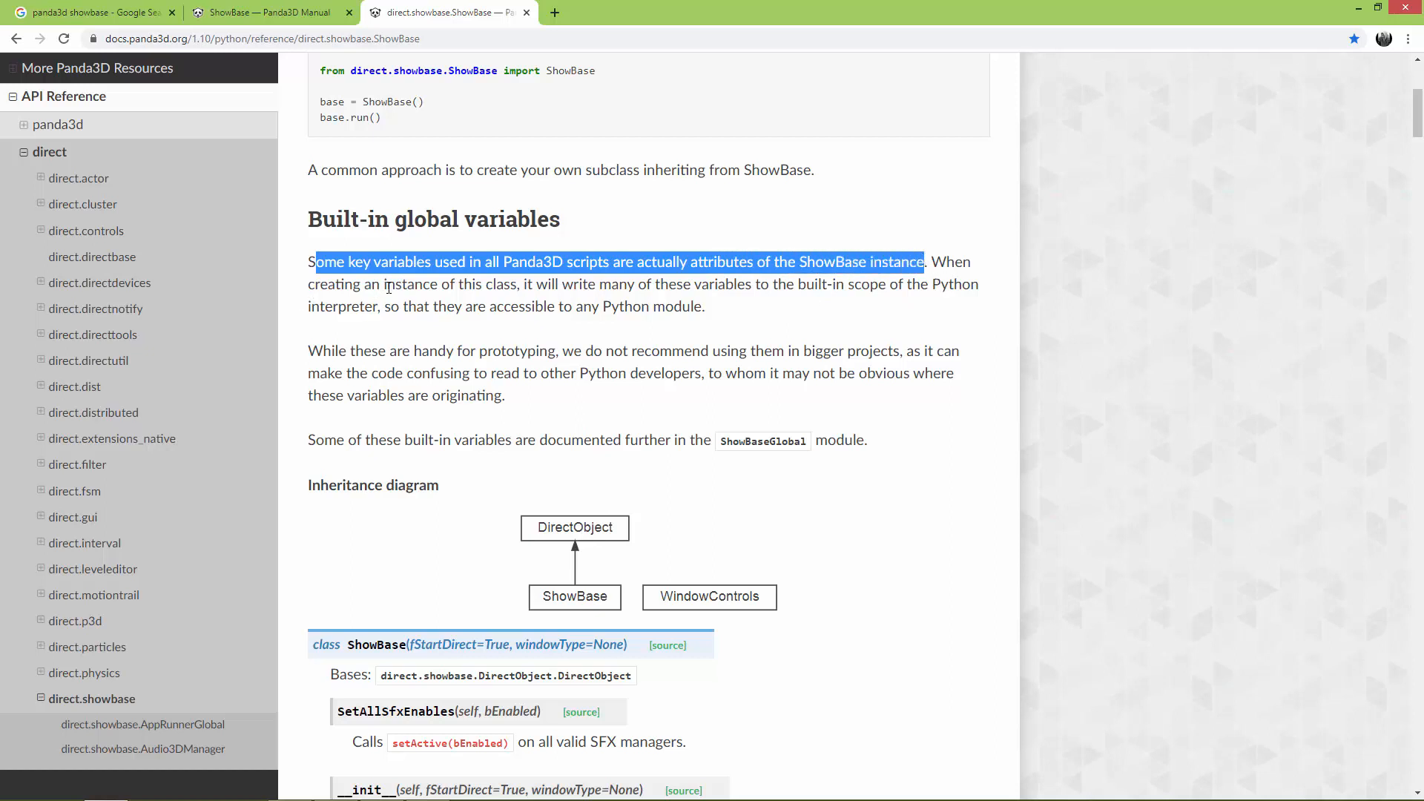
drag(396, 284, 641, 283)
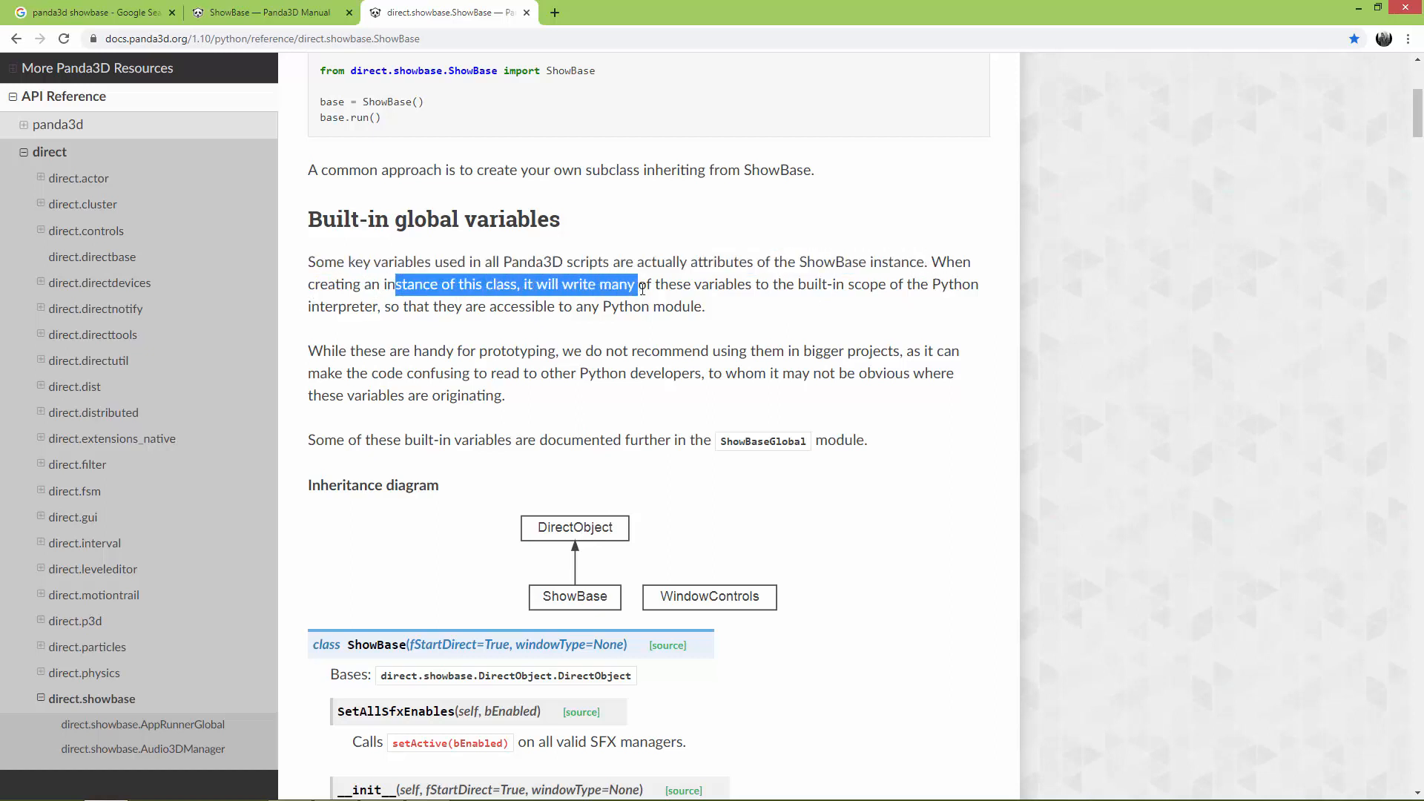
drag(638, 283, 836, 284)
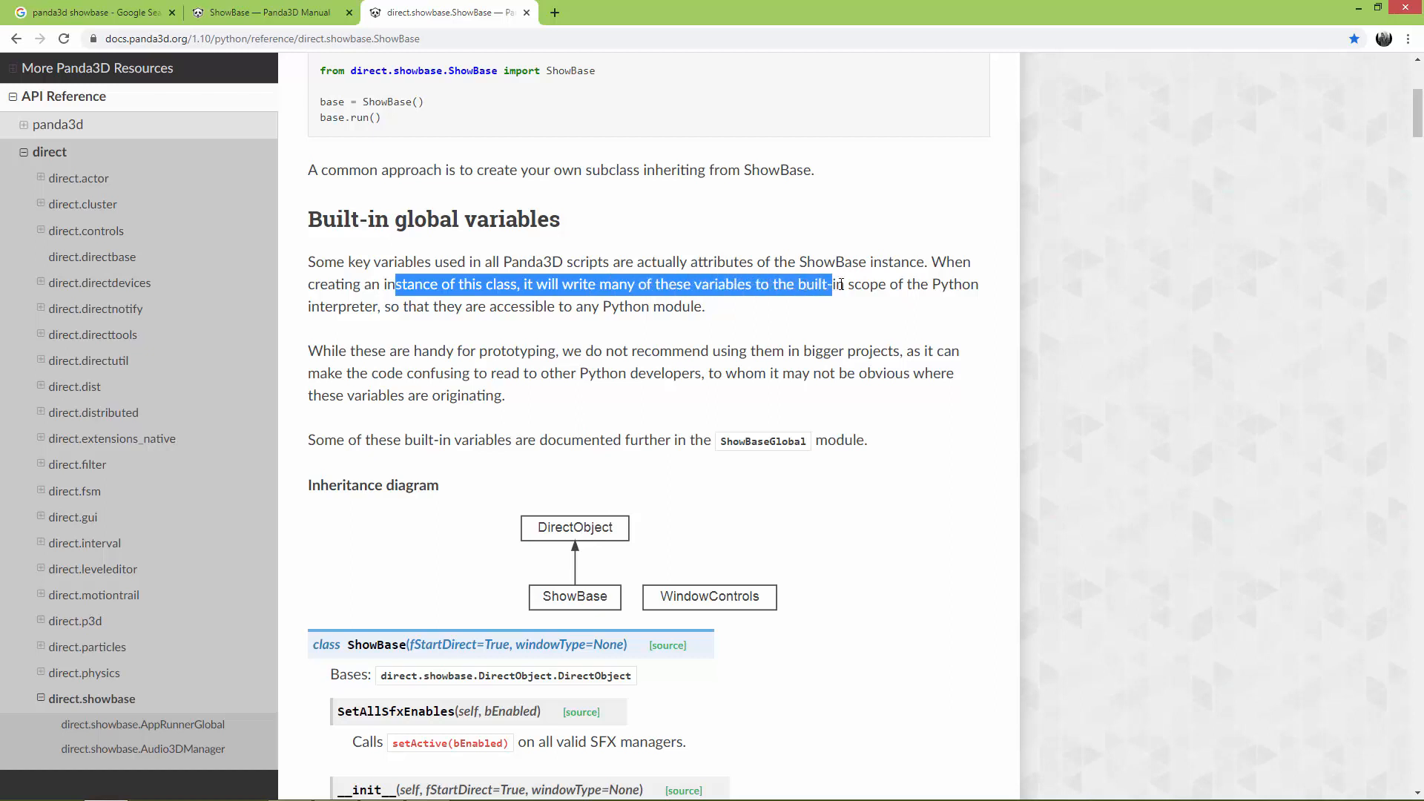
drag(832, 284, 960, 283)
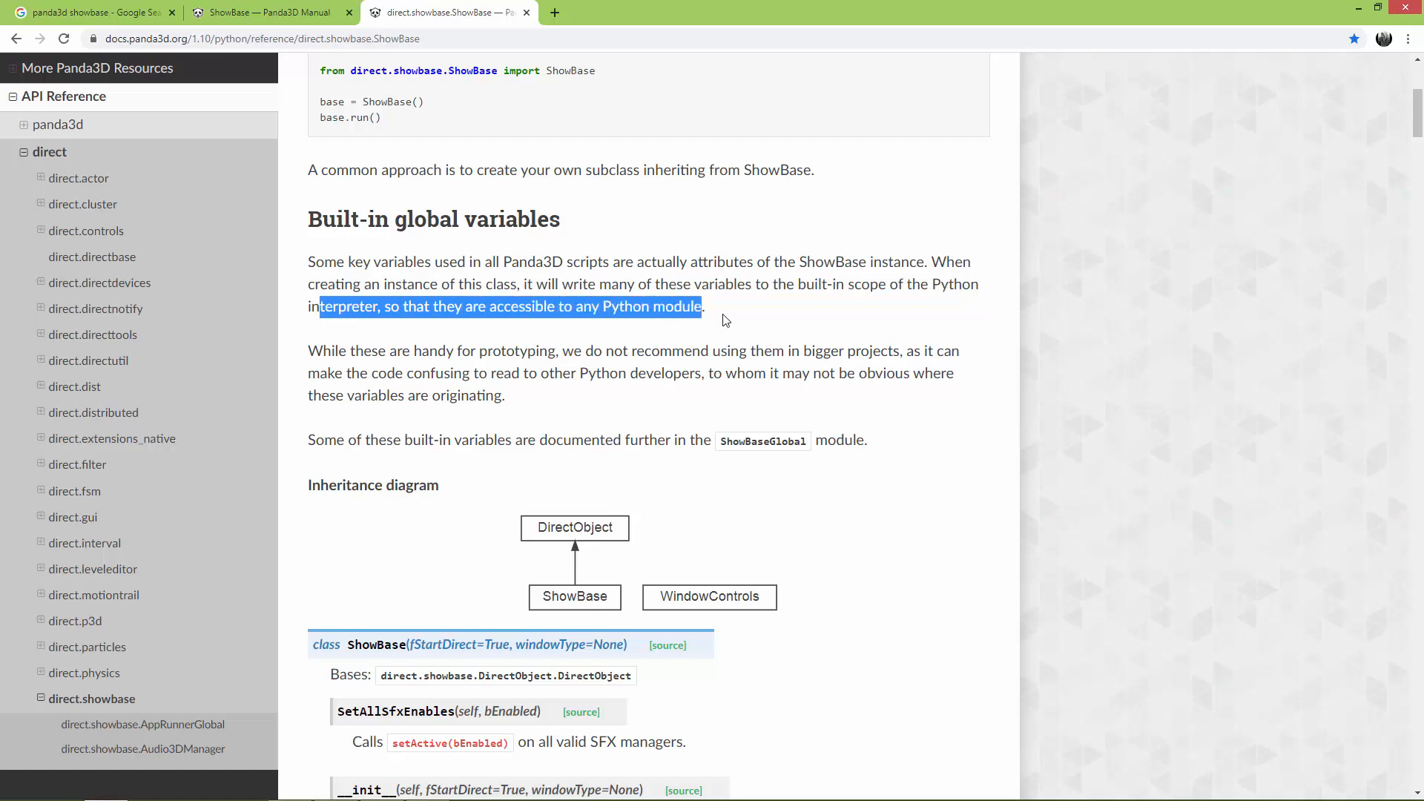
click(330, 374)
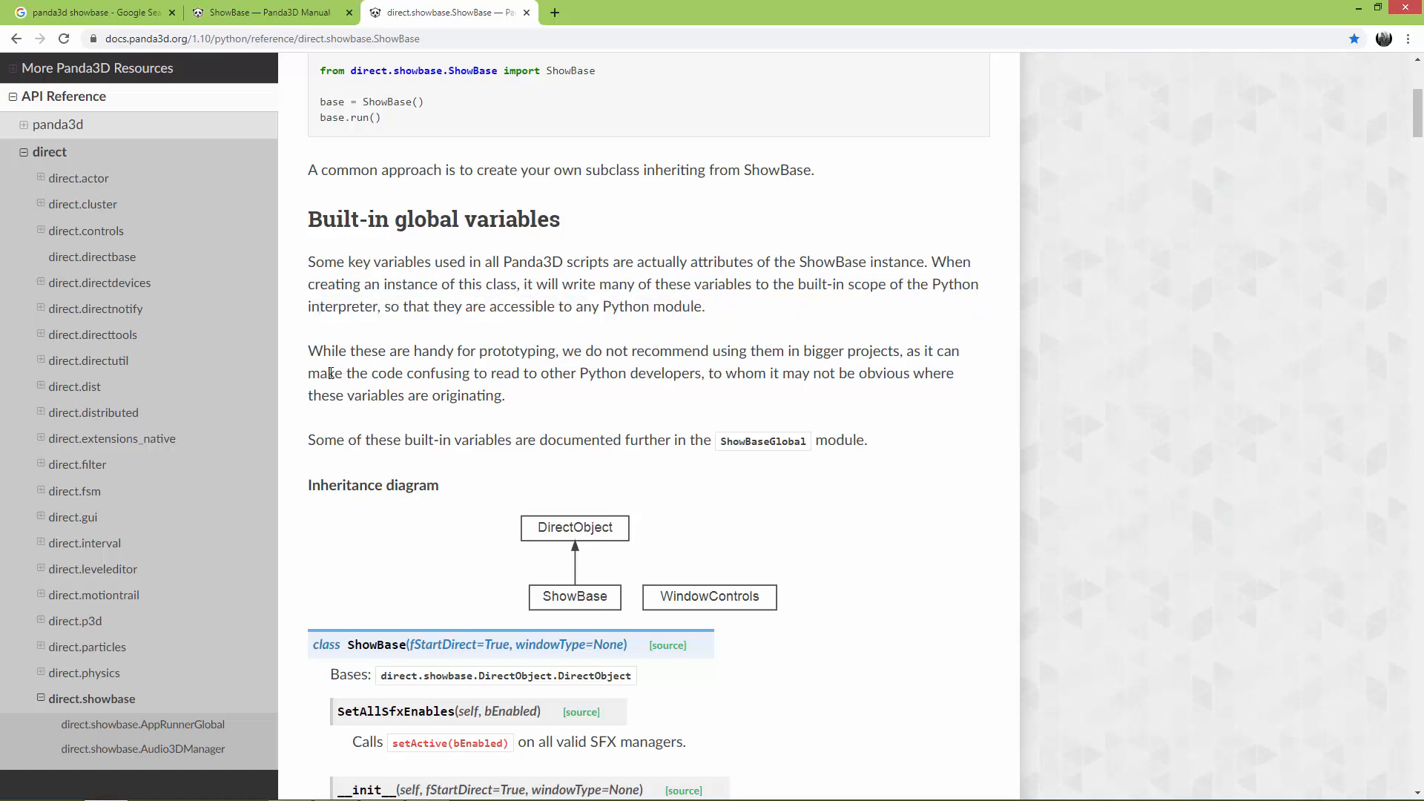
double_click(320, 350)
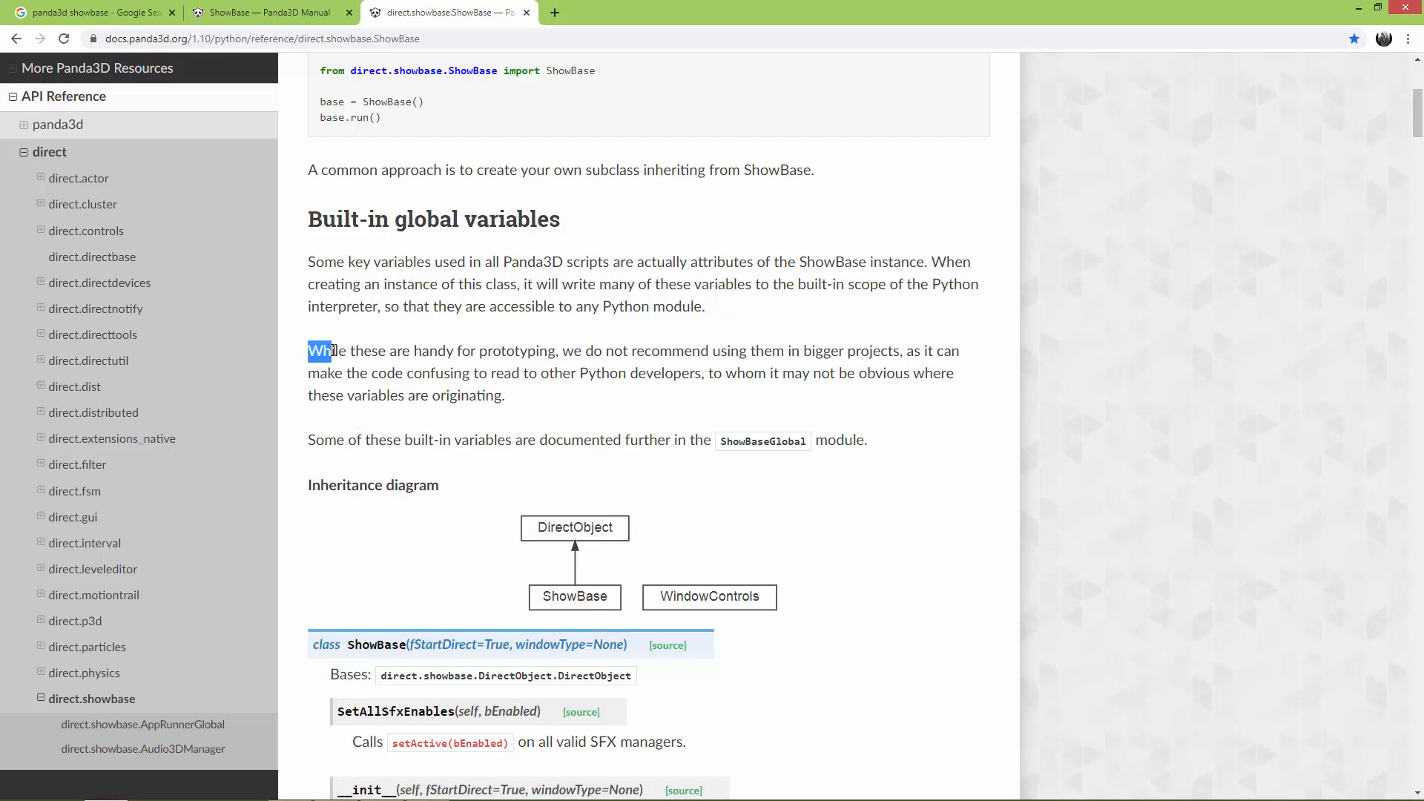
drag(307, 350, 584, 350)
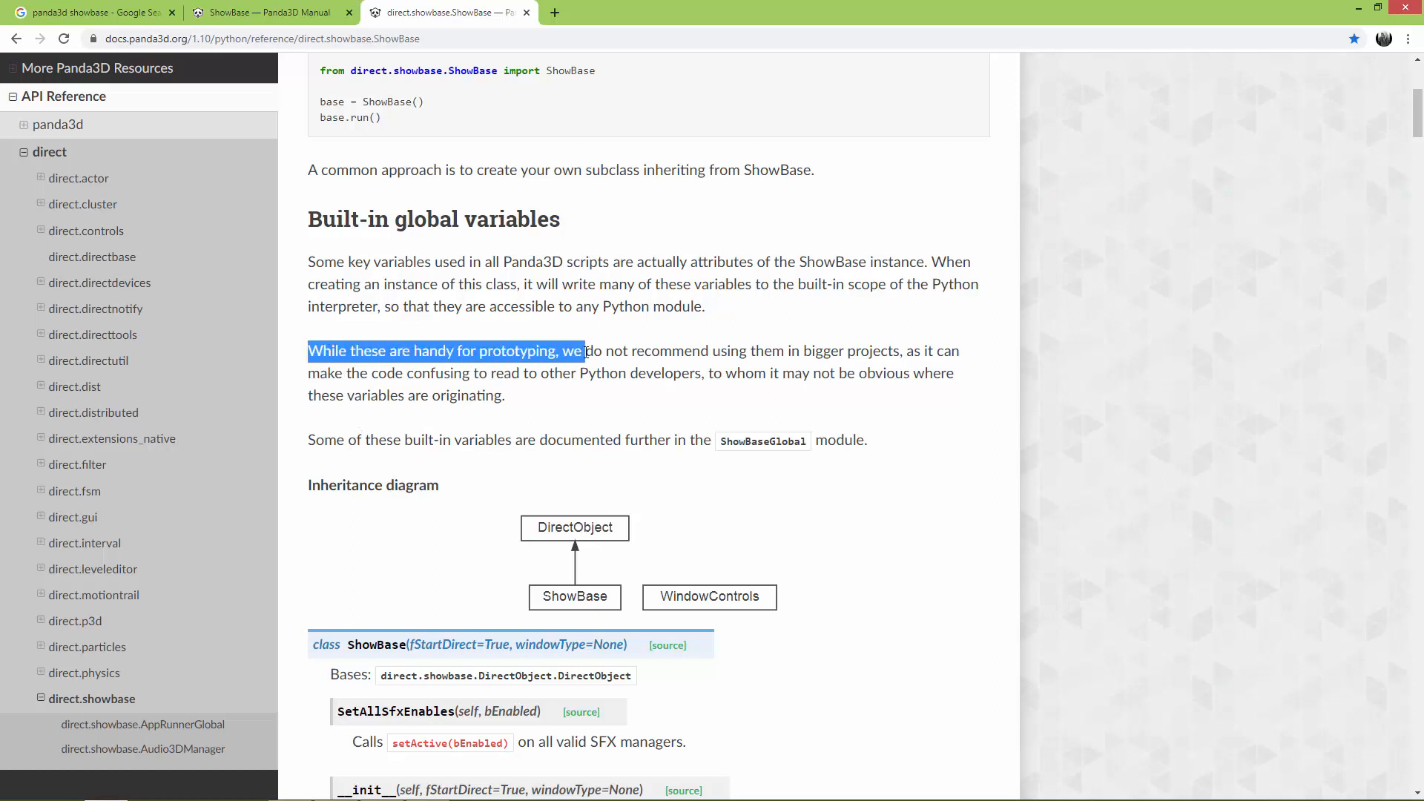
drag(585, 350, 770, 350)
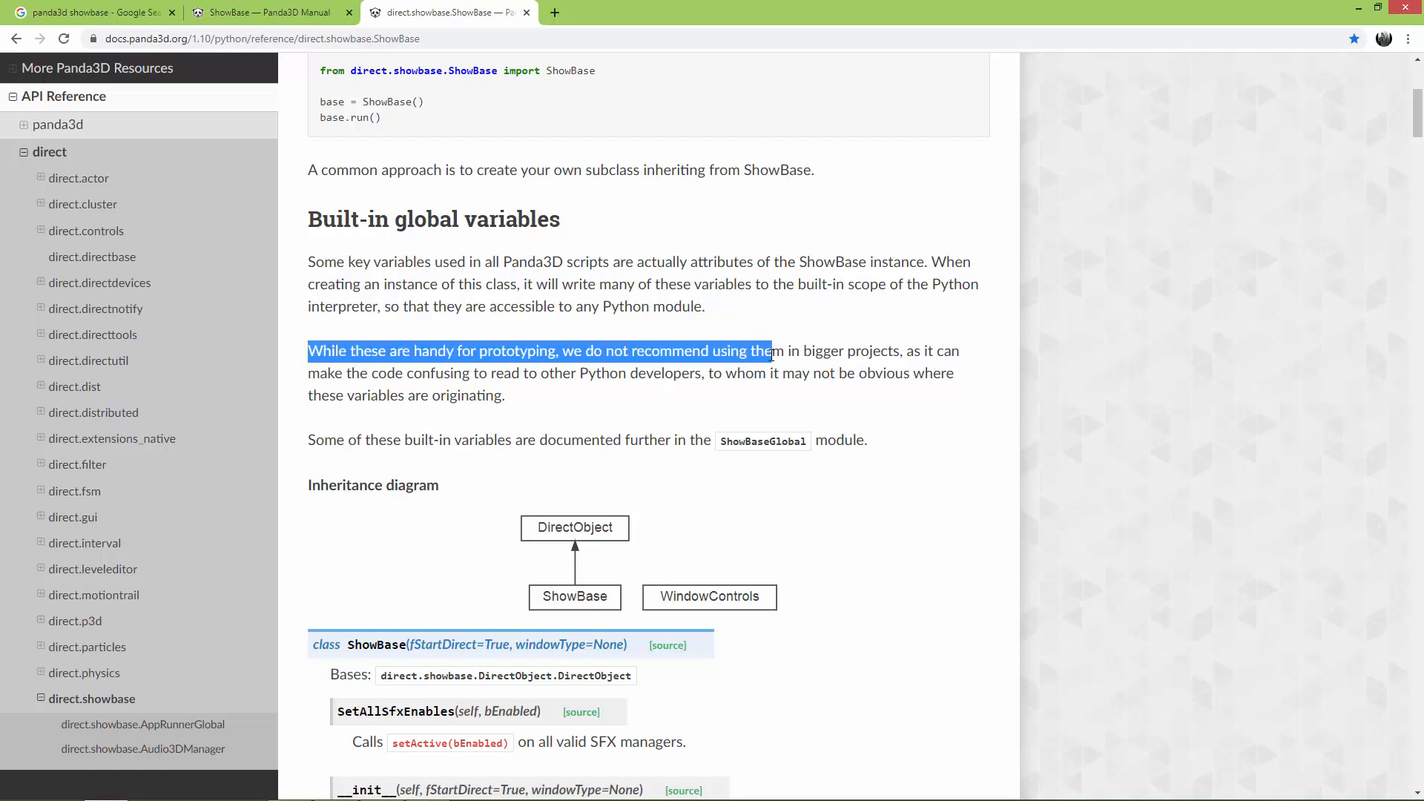
drag(767, 350, 919, 351)
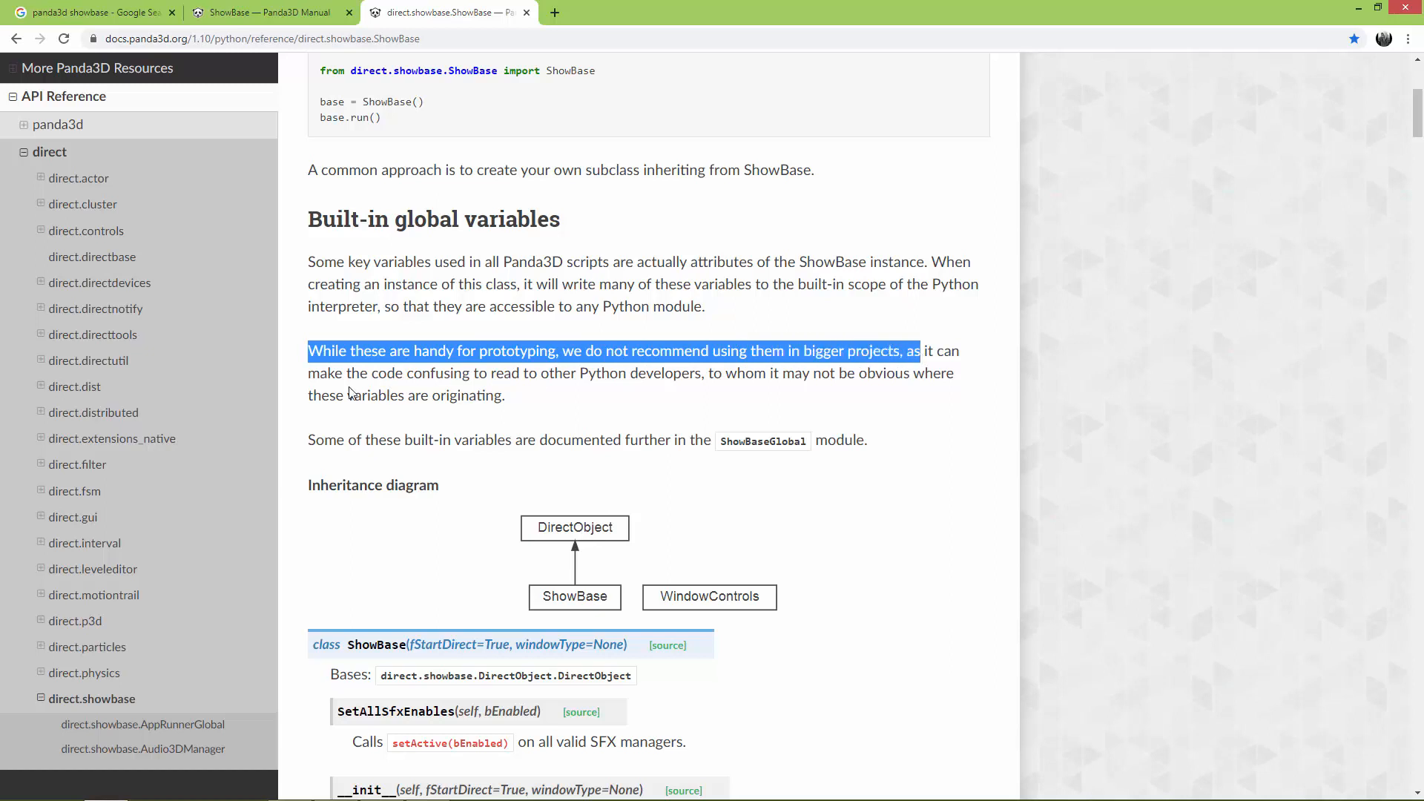
drag(319, 372, 472, 372)
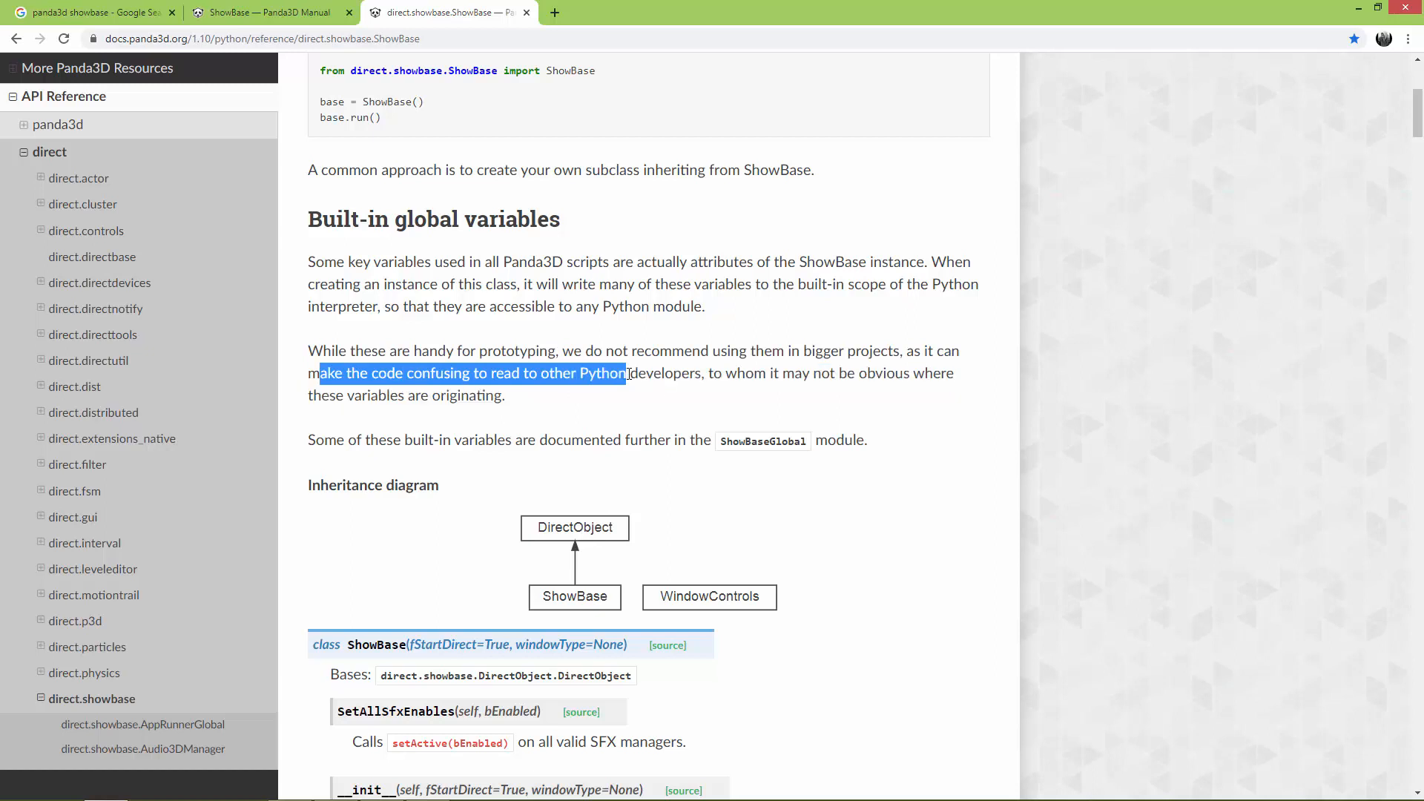
drag(624, 372, 706, 373)
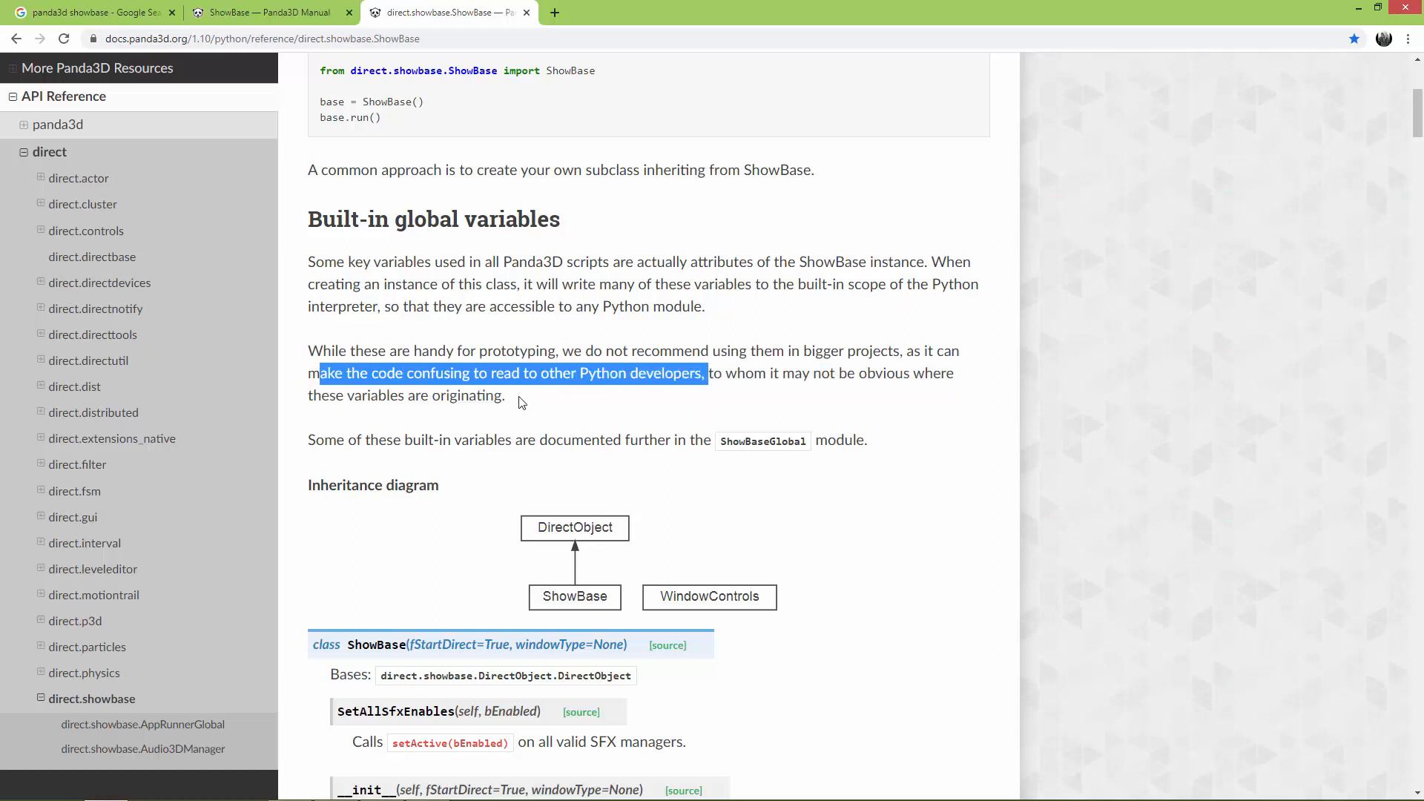
mouse_move(822, 381)
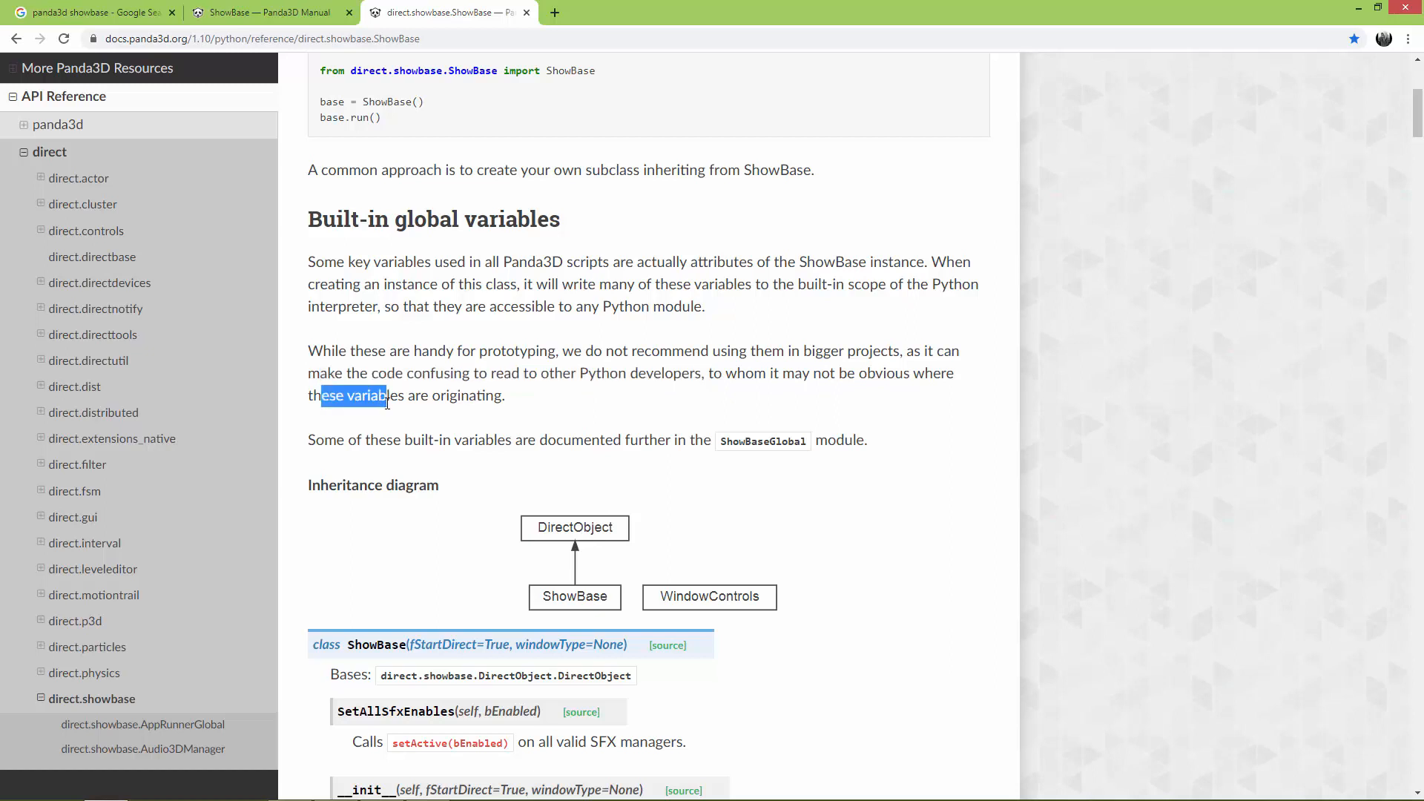
click(492, 427)
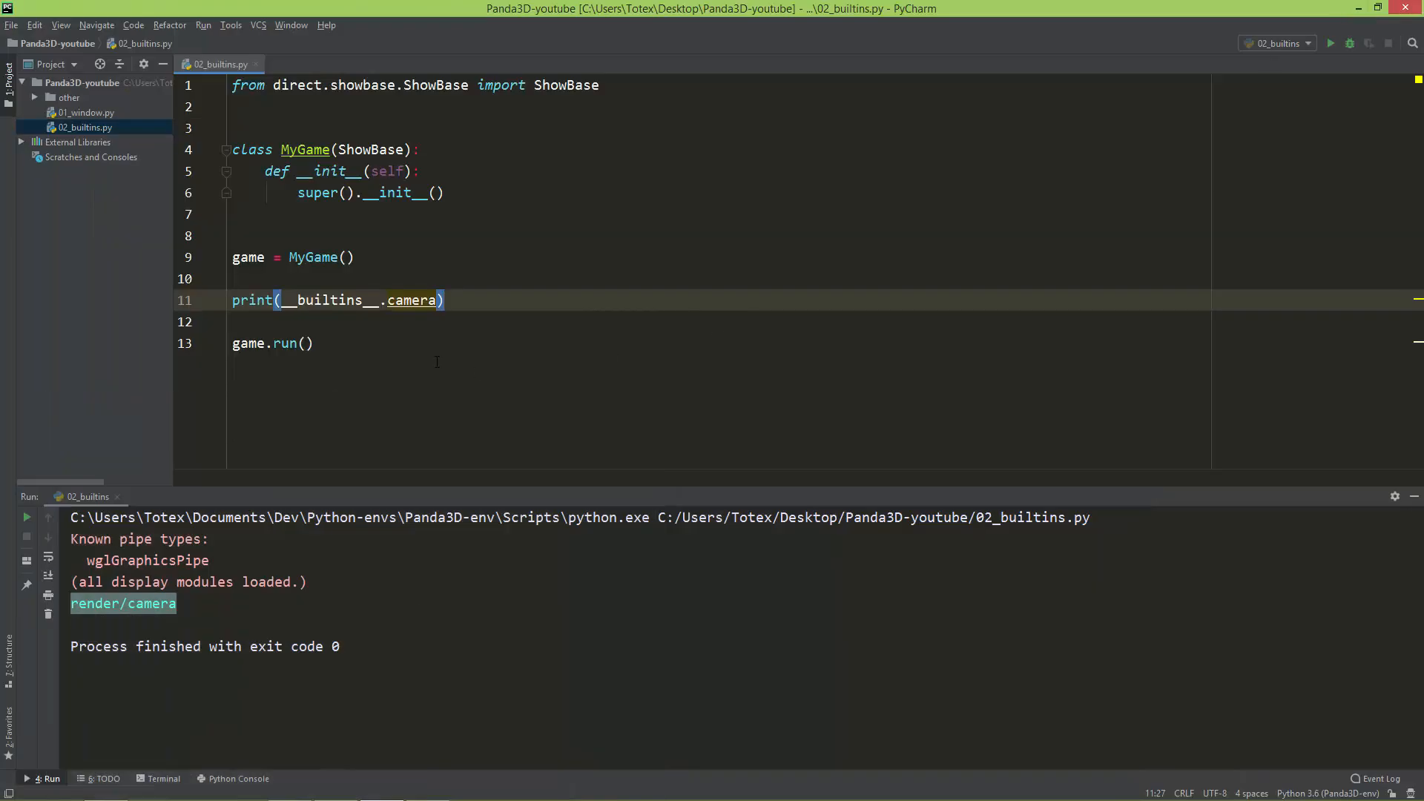
mouse_move(415, 384)
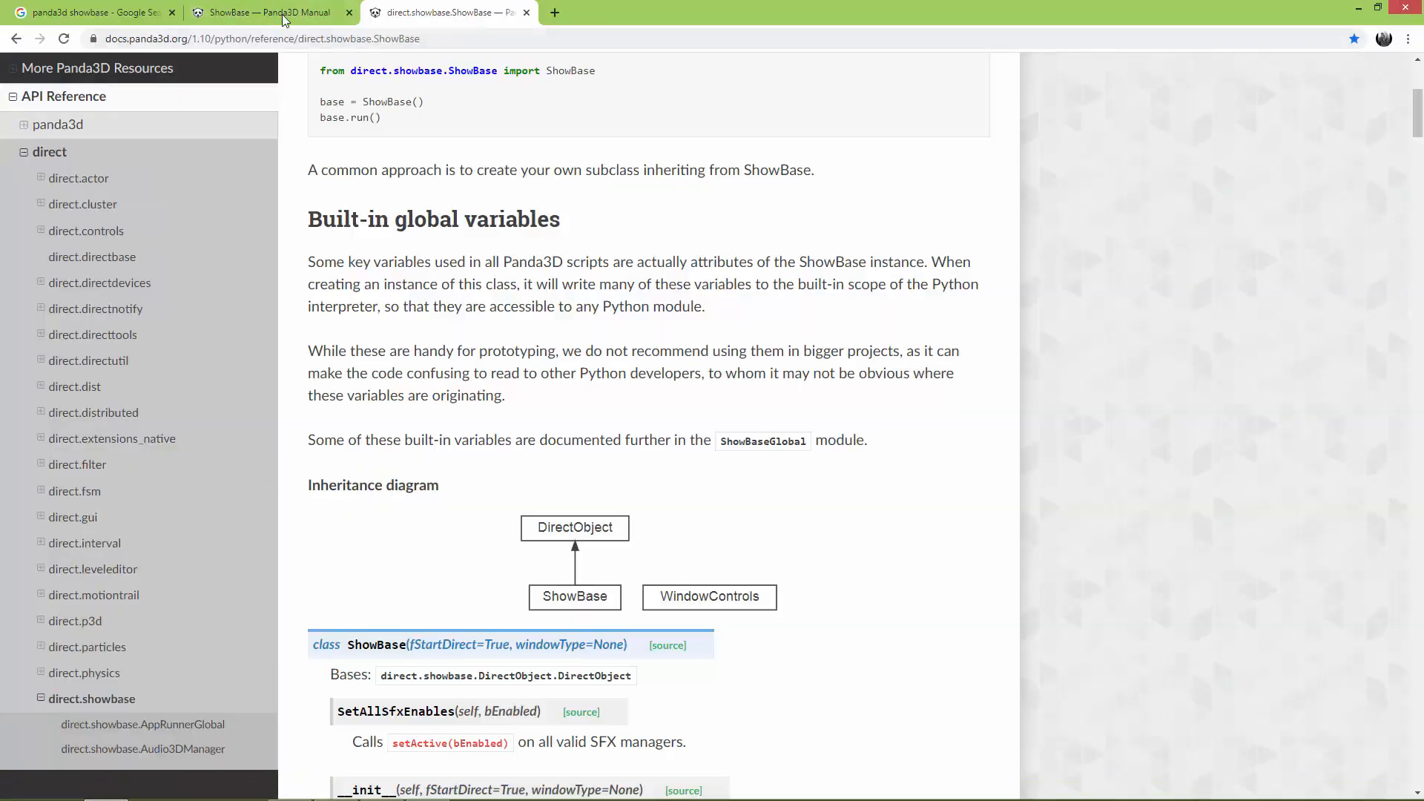
click(261, 14)
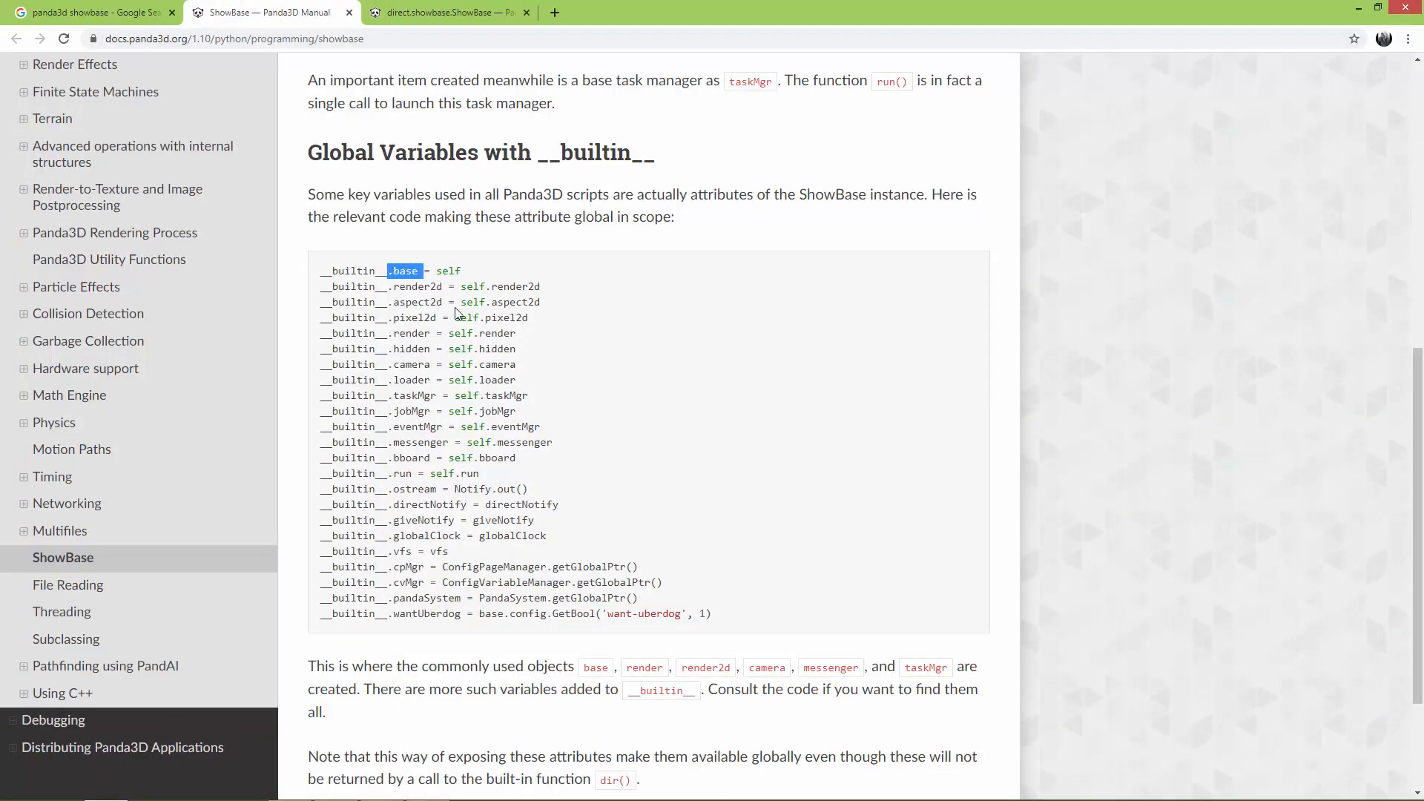
mouse_move(434, 404)
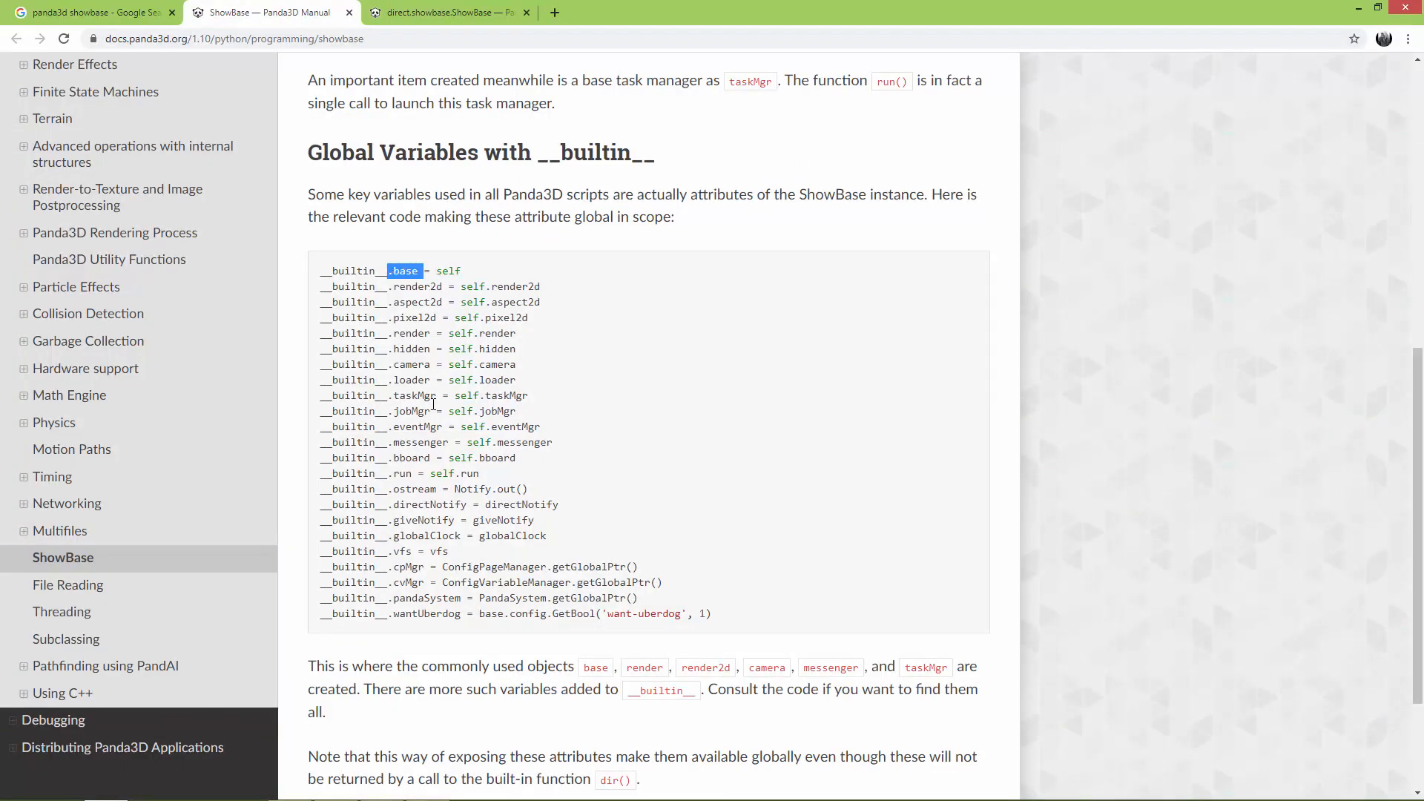
double_click(412, 332)
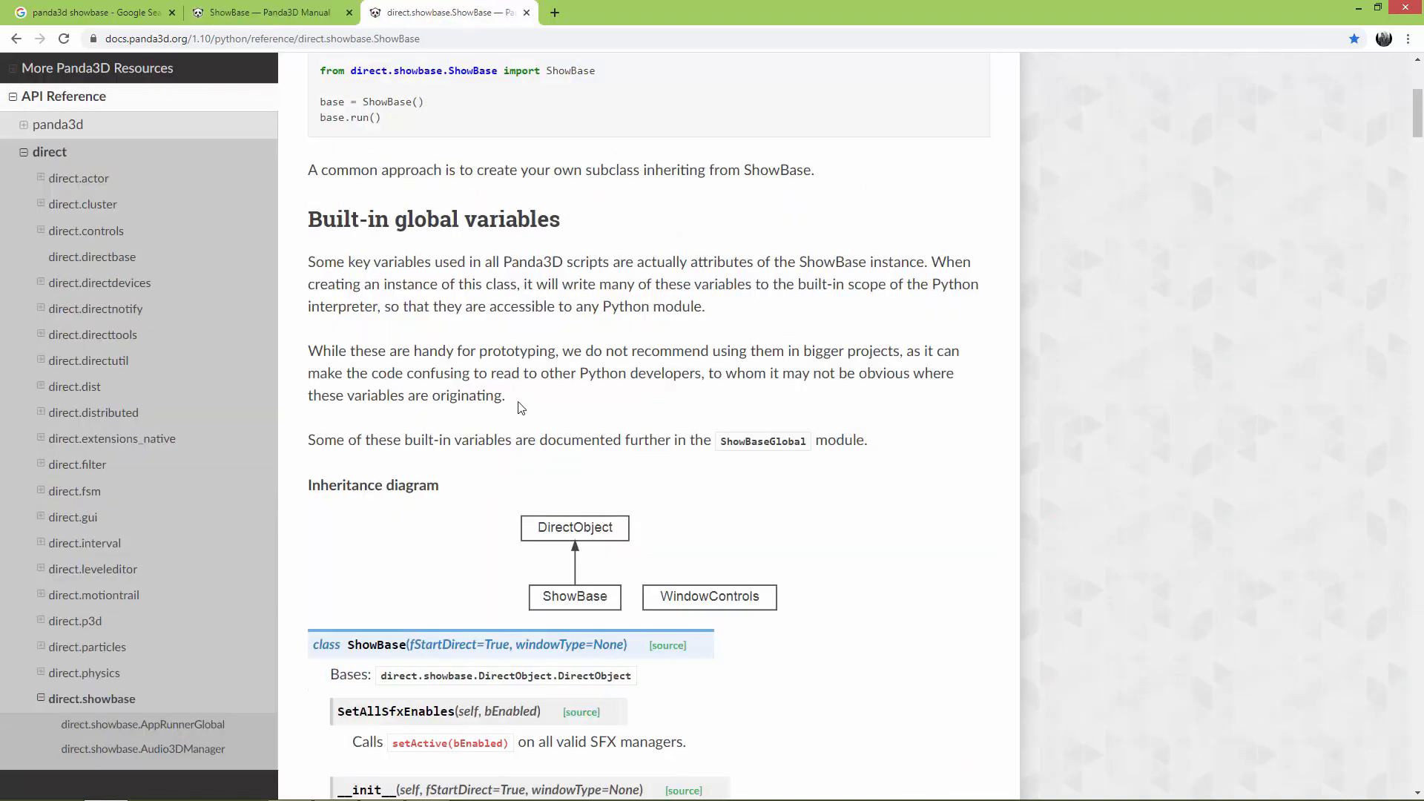
mouse_move(1261, 103)
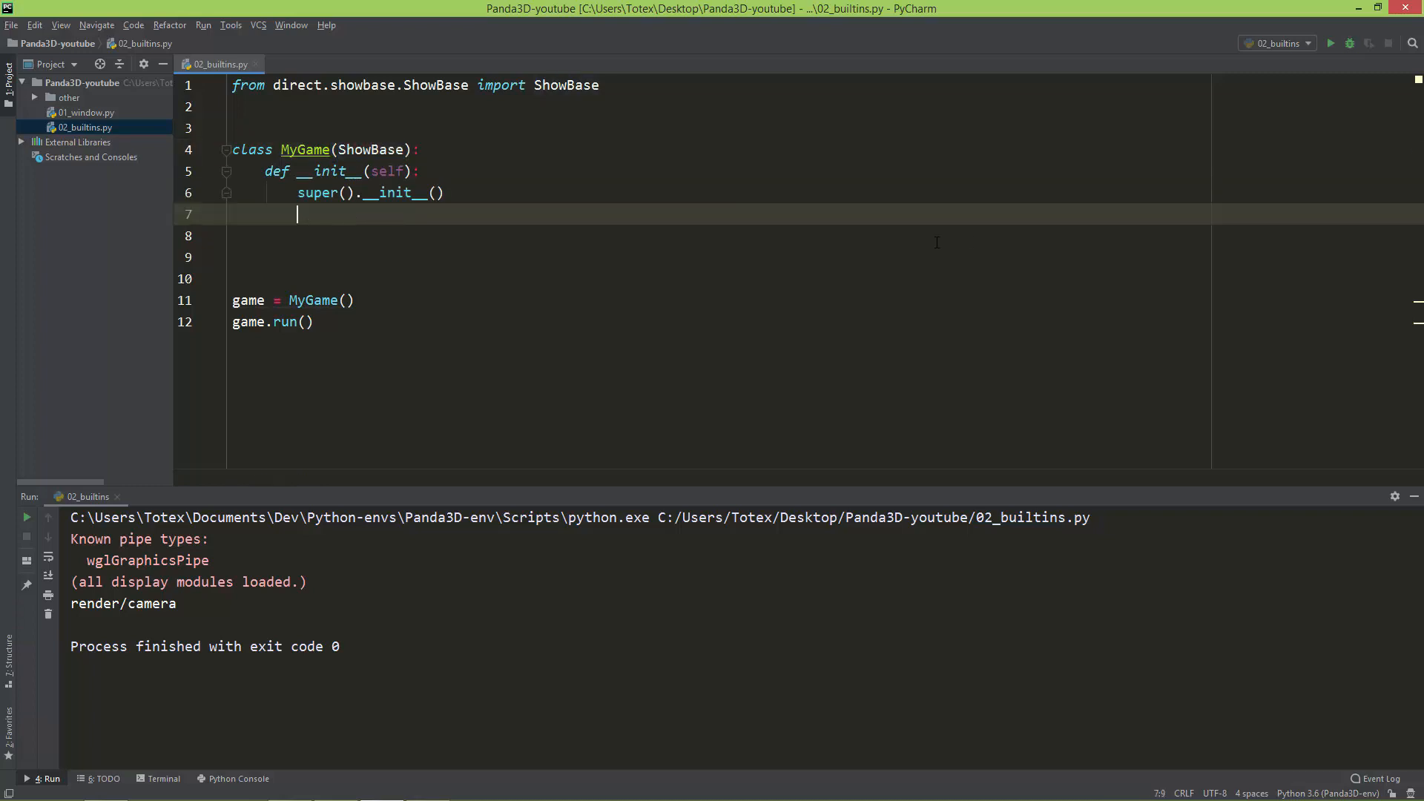
Step: Print self.render, self.camera and self.cam in __init__ via autocomplete, then run the script
text(print()
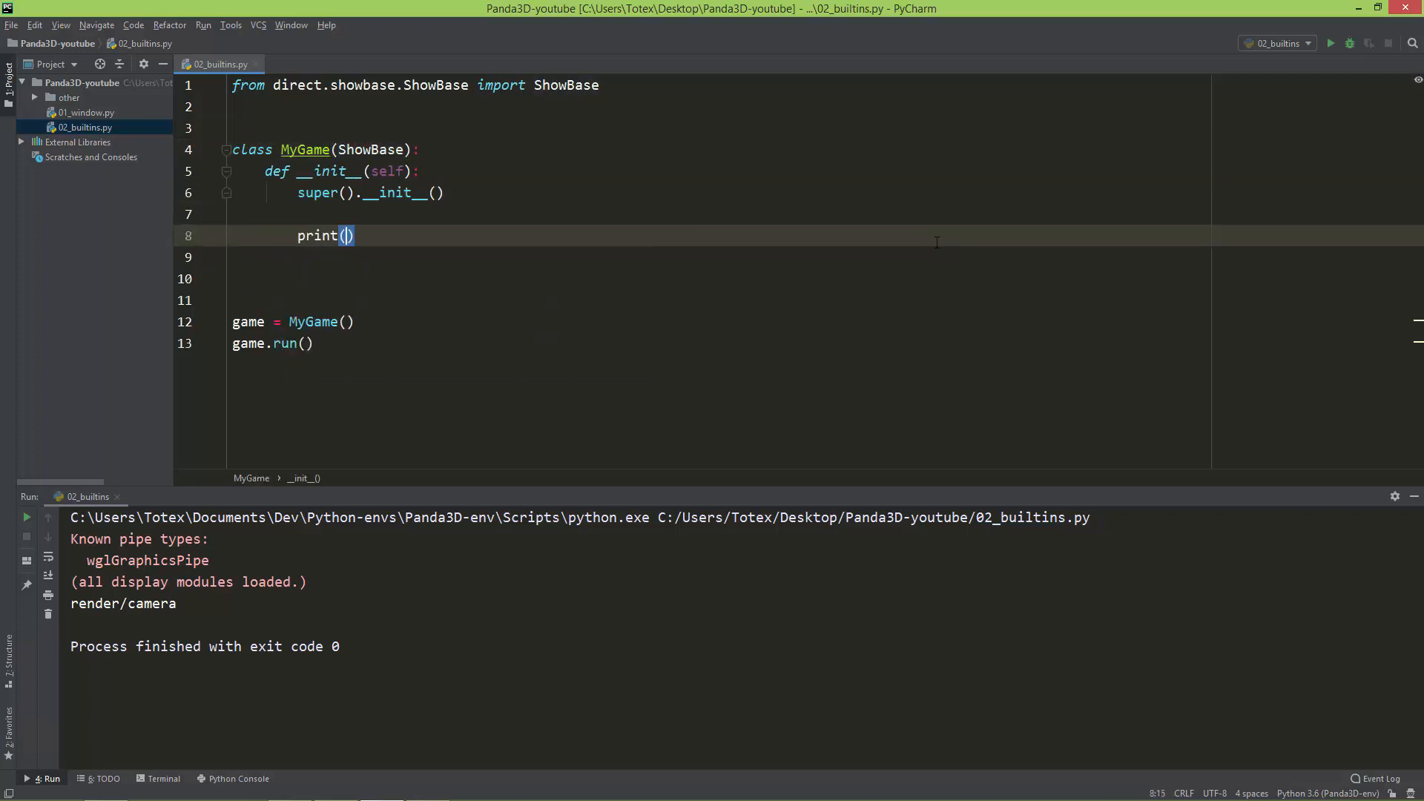
text(self)
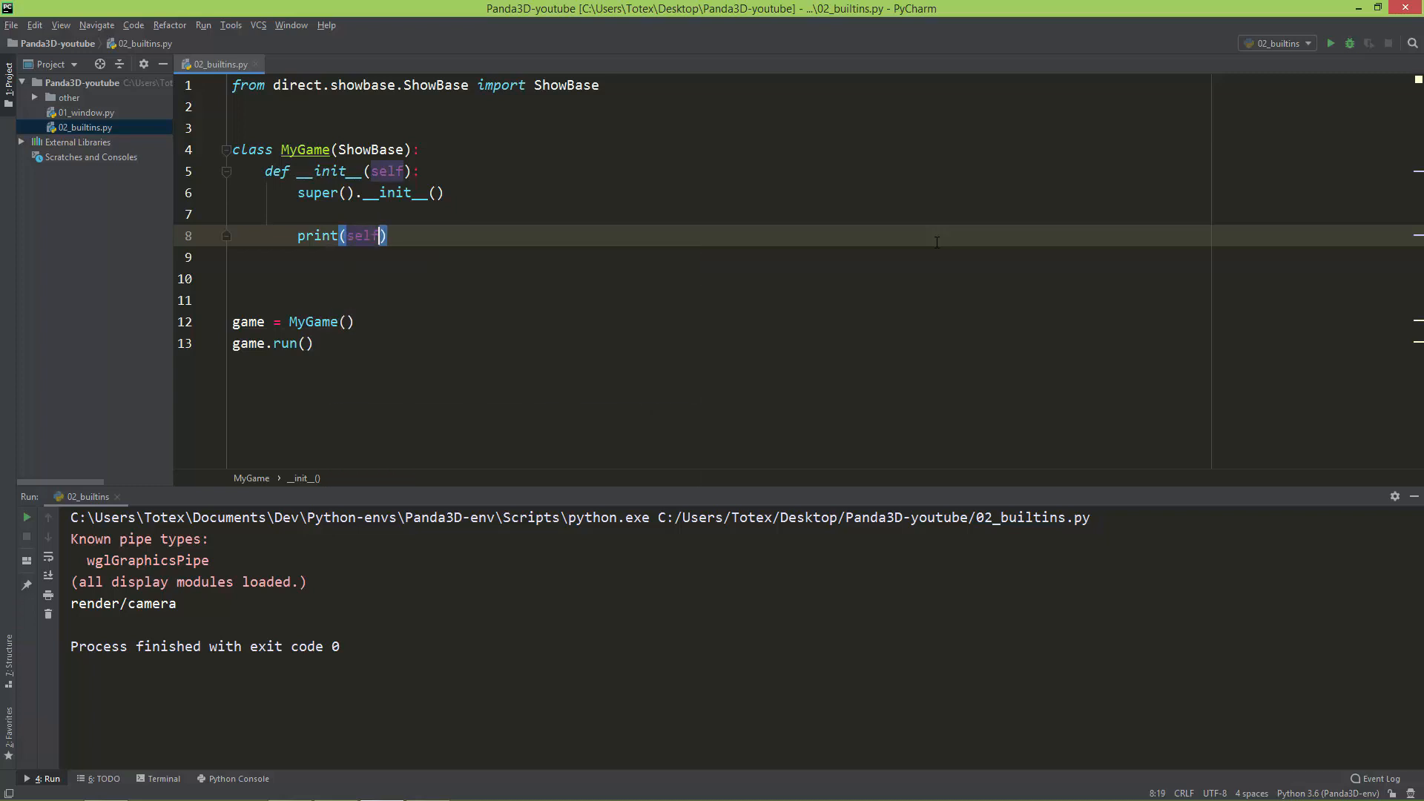
text(.render)
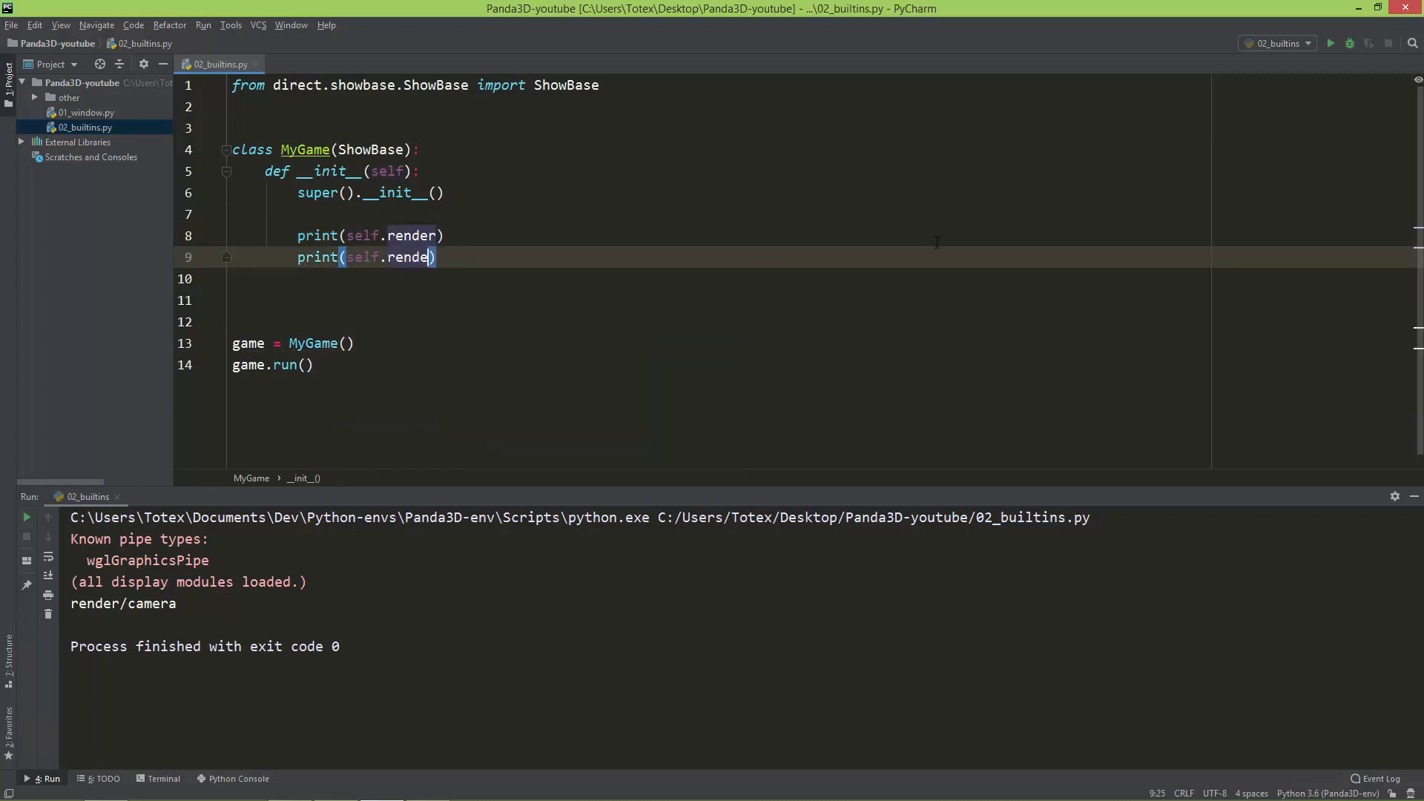
text(ca)
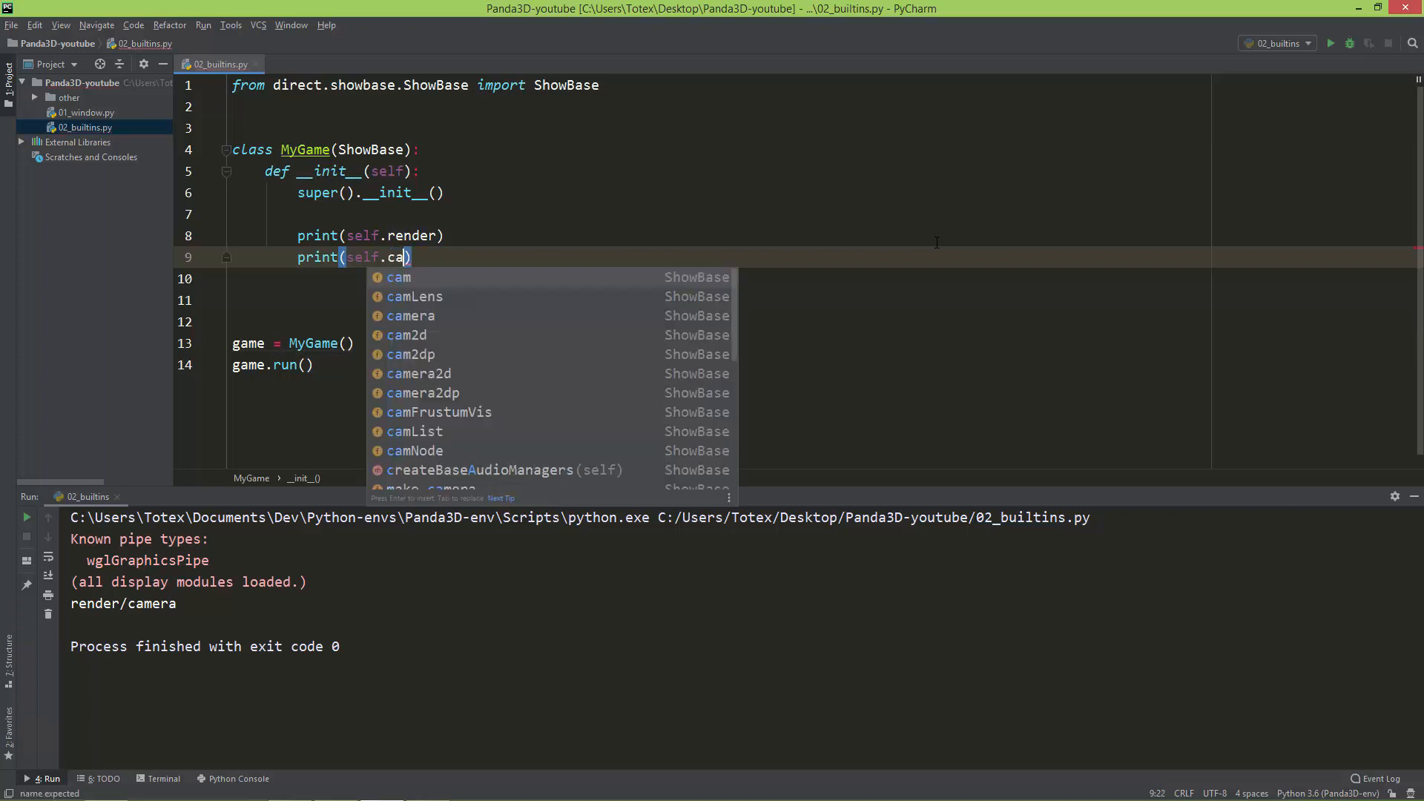
click(411, 315)
text(print(self.cam))
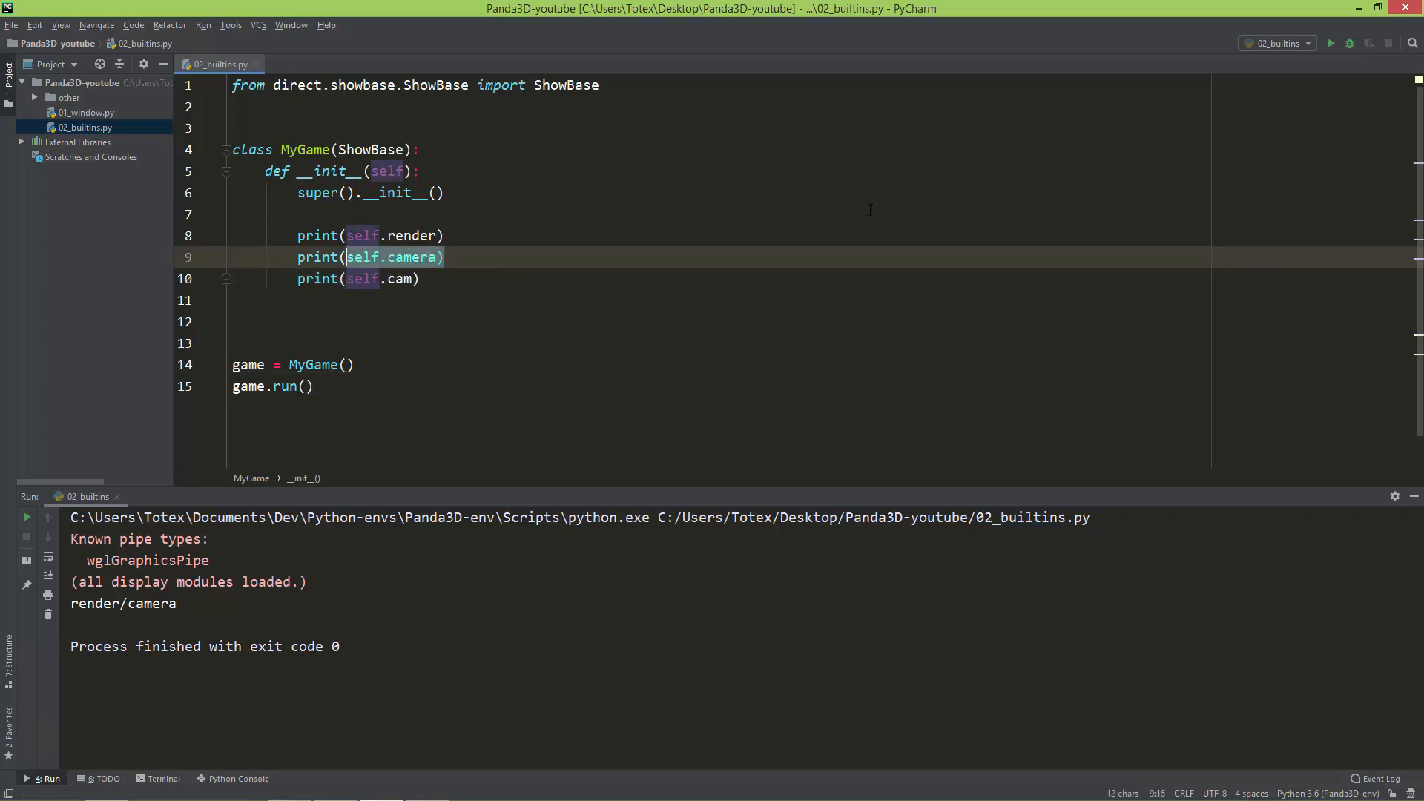
click(1335, 43)
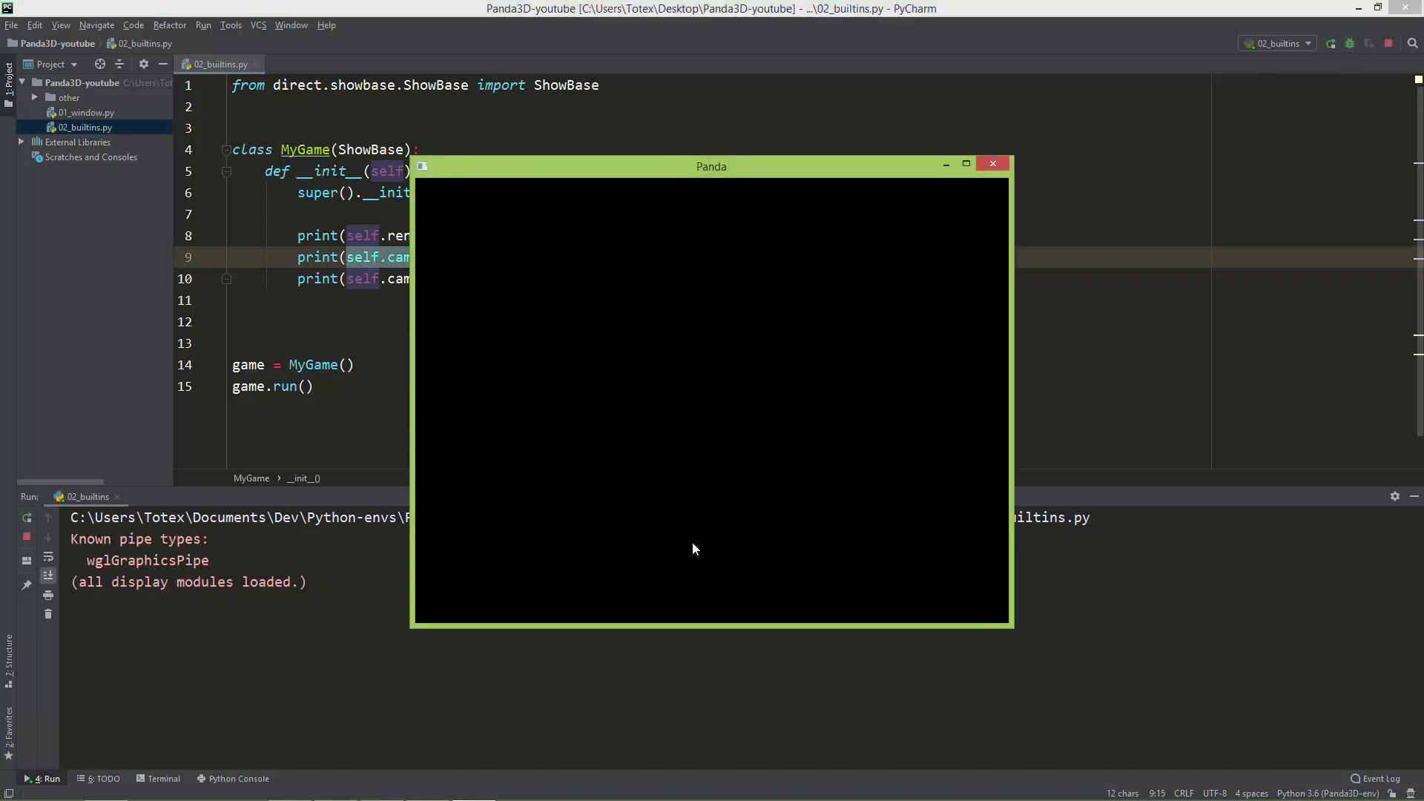